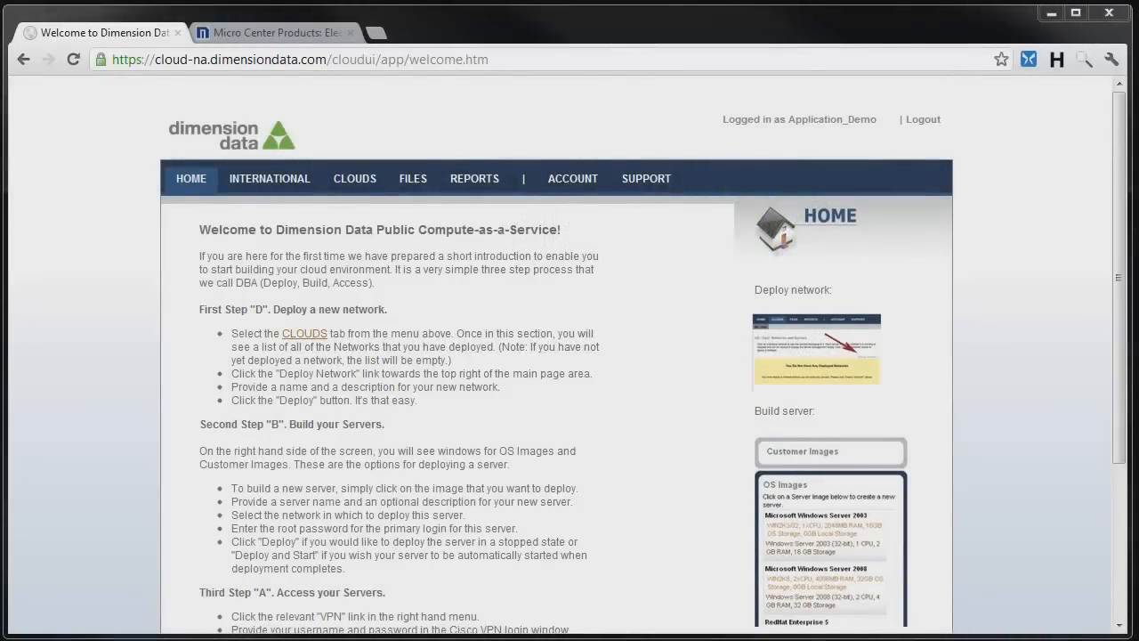
mouse_move(277, 214)
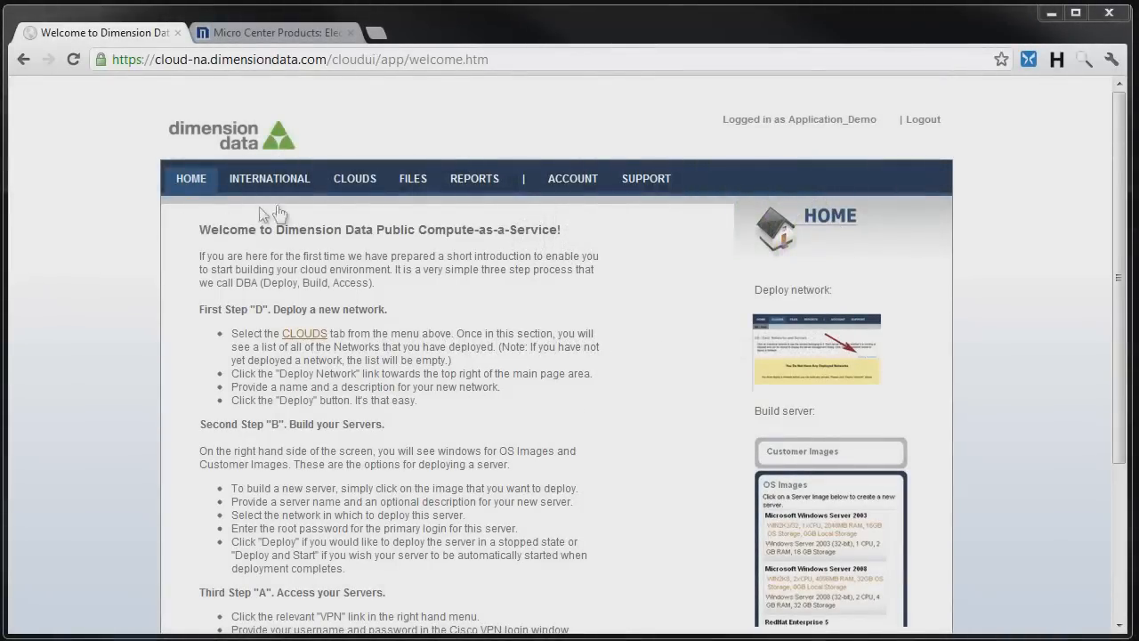
Go to the Clouds page showing the US-East Web, App and DB networks
click(354, 178)
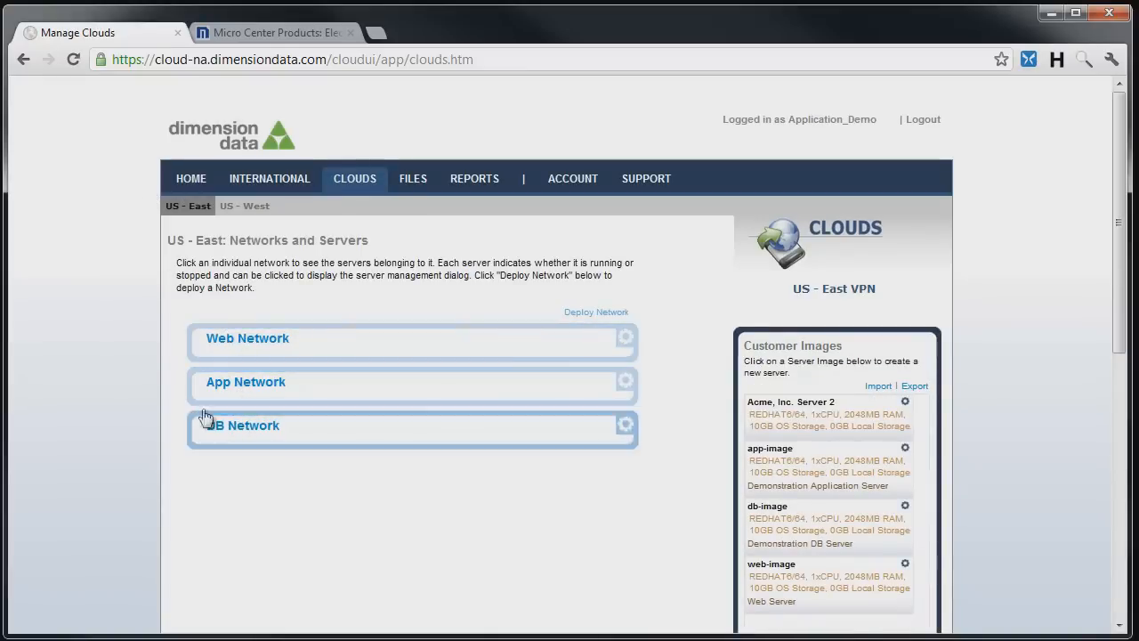
Expand the networks and look over the servers in each
click(247, 338)
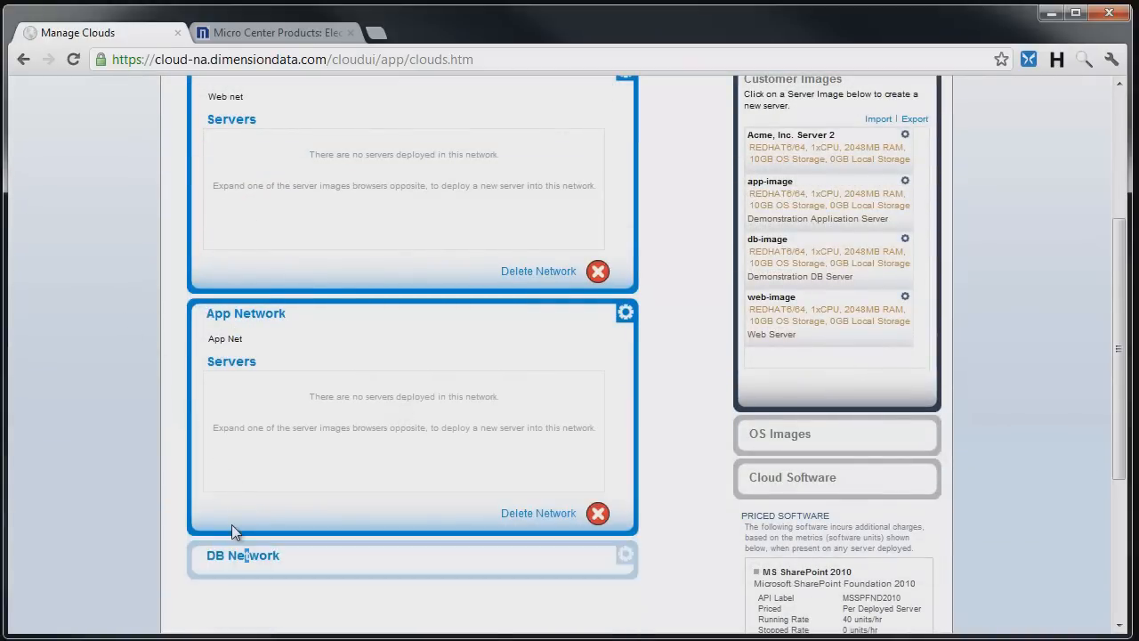
scroll(down, 3)
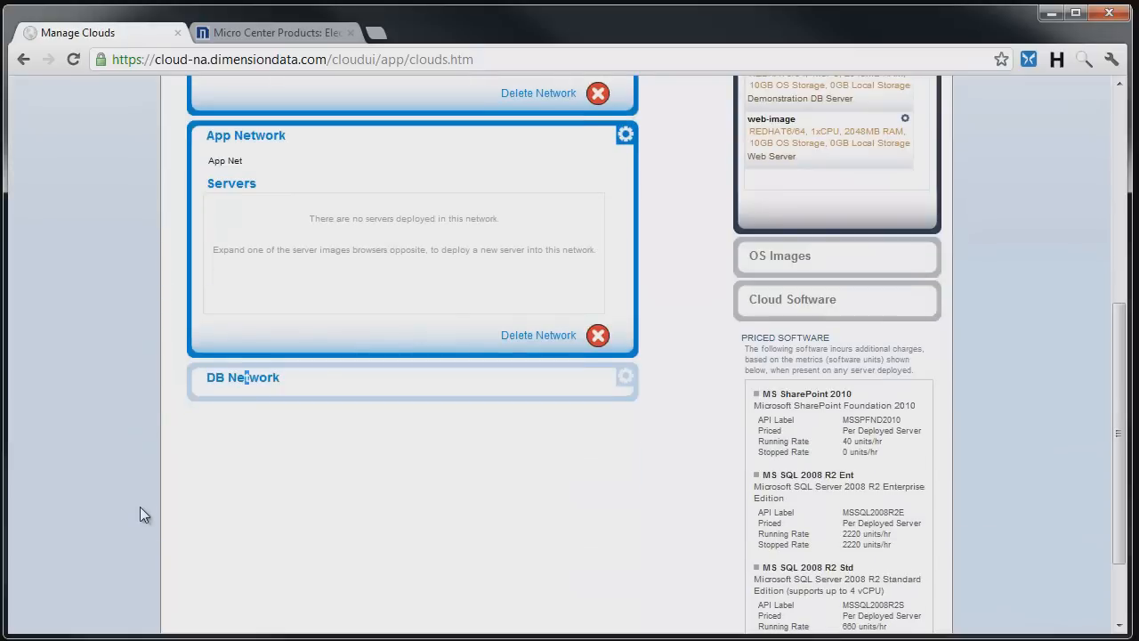
scroll(up, 3)
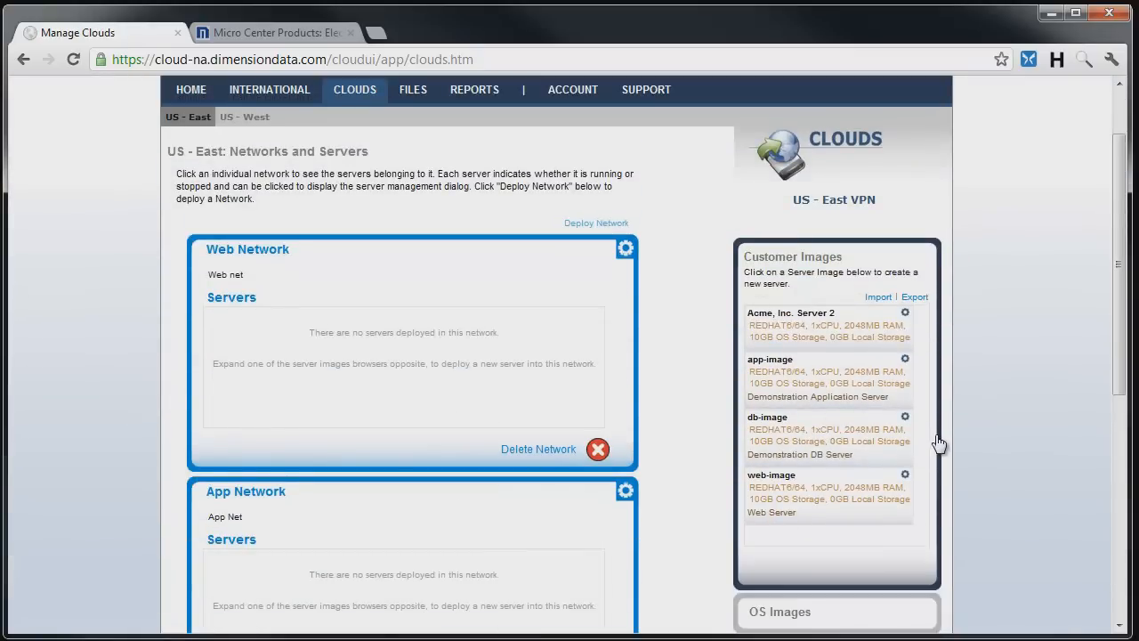
scroll(down, 3)
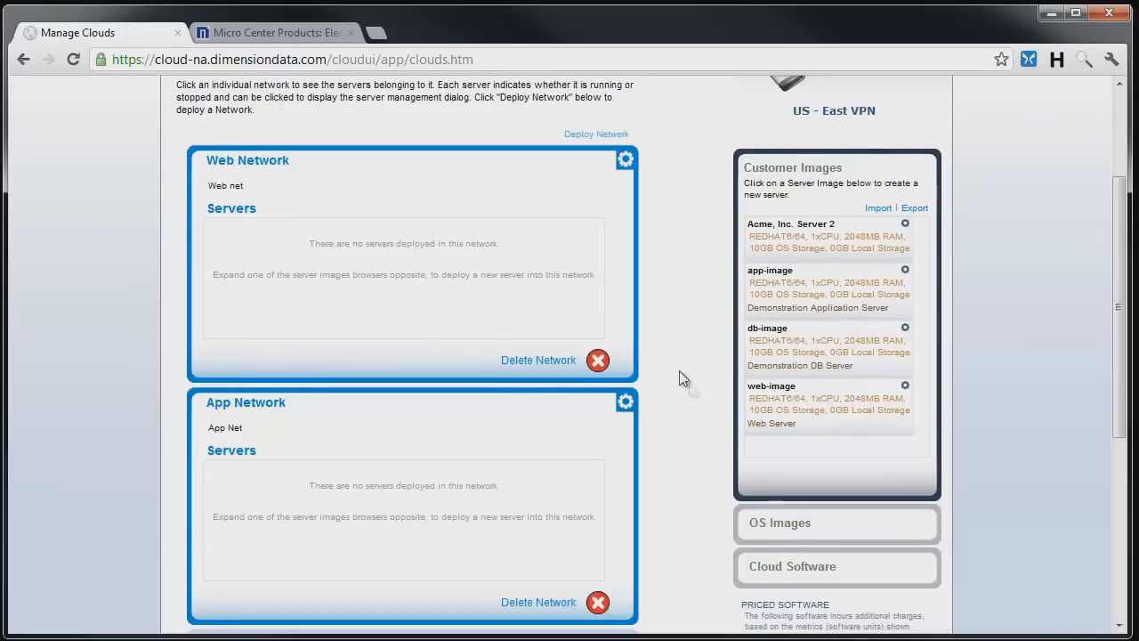
Browse the OS Images catalog, then return to the Customer Images list
click(837, 523)
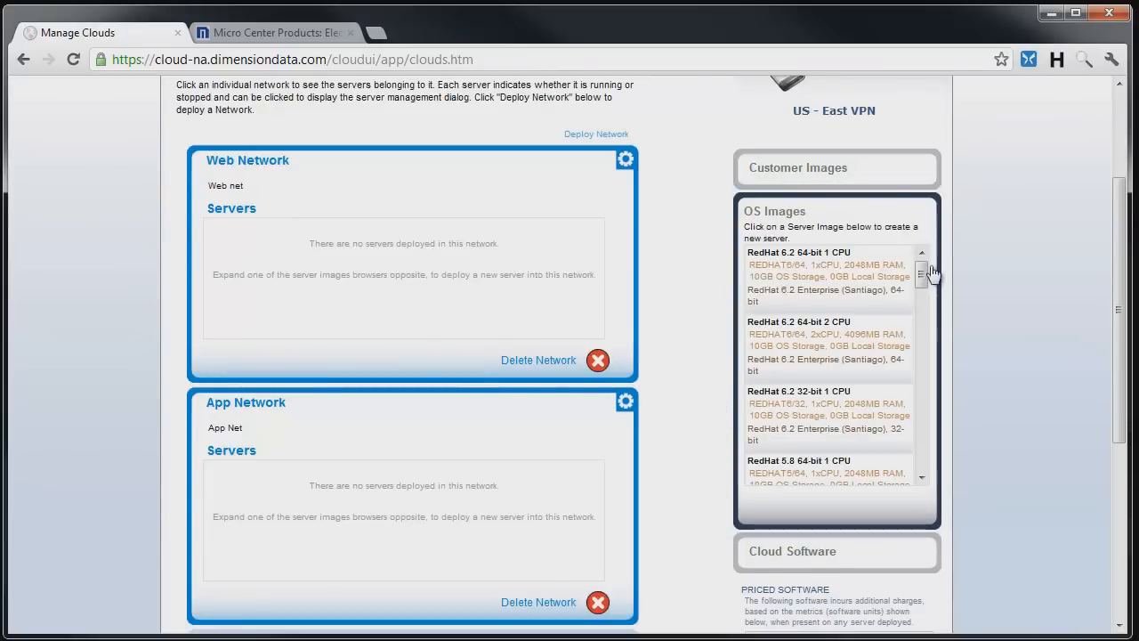
scroll(down, 3)
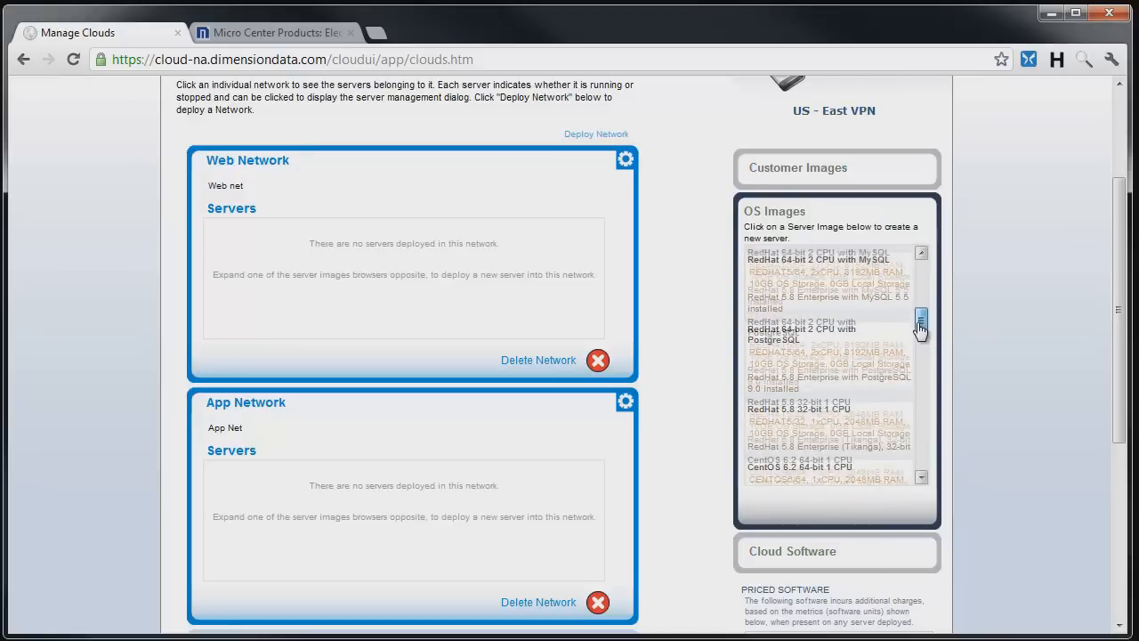
scroll(down, 3)
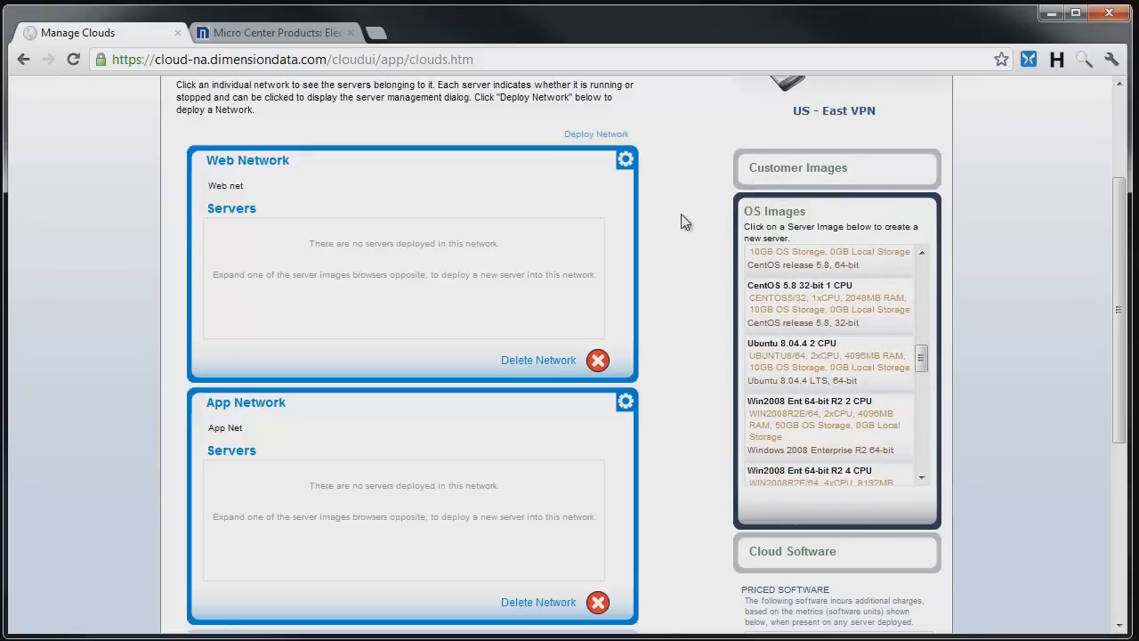
mouse_move(797, 168)
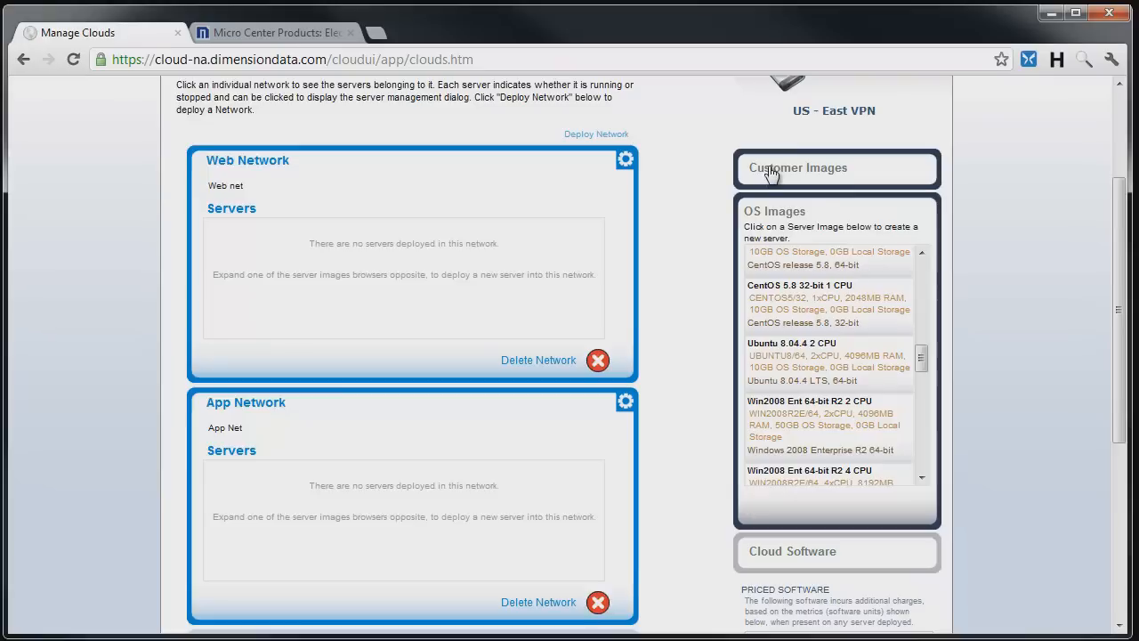
click(799, 167)
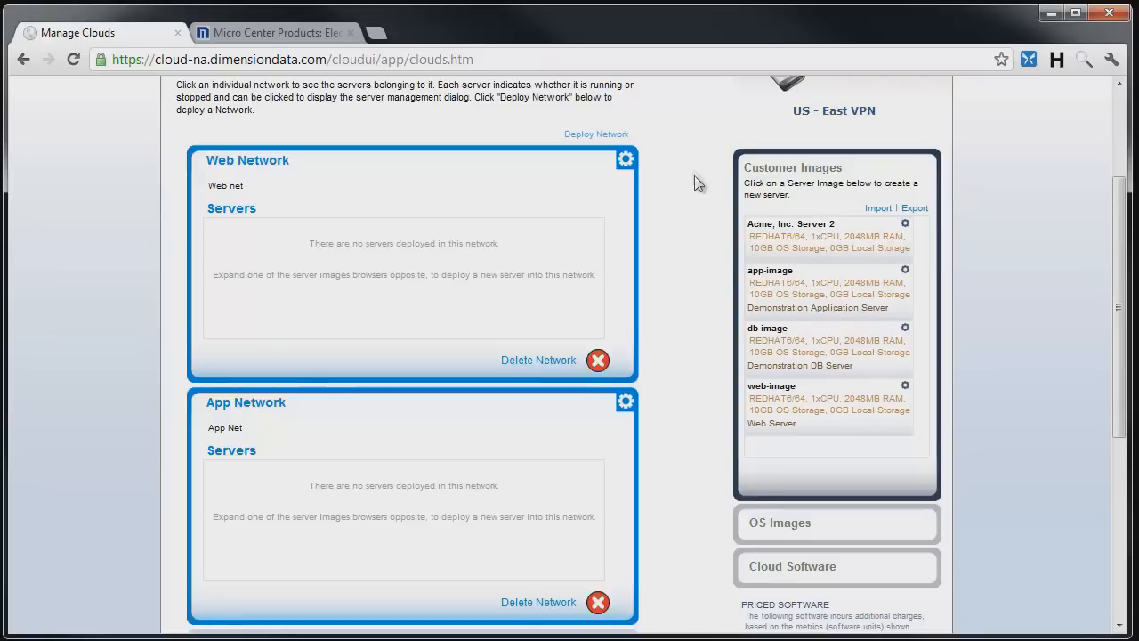
mouse_move(780, 402)
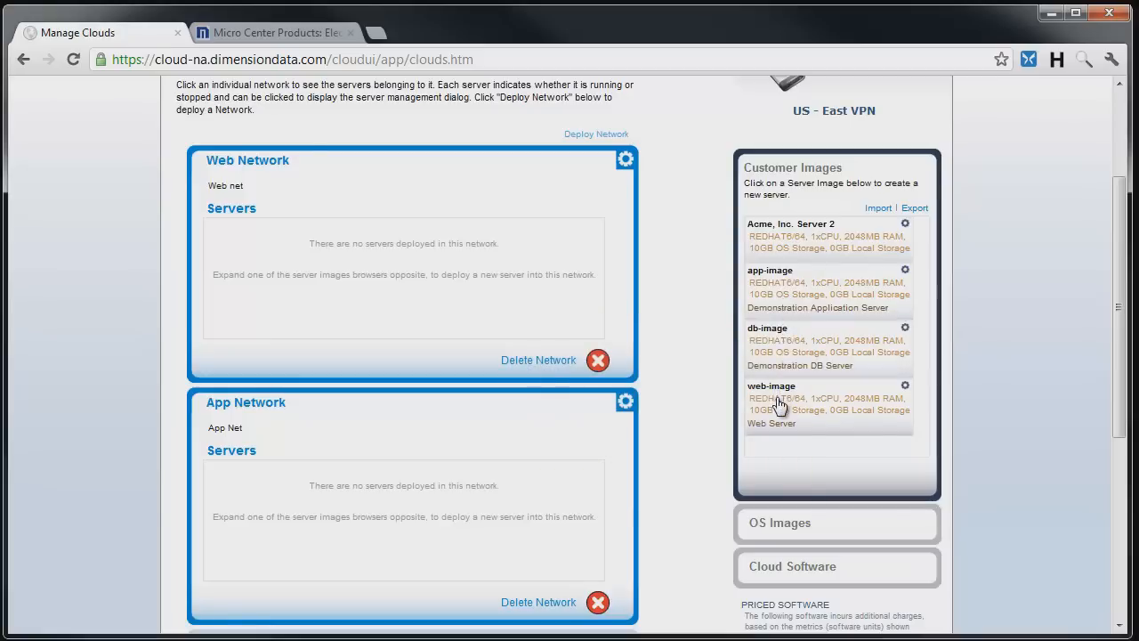
mouse_move(712, 357)
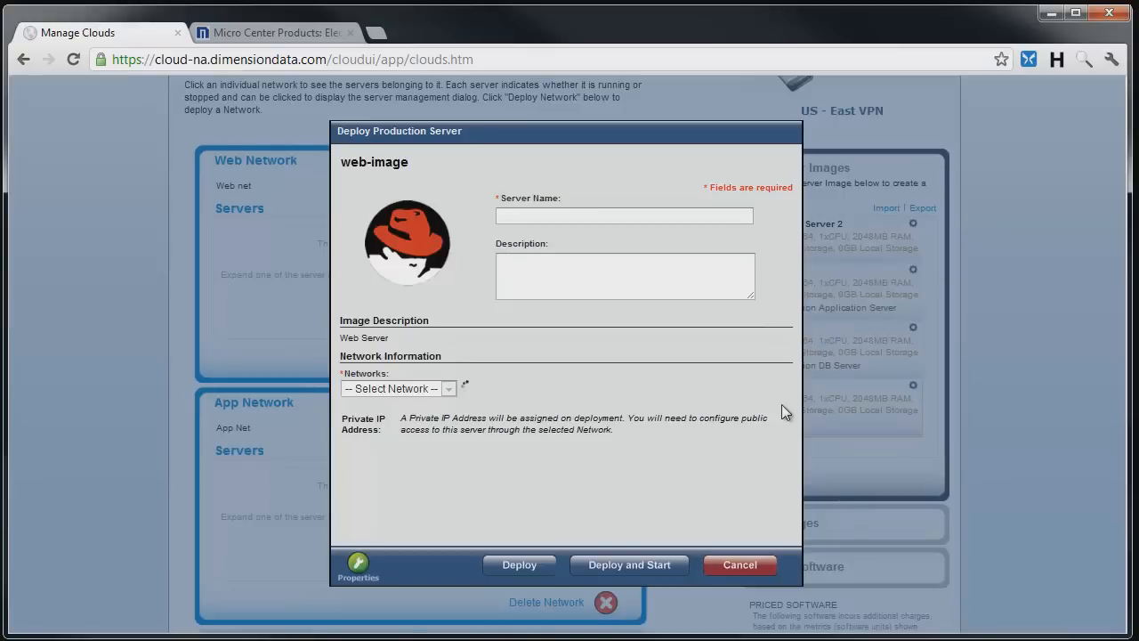
Deploy and start web01, description 'Web 1', on the Web Network and dismiss the success message
click(399, 388)
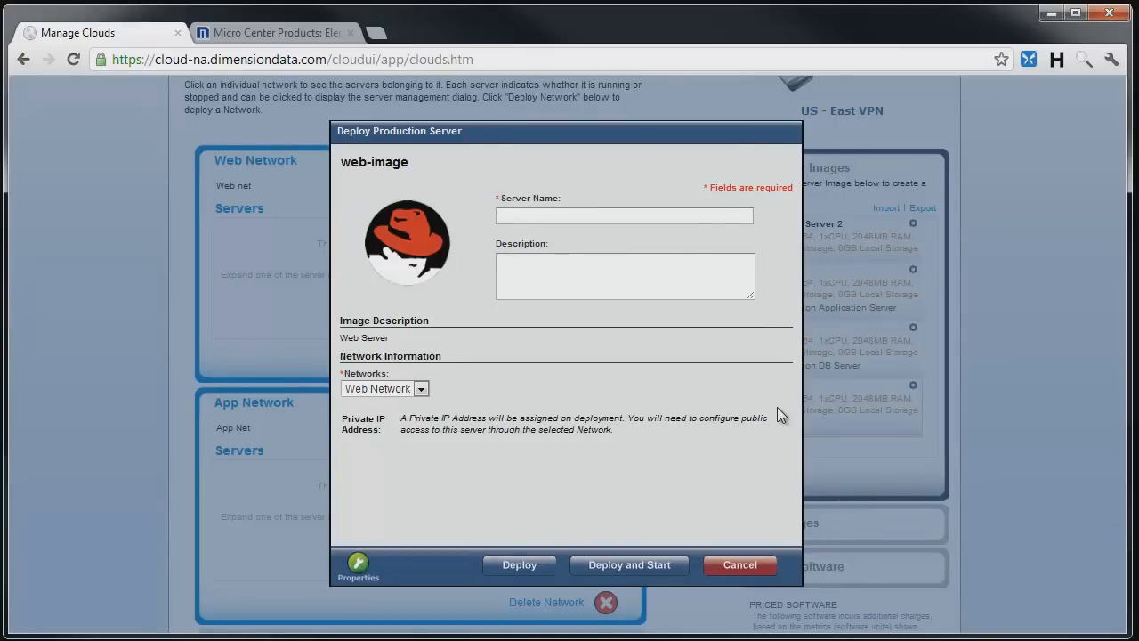
click(623, 215)
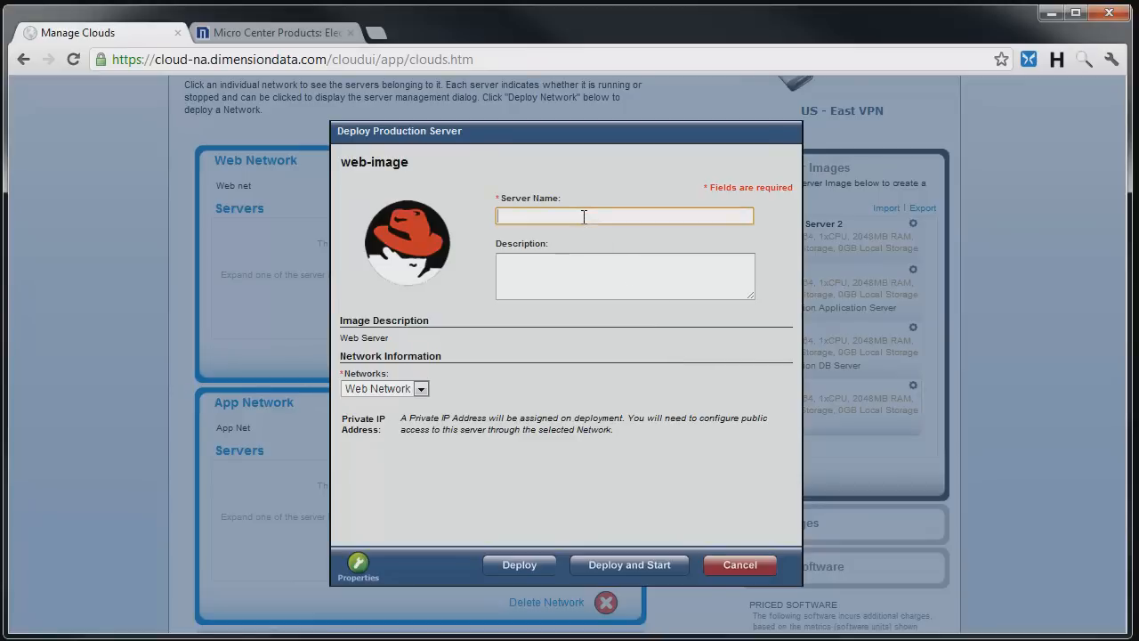
text(web01)
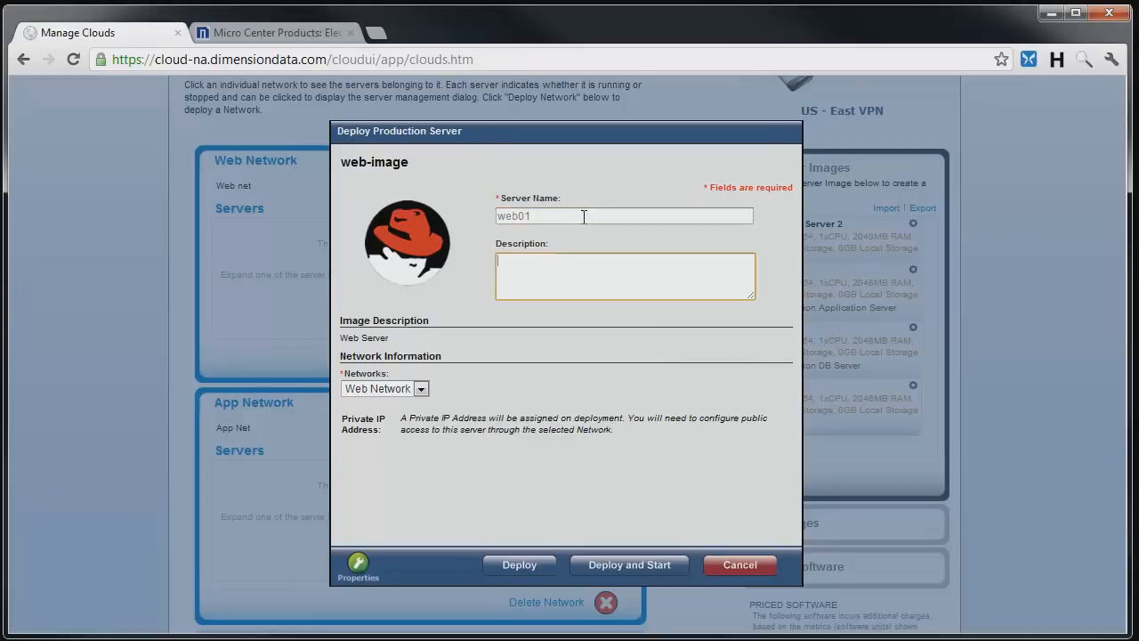
text(Web 1)
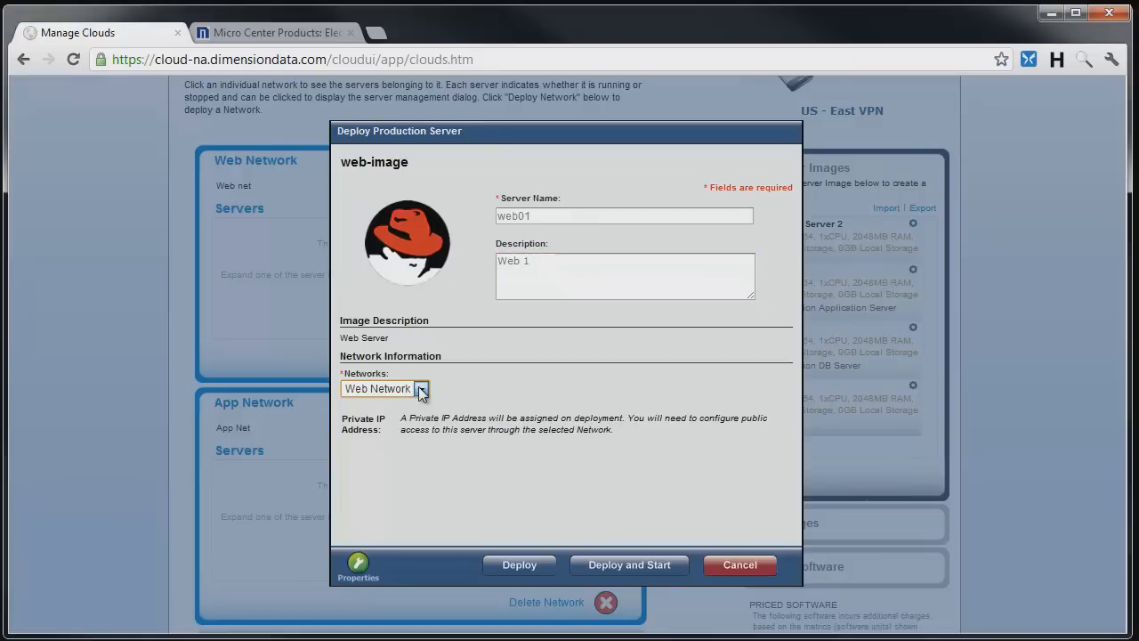
mouse_move(461, 546)
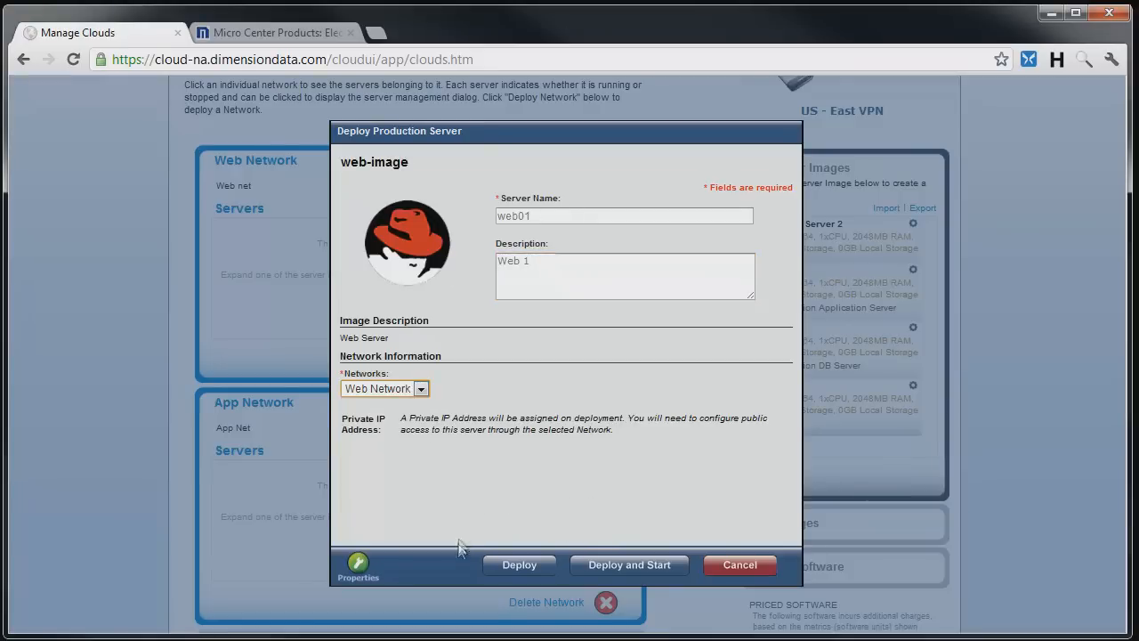
mouse_move(630, 564)
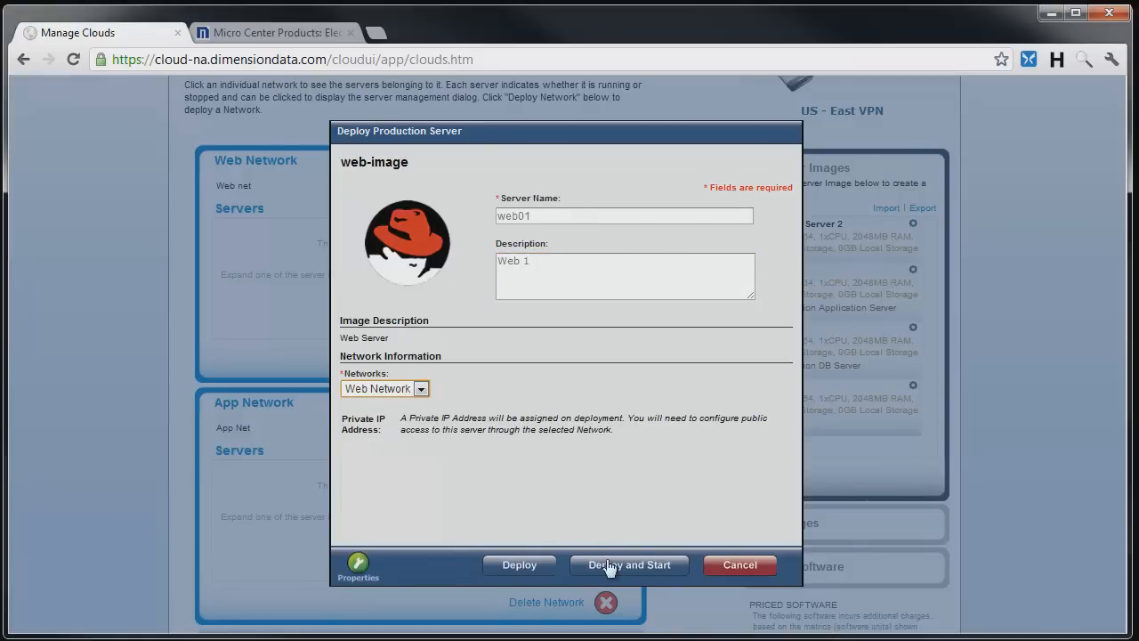
mouse_move(609, 524)
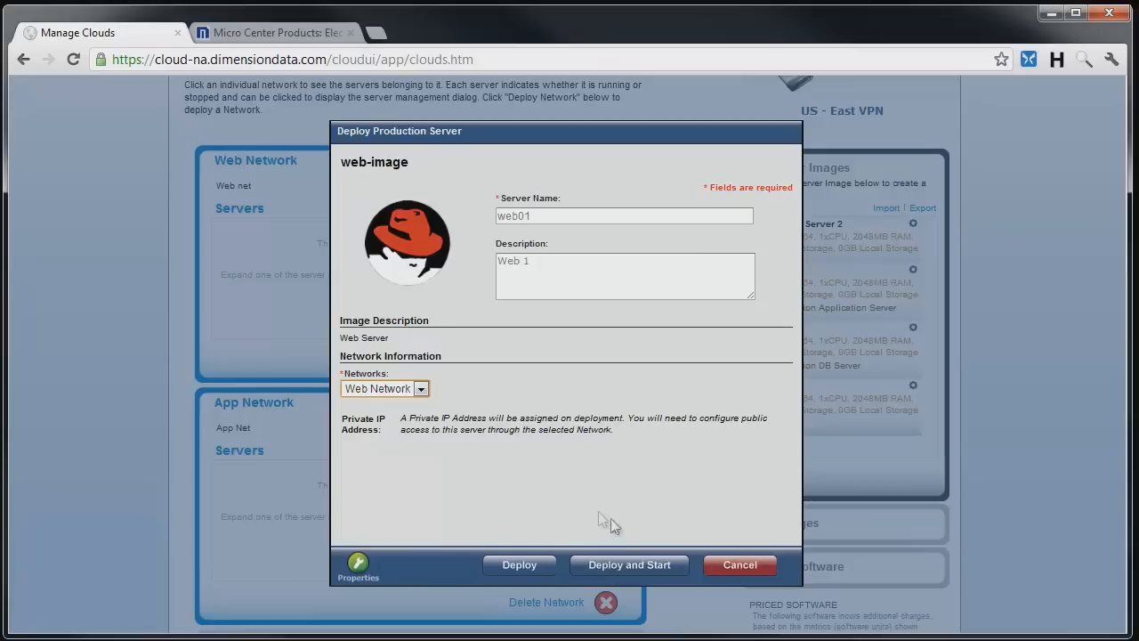
mouse_move(628, 564)
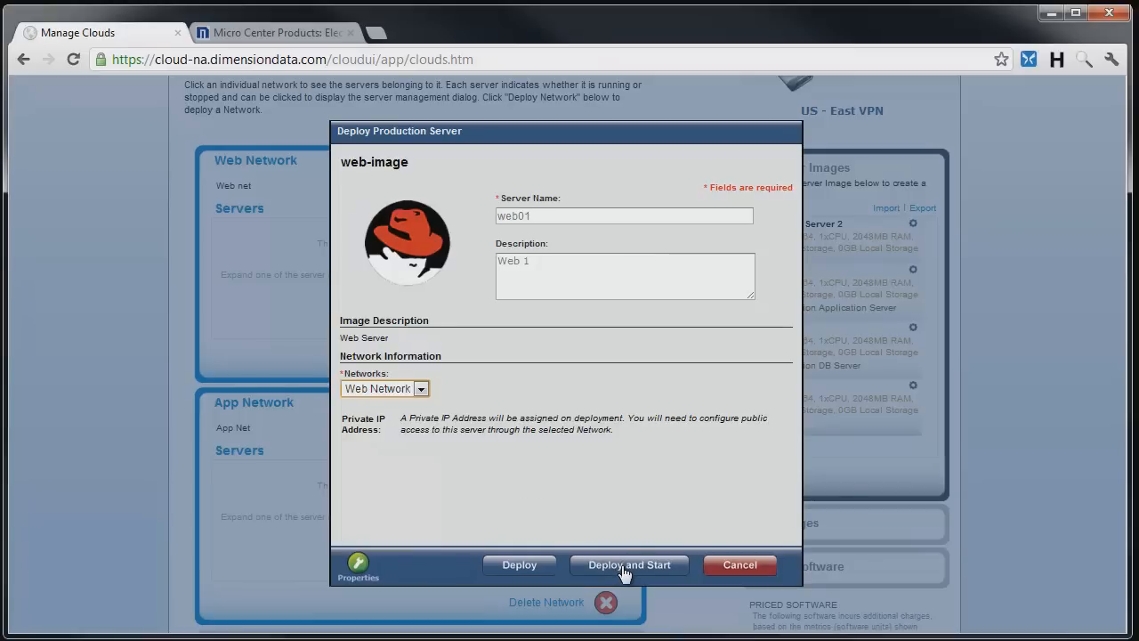
click(630, 564)
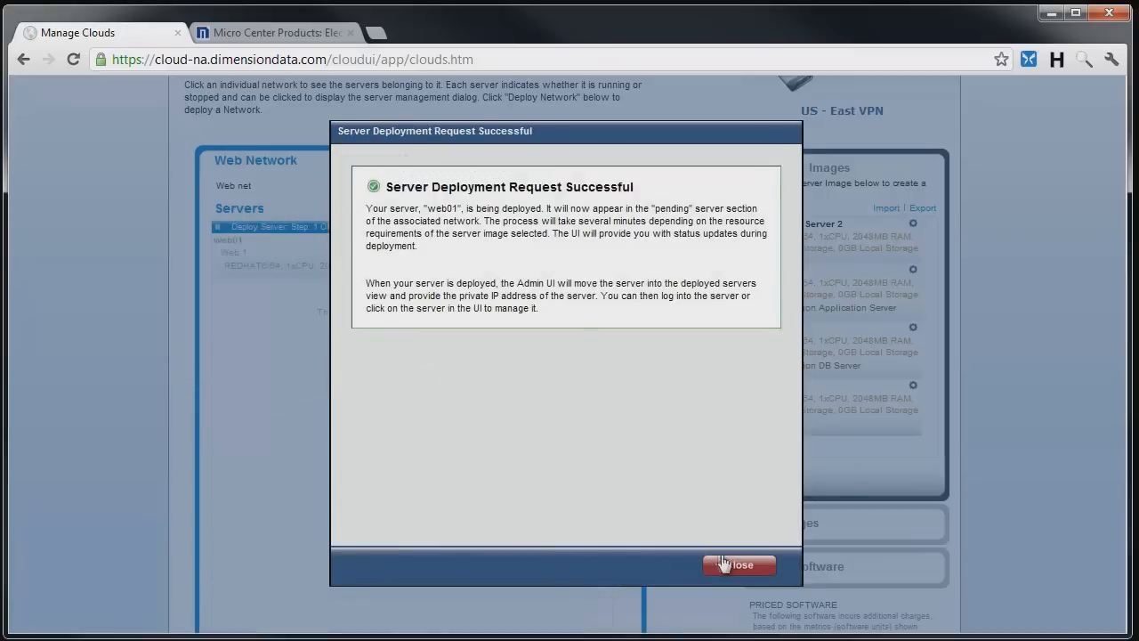
click(739, 566)
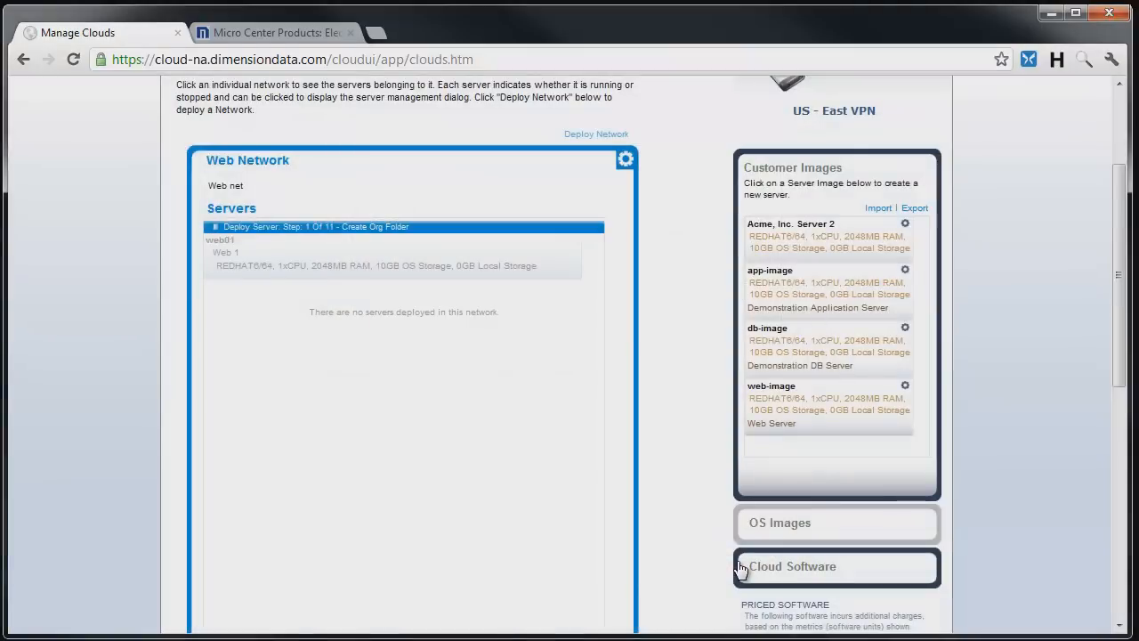
mouse_move(632, 358)
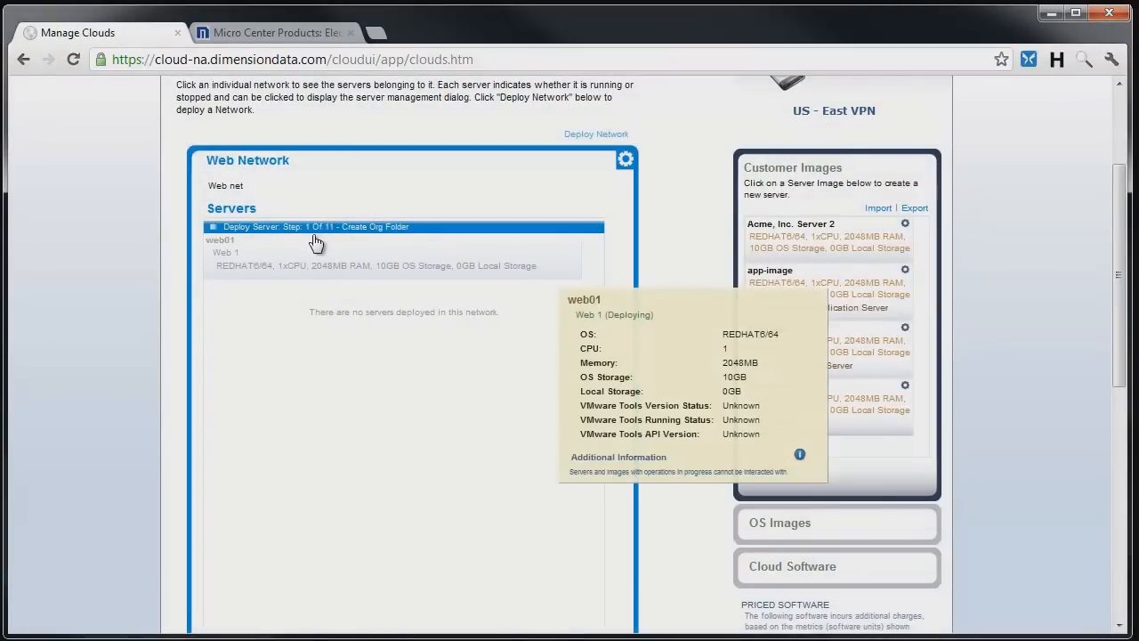
mouse_move(345, 267)
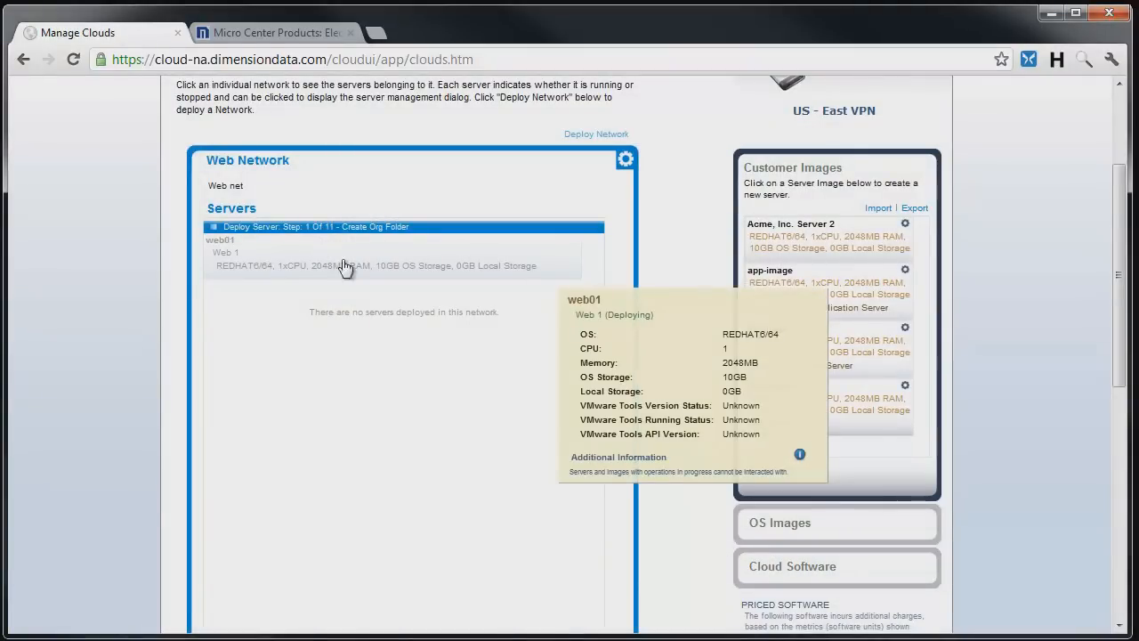
mouse_move(671, 413)
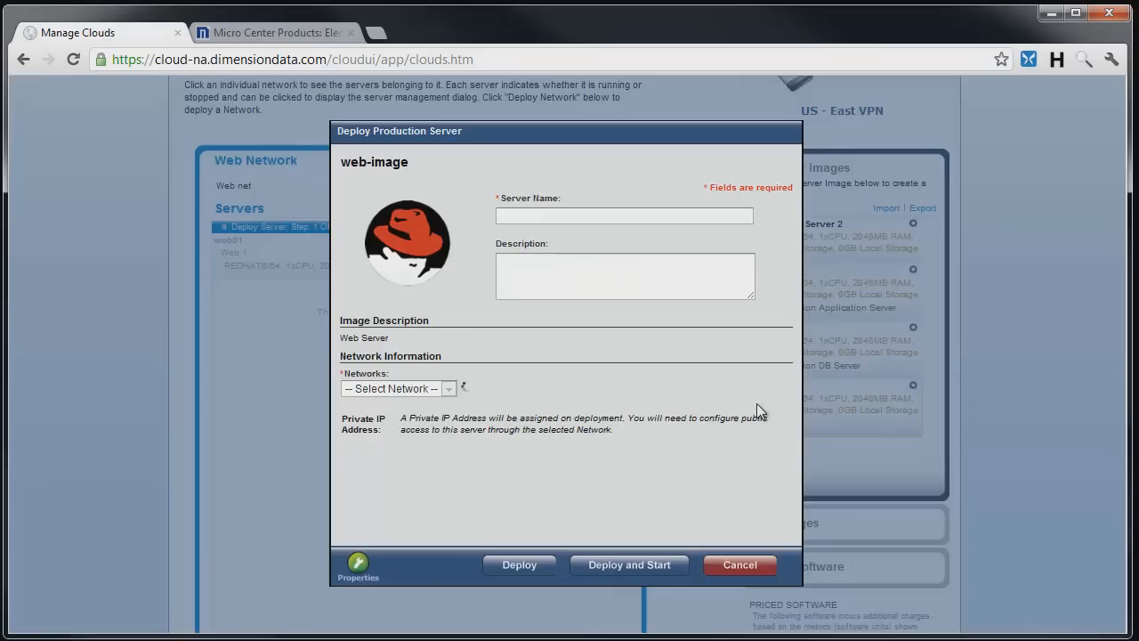
Deploy and start web02 on the Web Network and dismiss the success message
text(web02)
text(Web 2)
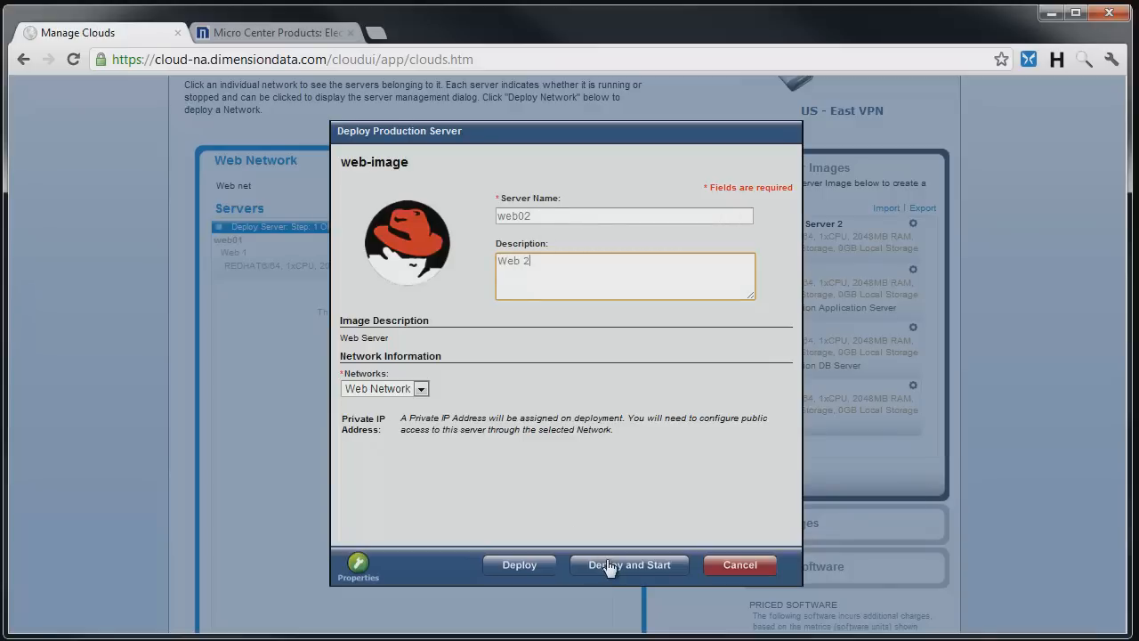
click(630, 564)
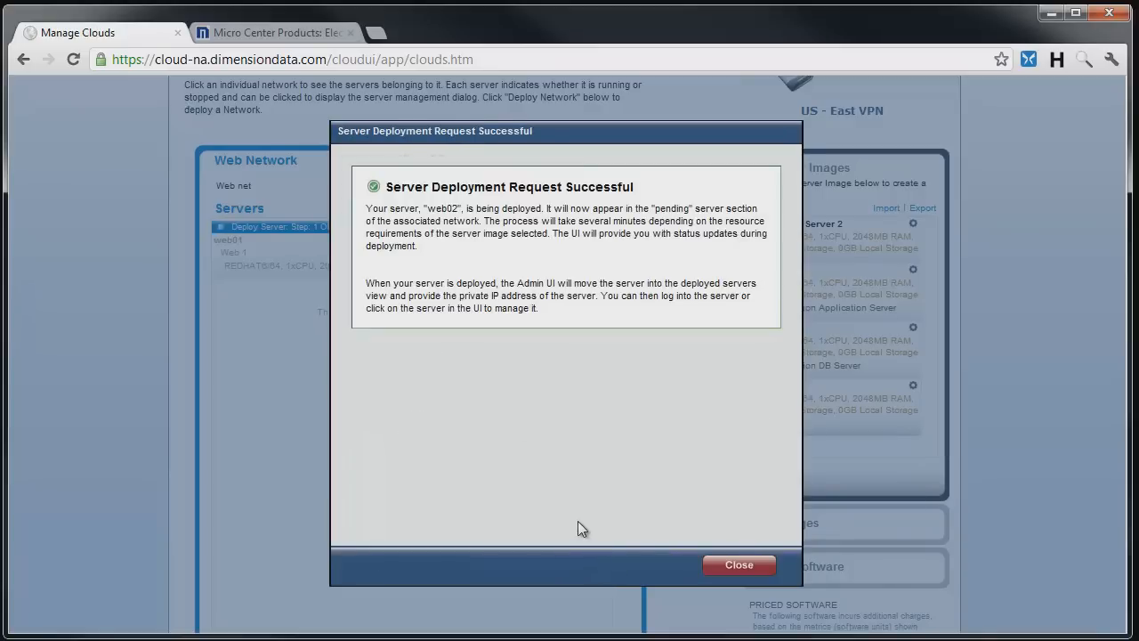
click(738, 564)
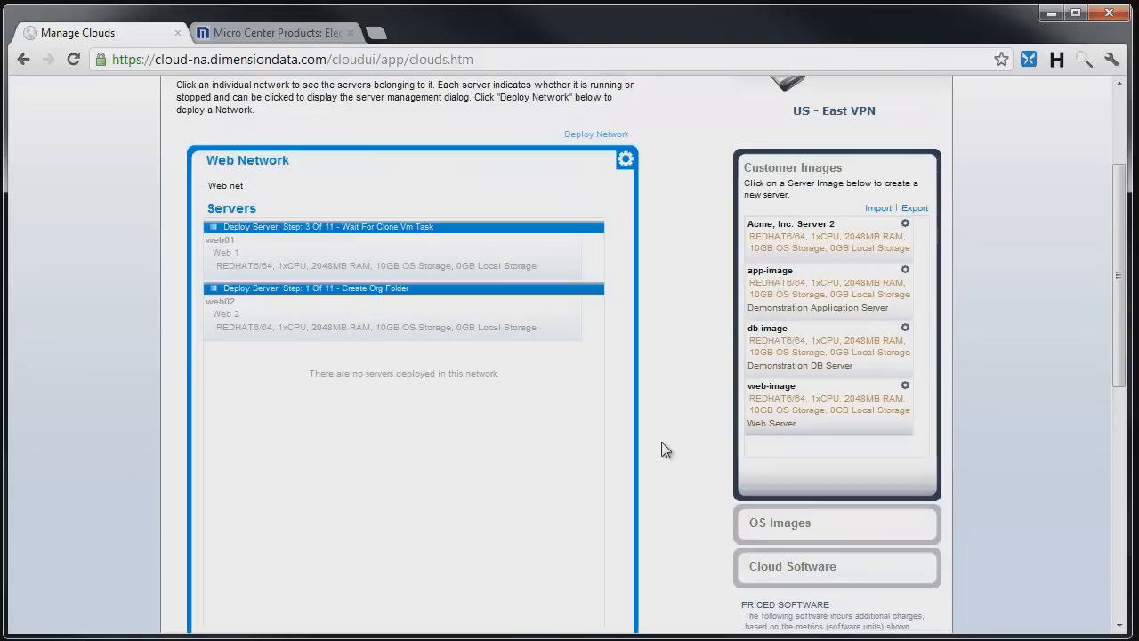
mouse_move(678, 449)
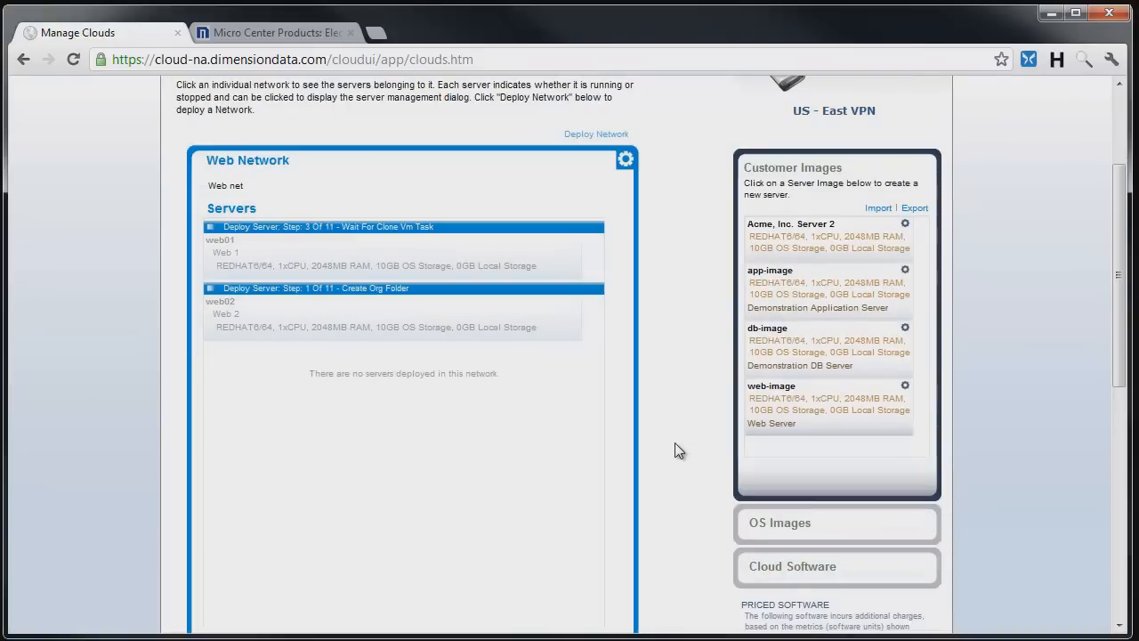
mouse_move(228, 168)
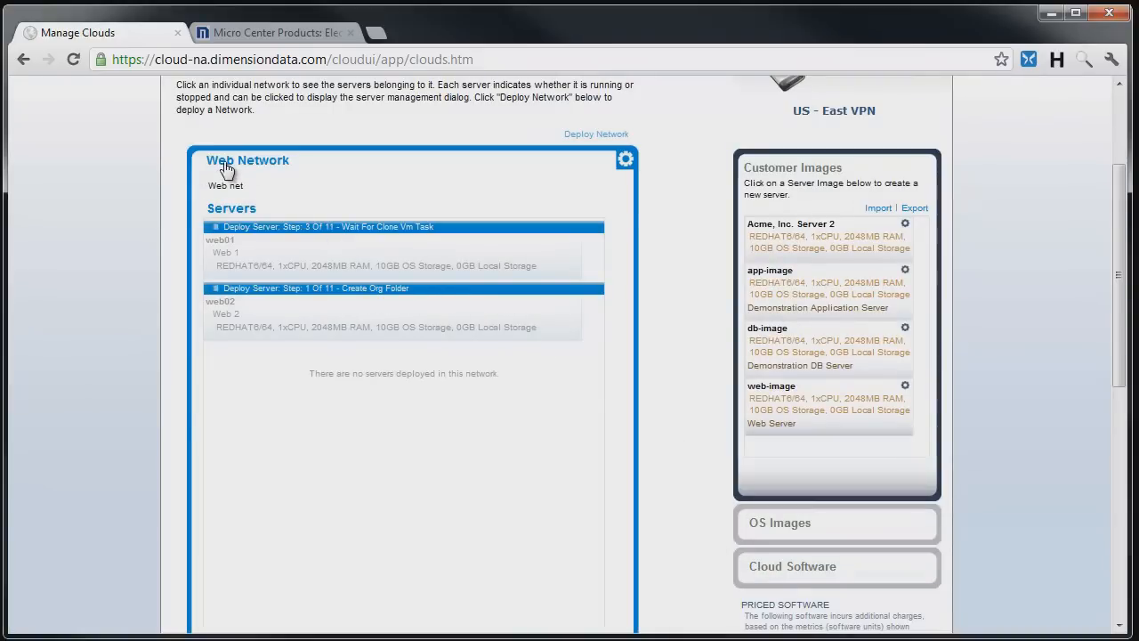
Collapse the Web Network and scroll through the OS Images catalog past the Windows 2008 and 2003 images
click(248, 160)
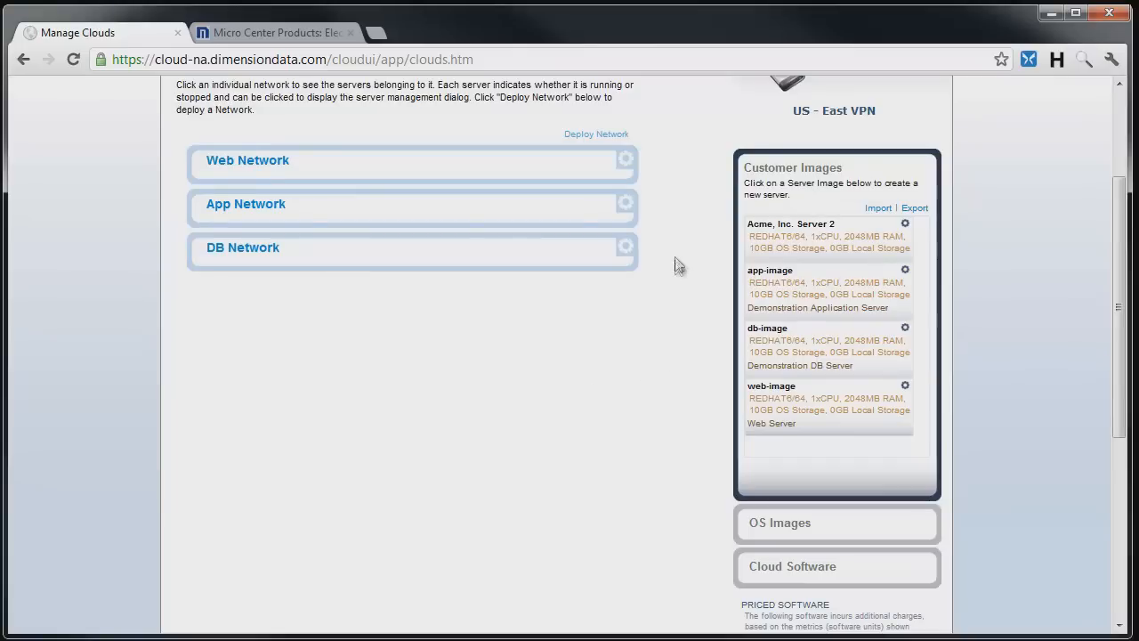
mouse_move(680, 253)
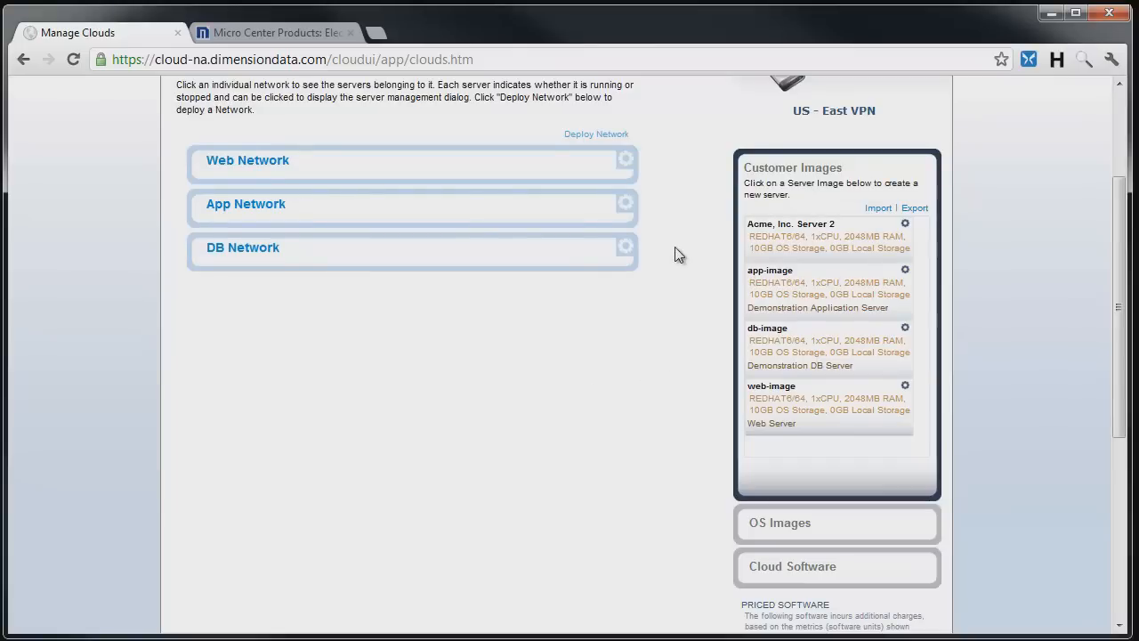
mouse_move(835, 480)
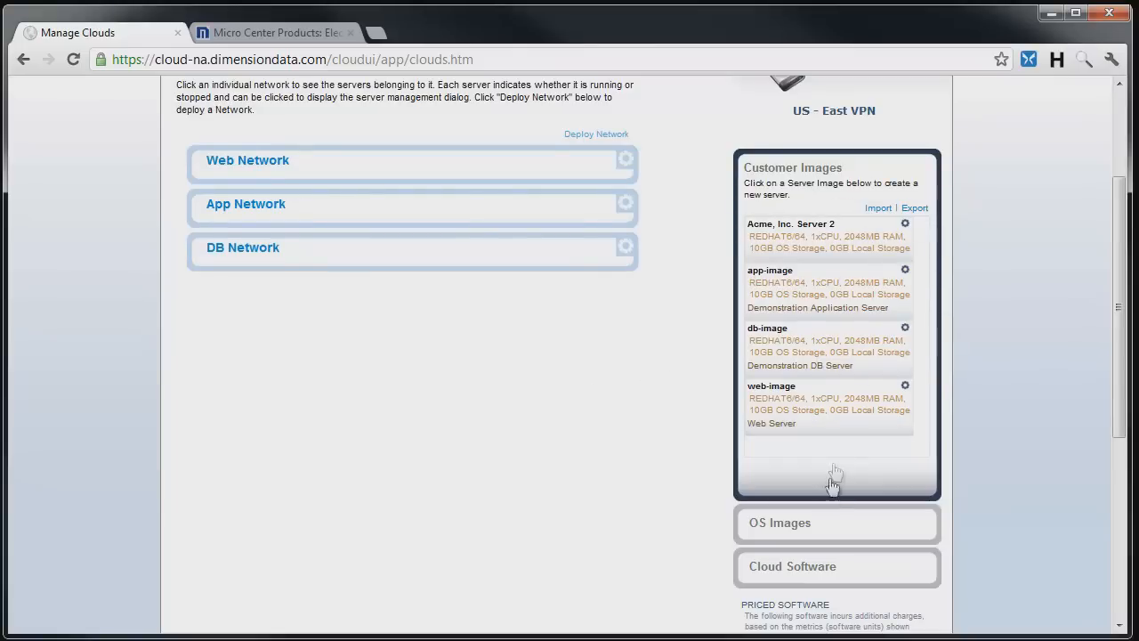
click(837, 523)
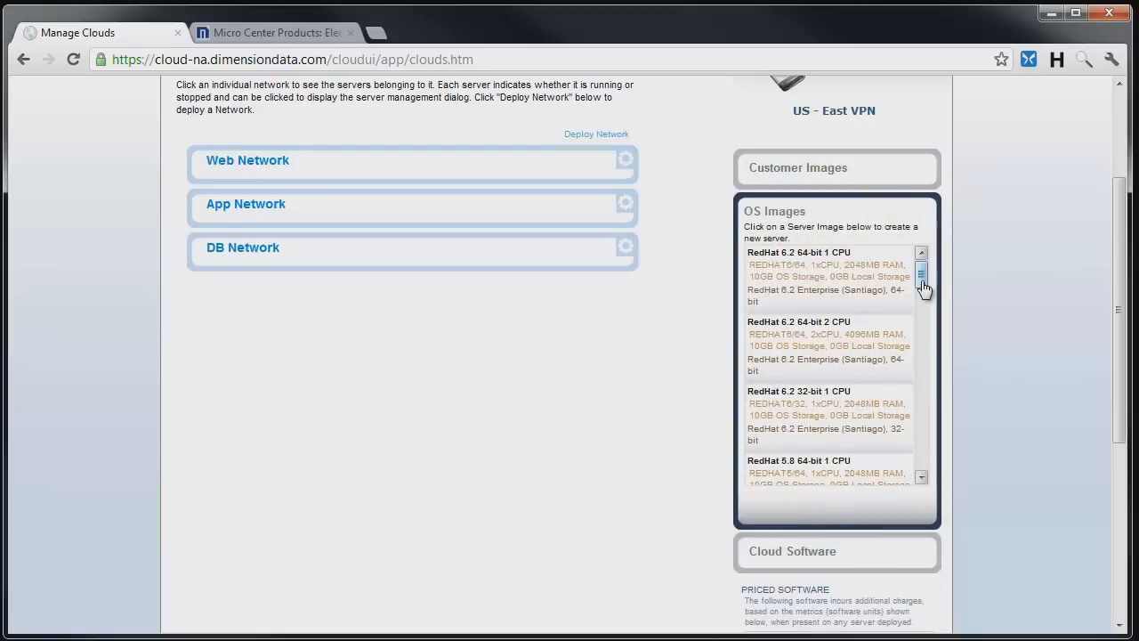
scroll(down, 3)
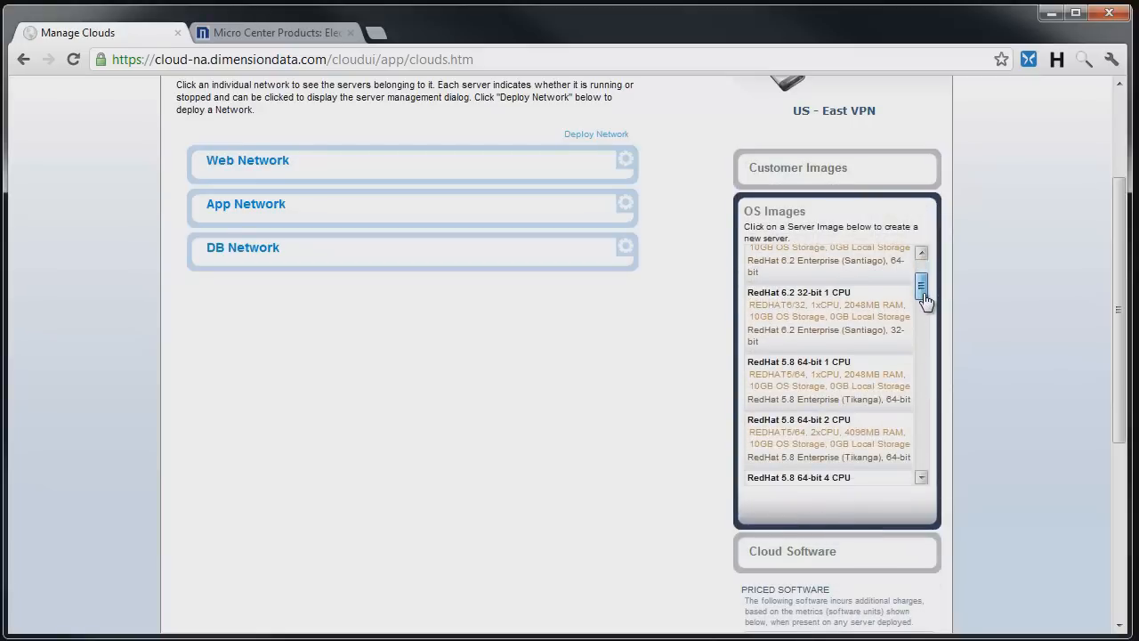
scroll(down, 3)
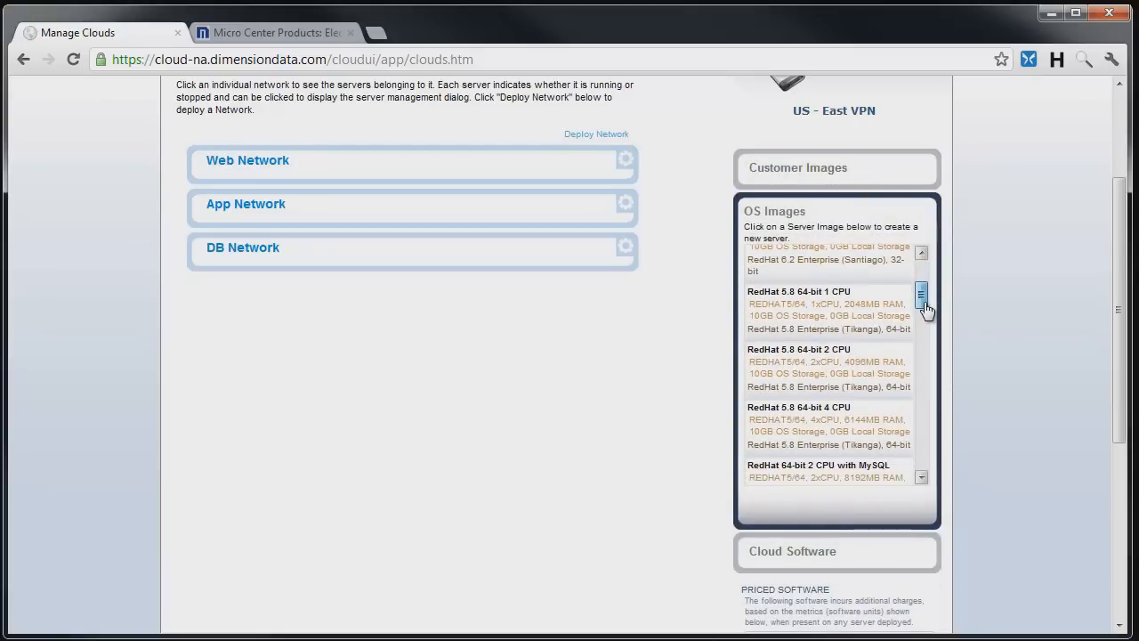
scroll(down, 3)
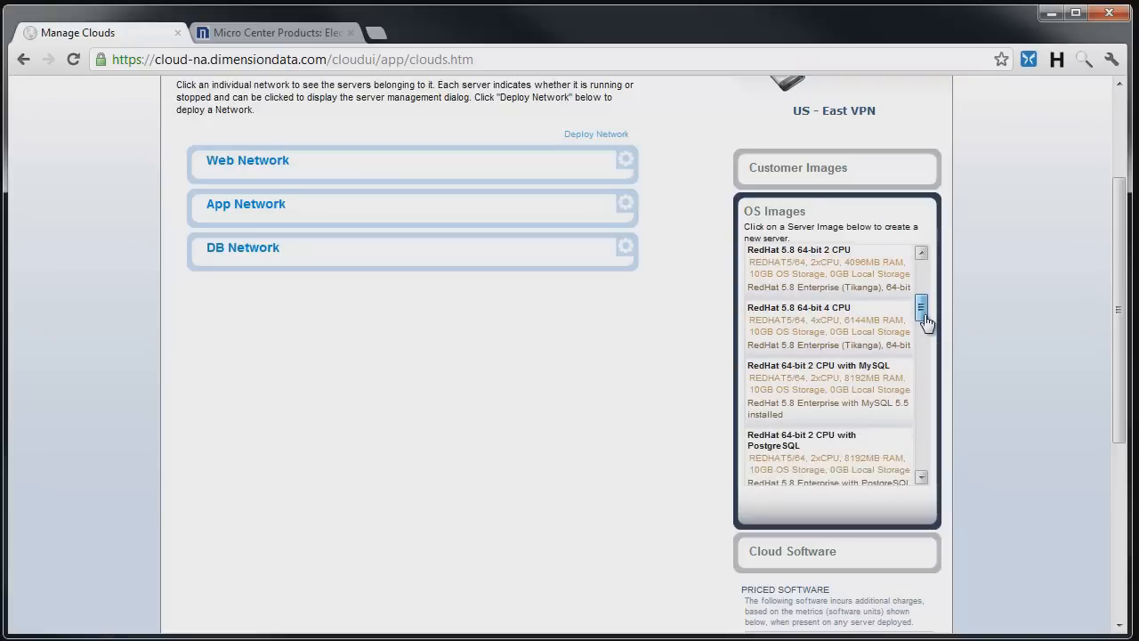
scroll(down, 3)
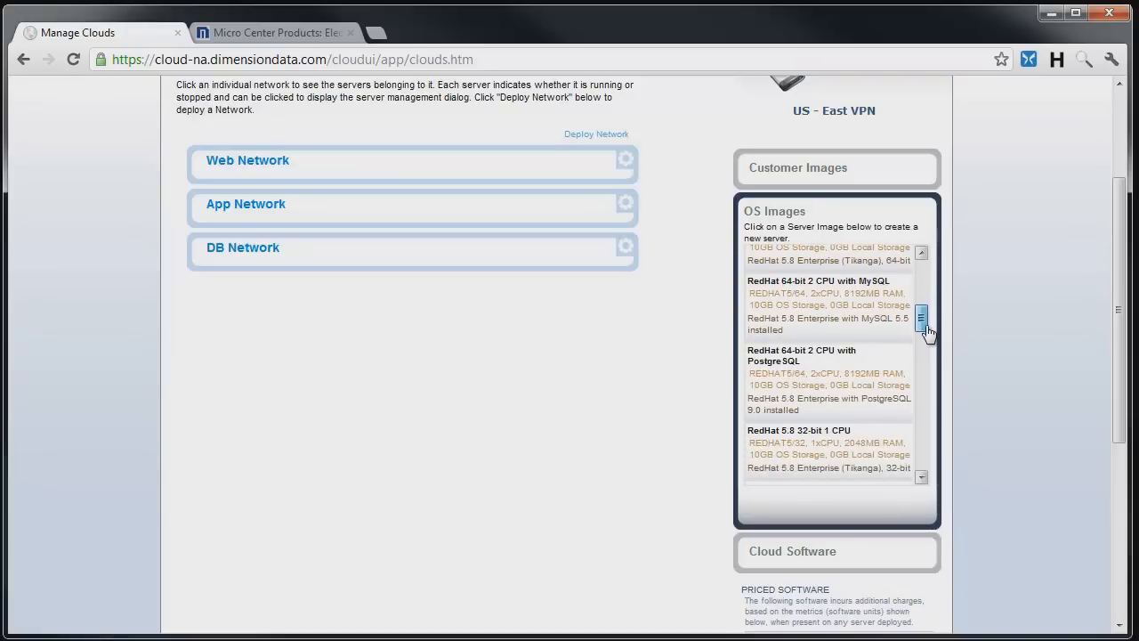
scroll(down, 3)
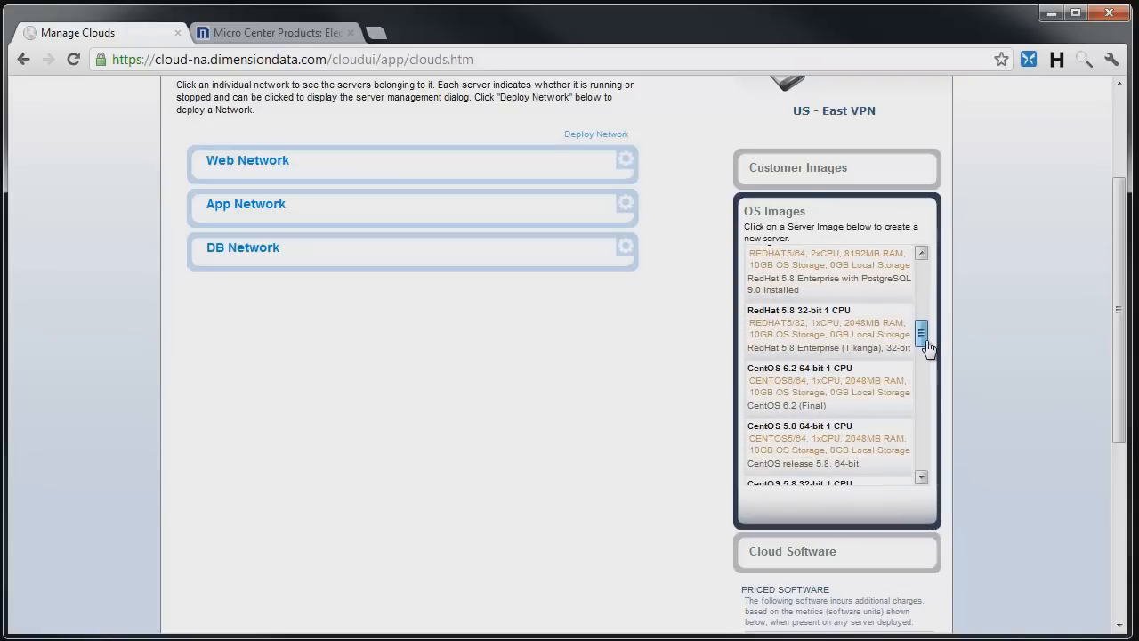
scroll(down, 3)
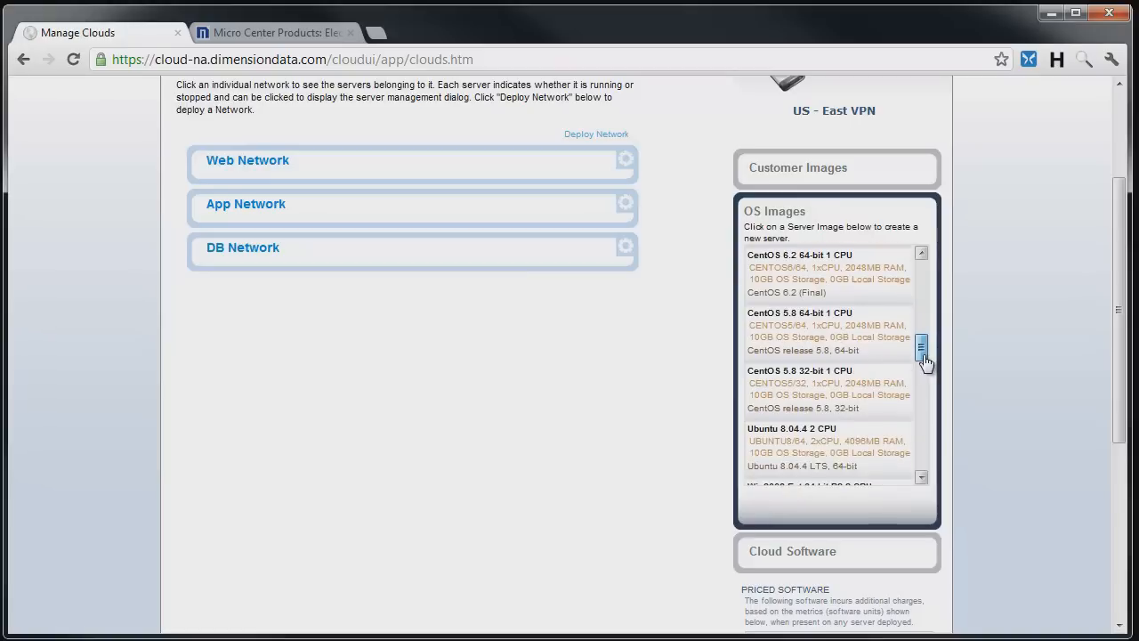
scroll(down, 3)
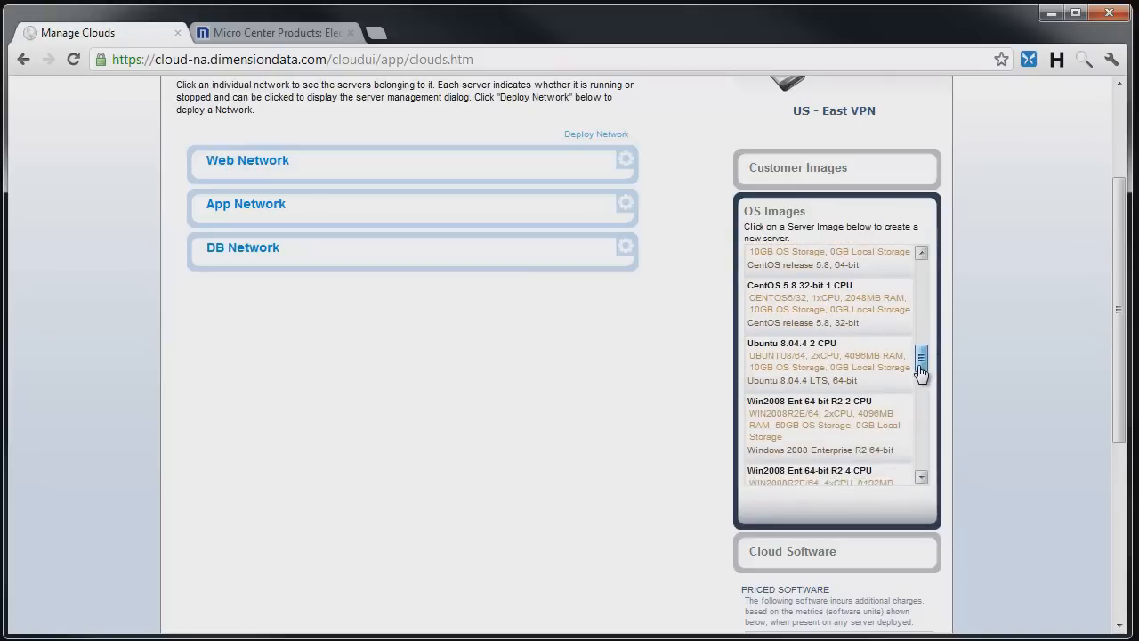
scroll(down, 3)
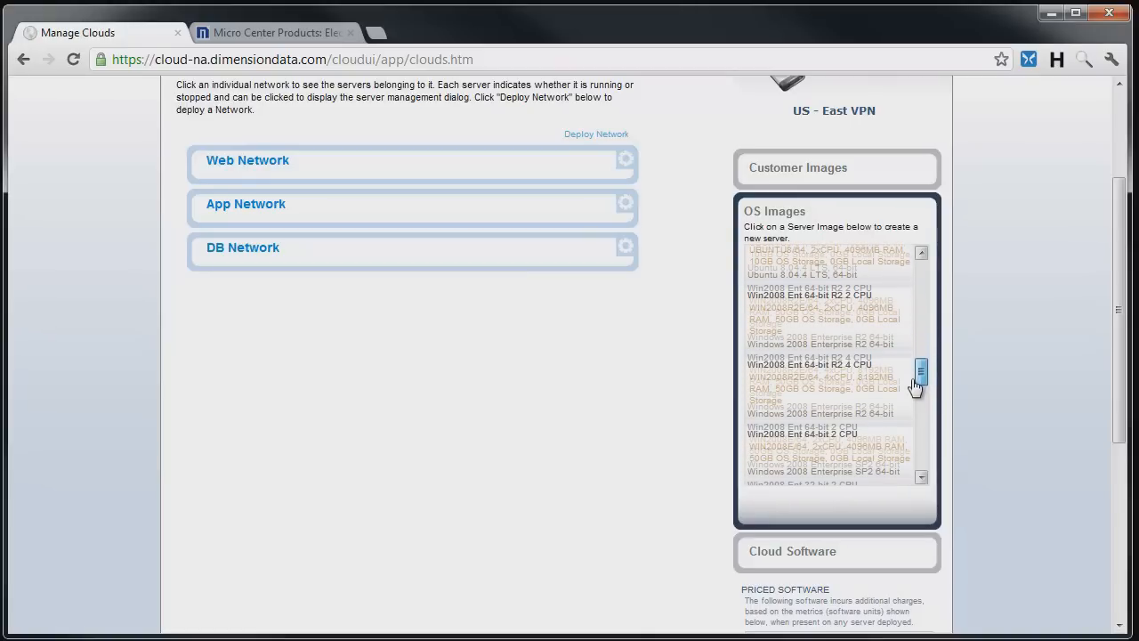
scroll(down, 3)
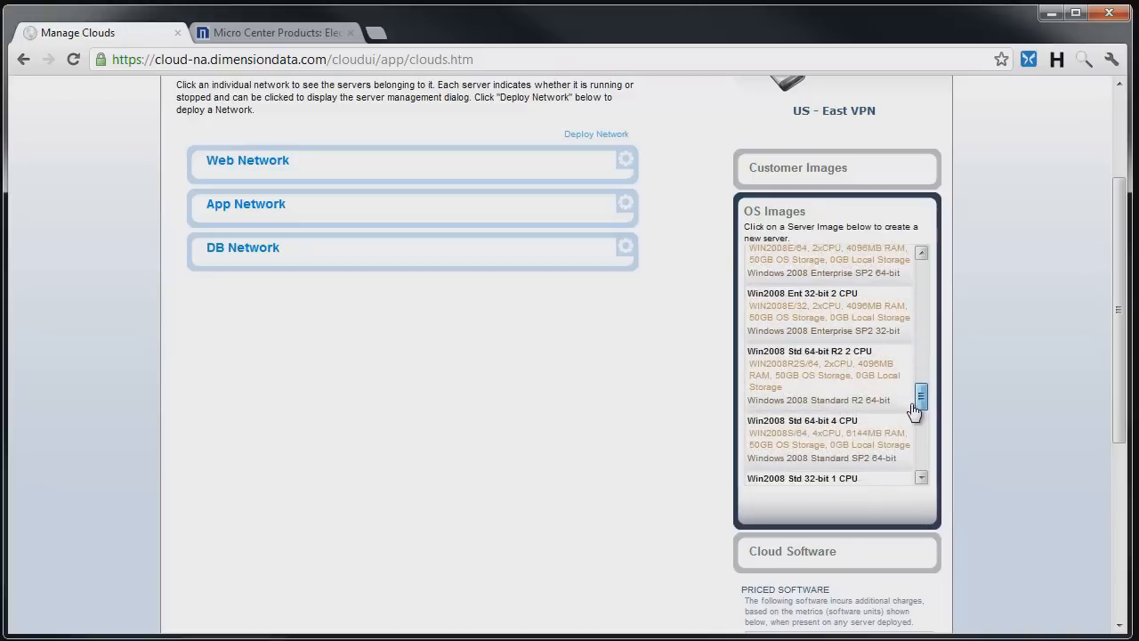
scroll(down, 3)
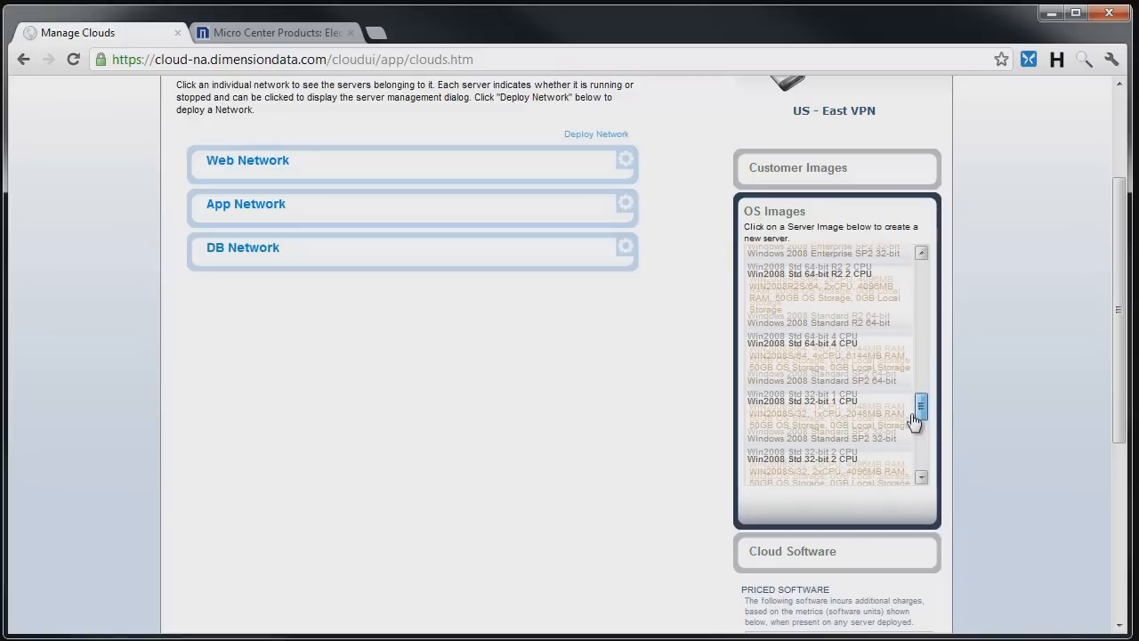
scroll(down, 3)
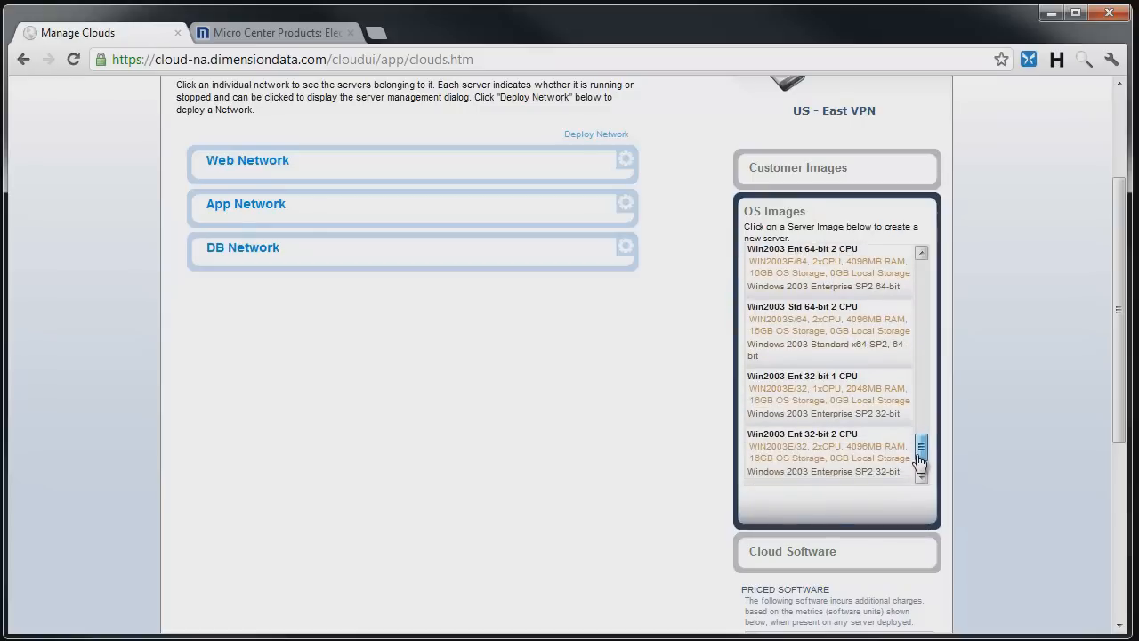
scroll(down, 3)
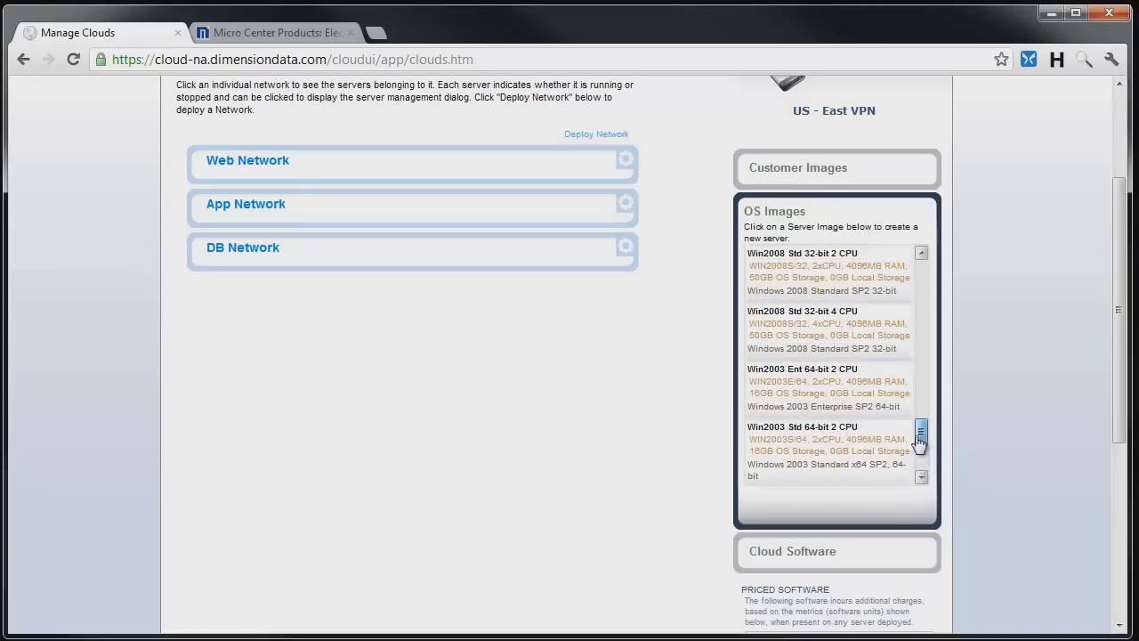
scroll(down, 3)
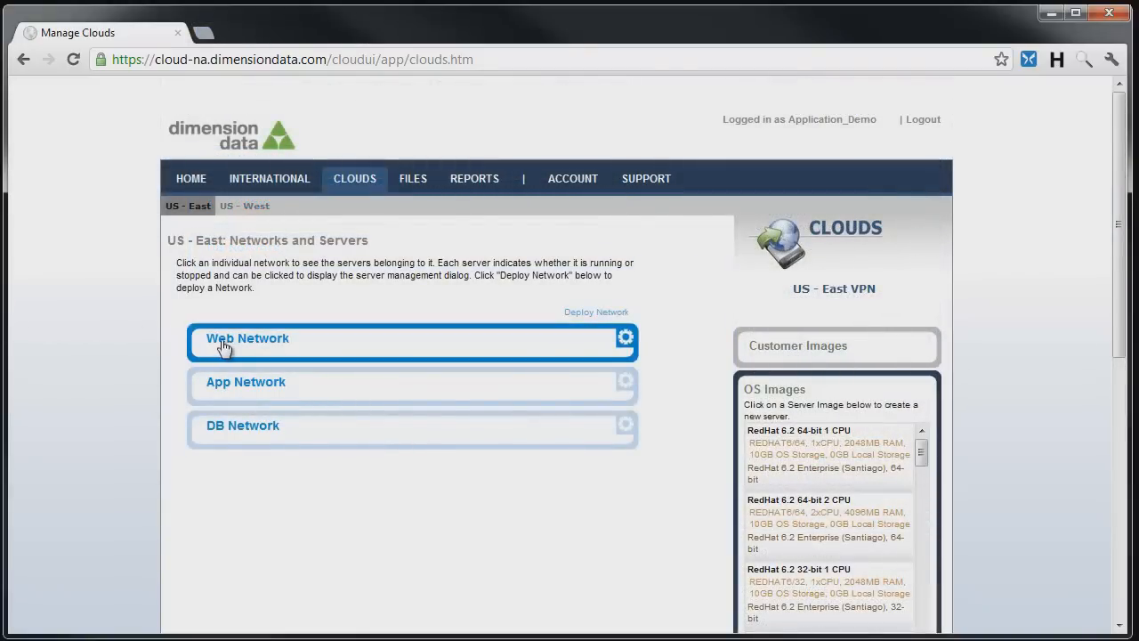
Expand the Web Network to show web01 and web02 running with private IPs
click(247, 338)
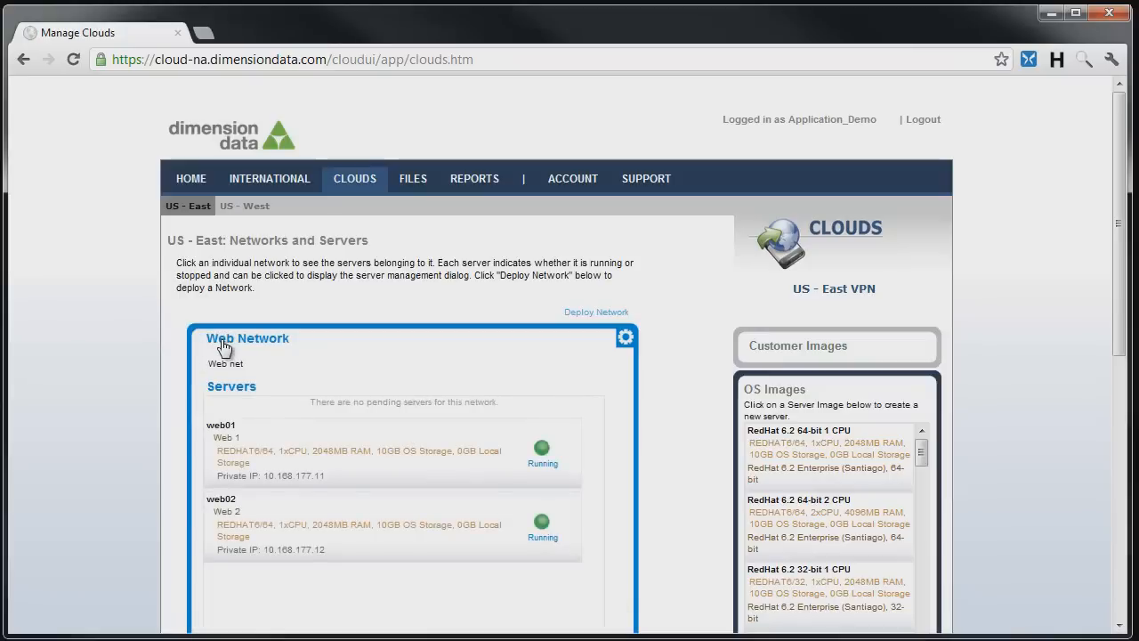
mouse_move(283, 349)
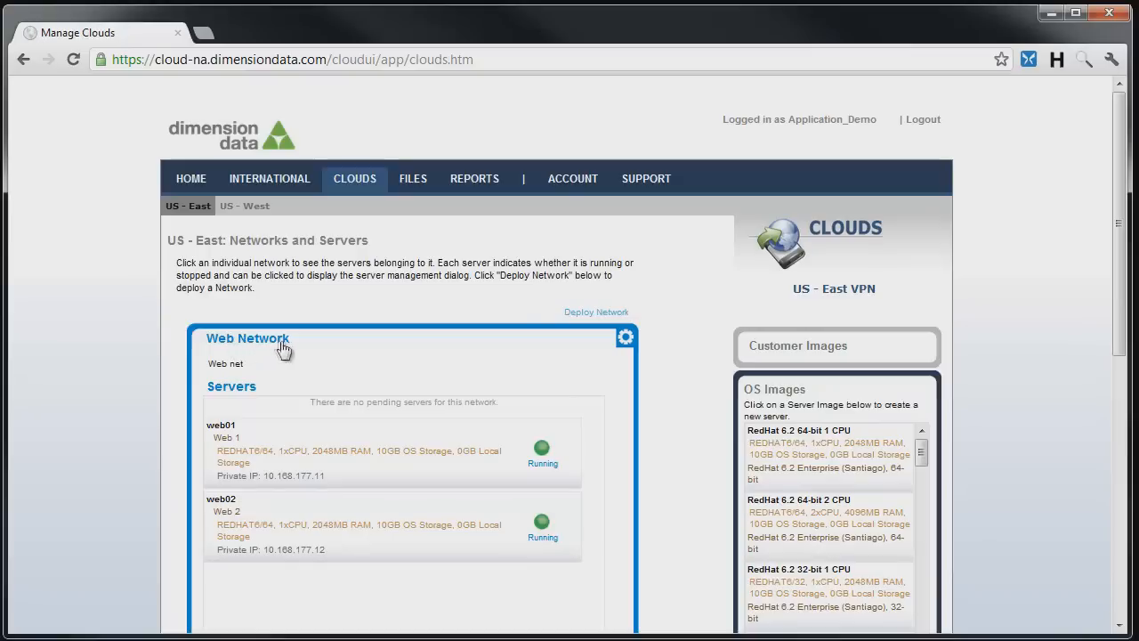
mouse_move(345, 349)
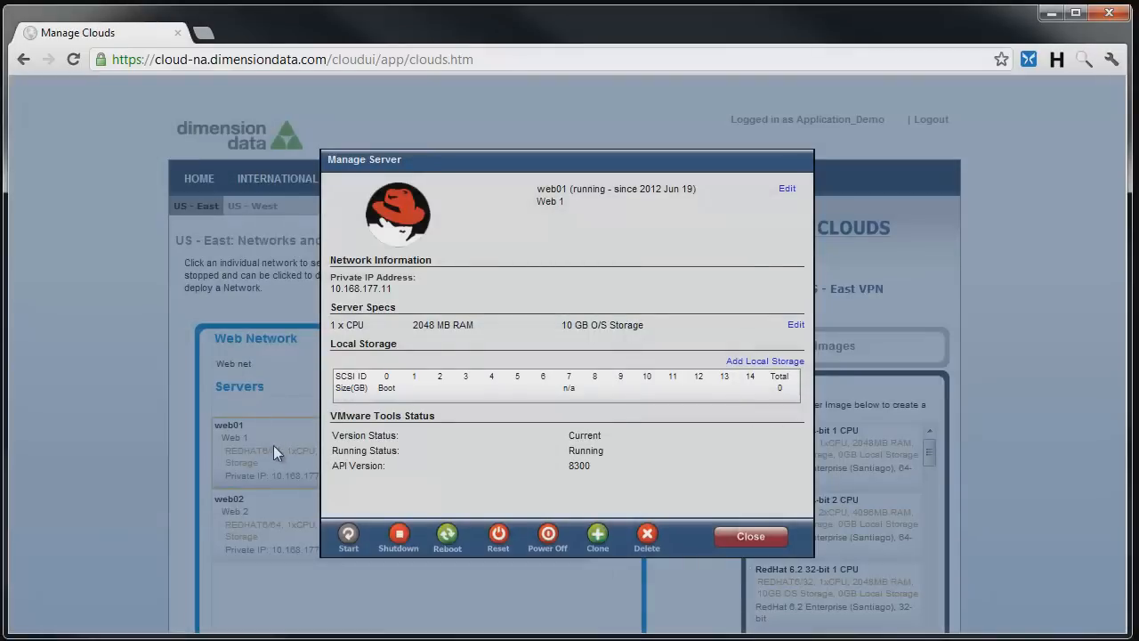
mouse_move(787, 189)
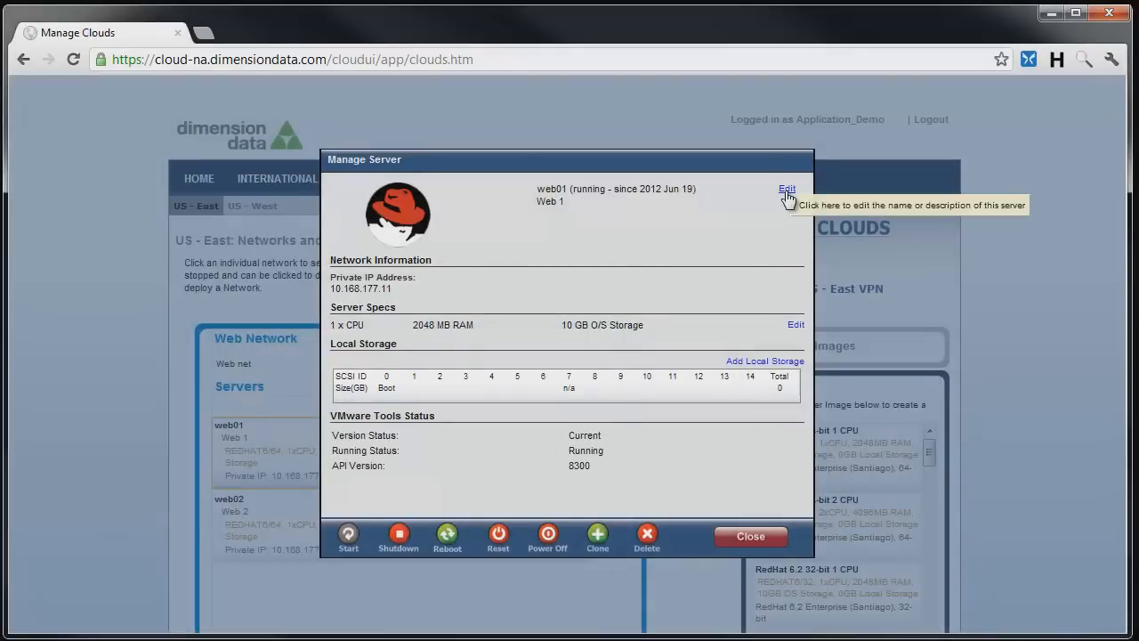
mouse_move(794, 327)
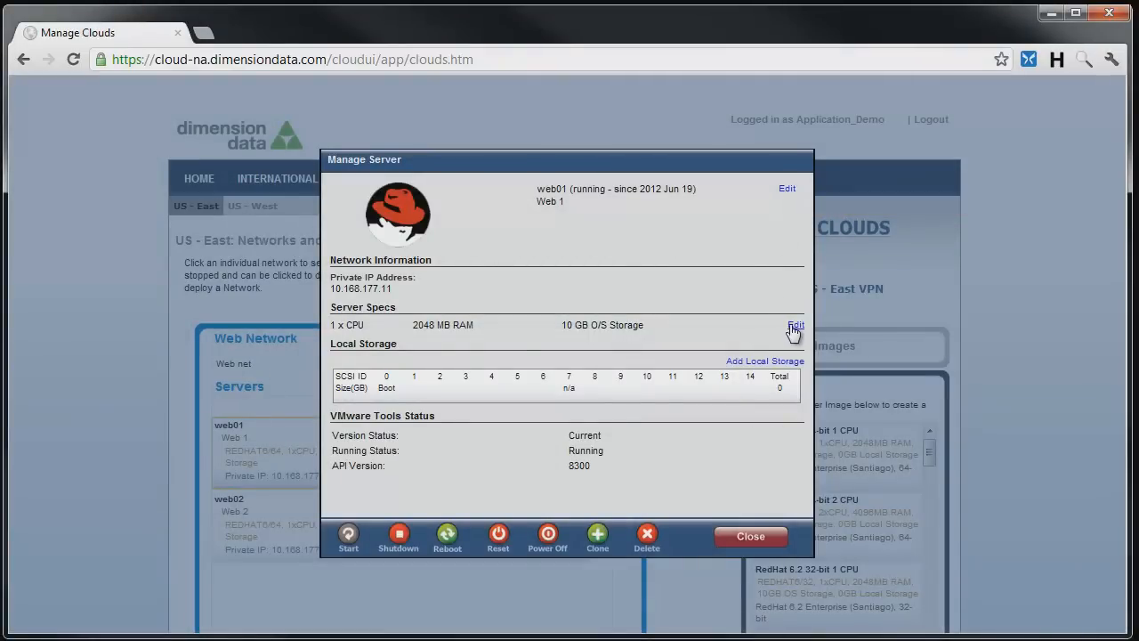
mouse_move(776, 248)
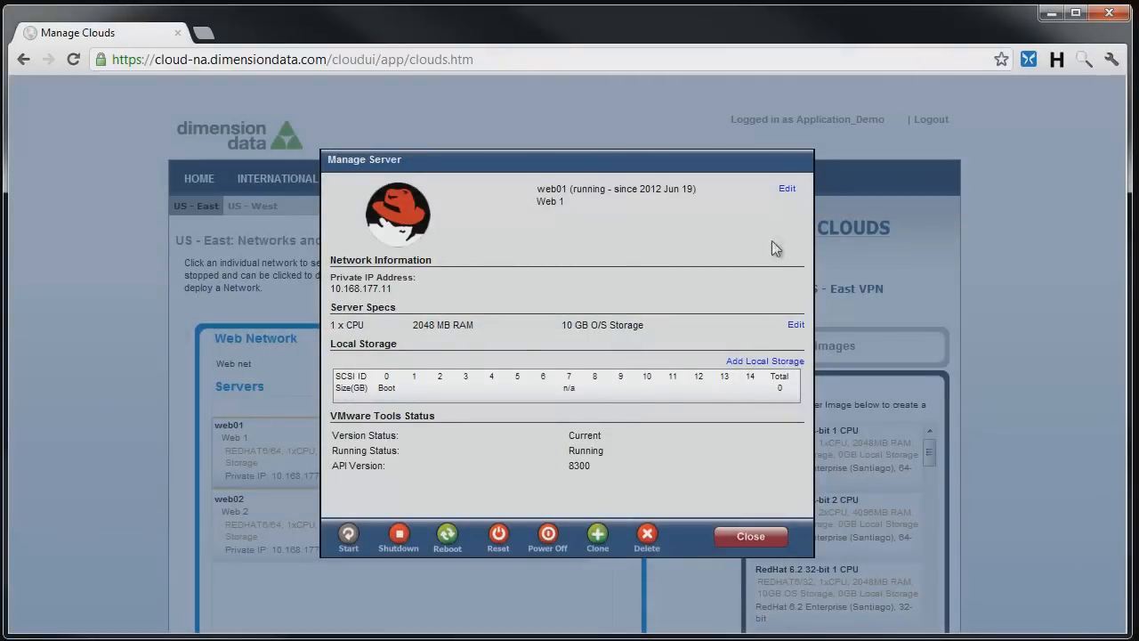
mouse_move(779, 230)
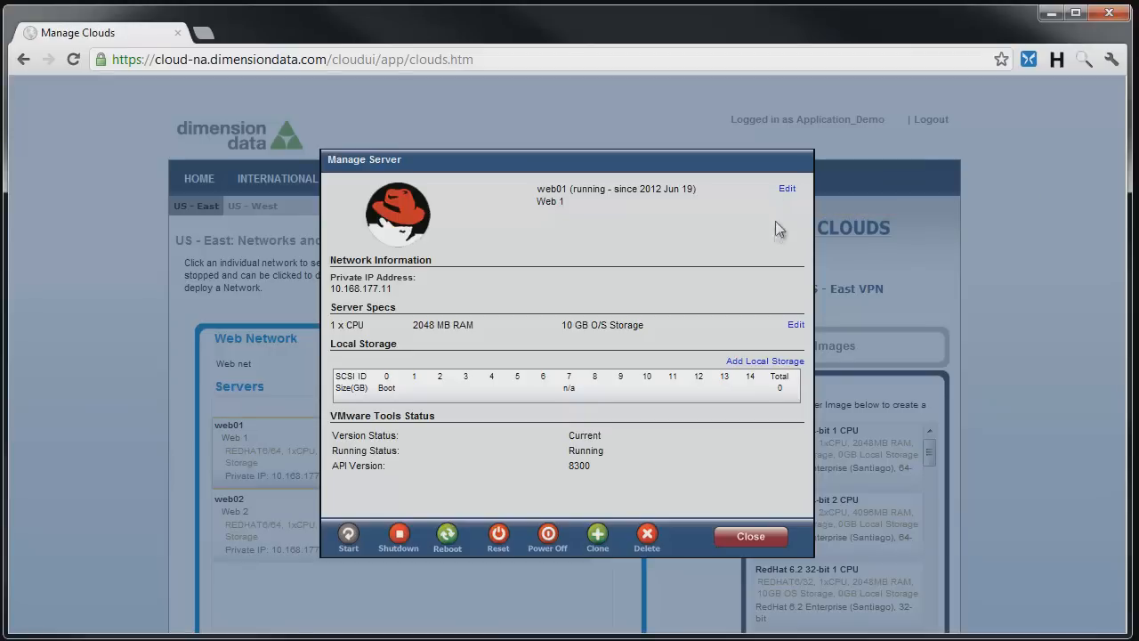
mouse_move(765, 359)
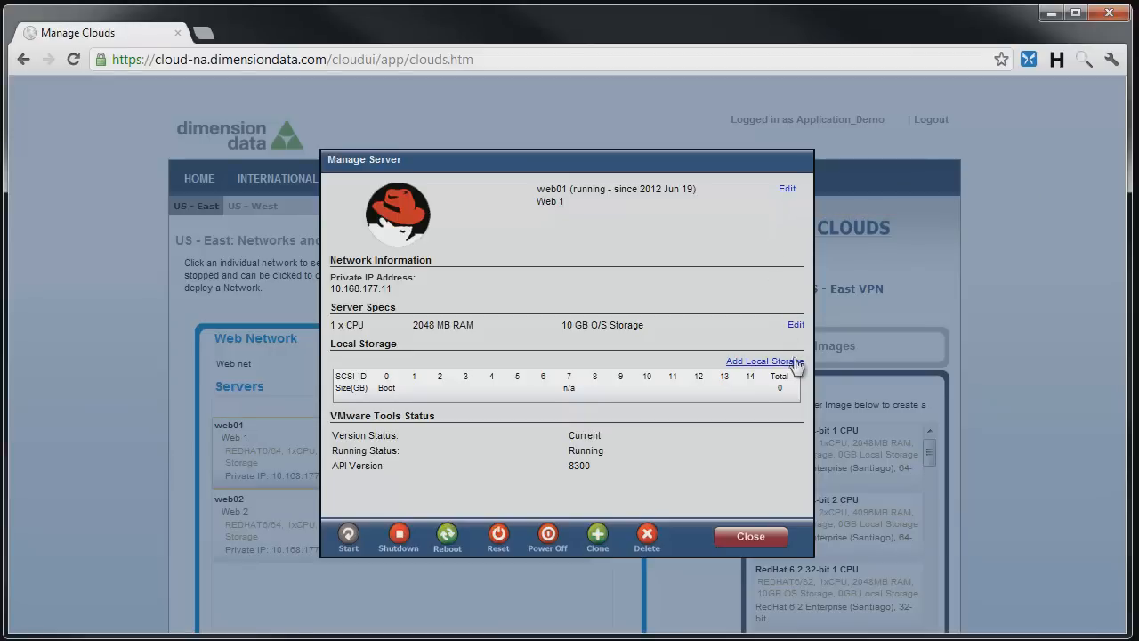
mouse_move(773, 263)
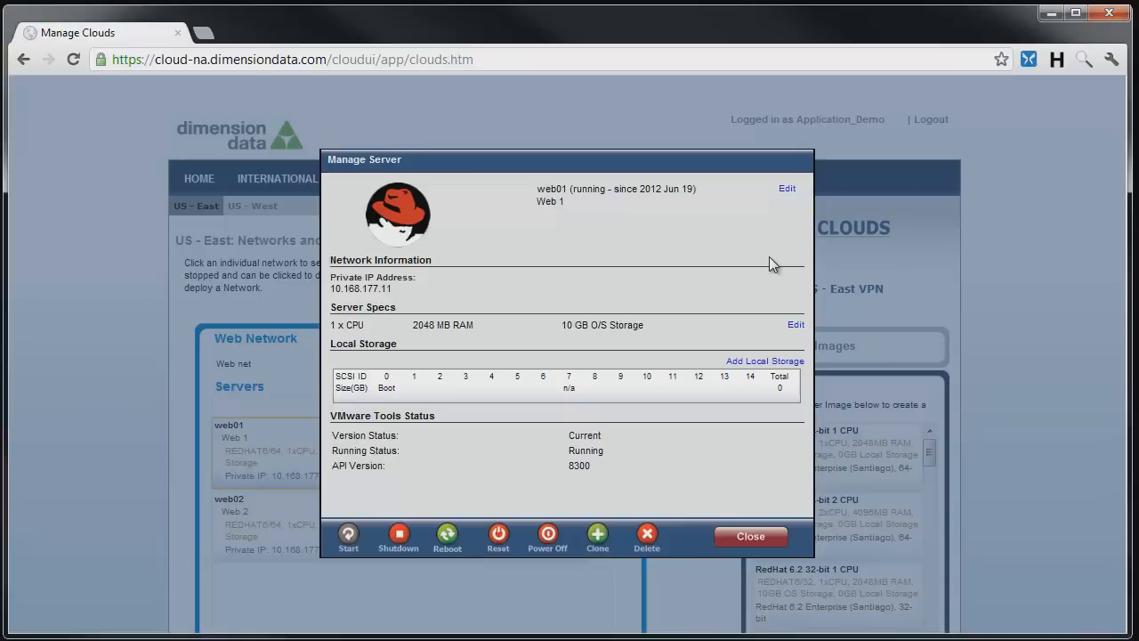
mouse_move(477, 299)
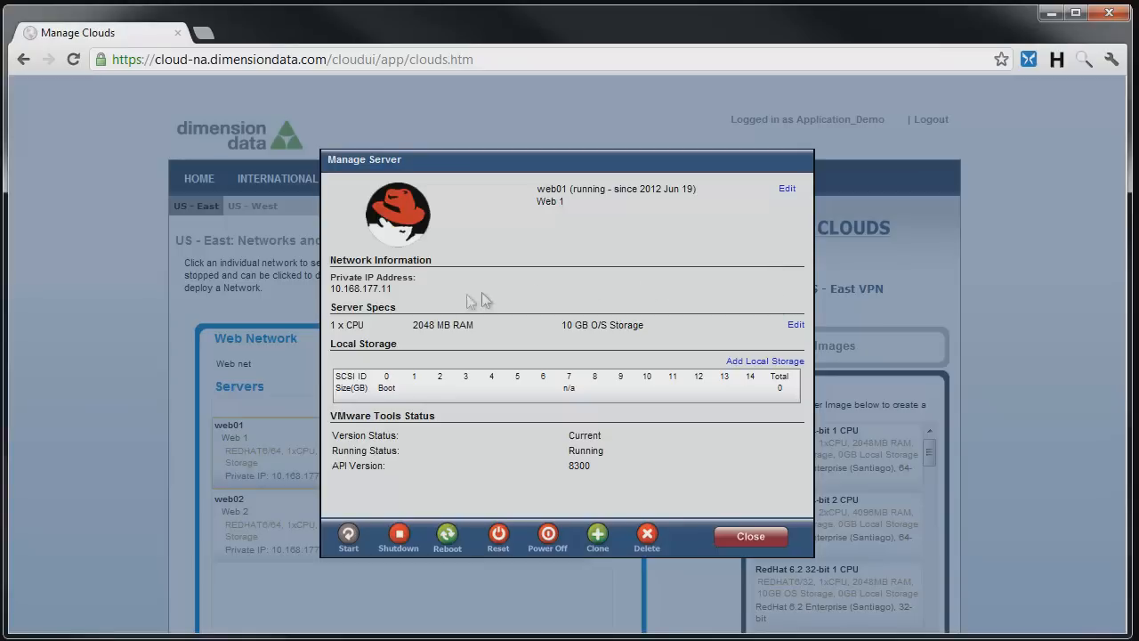
mouse_move(445, 327)
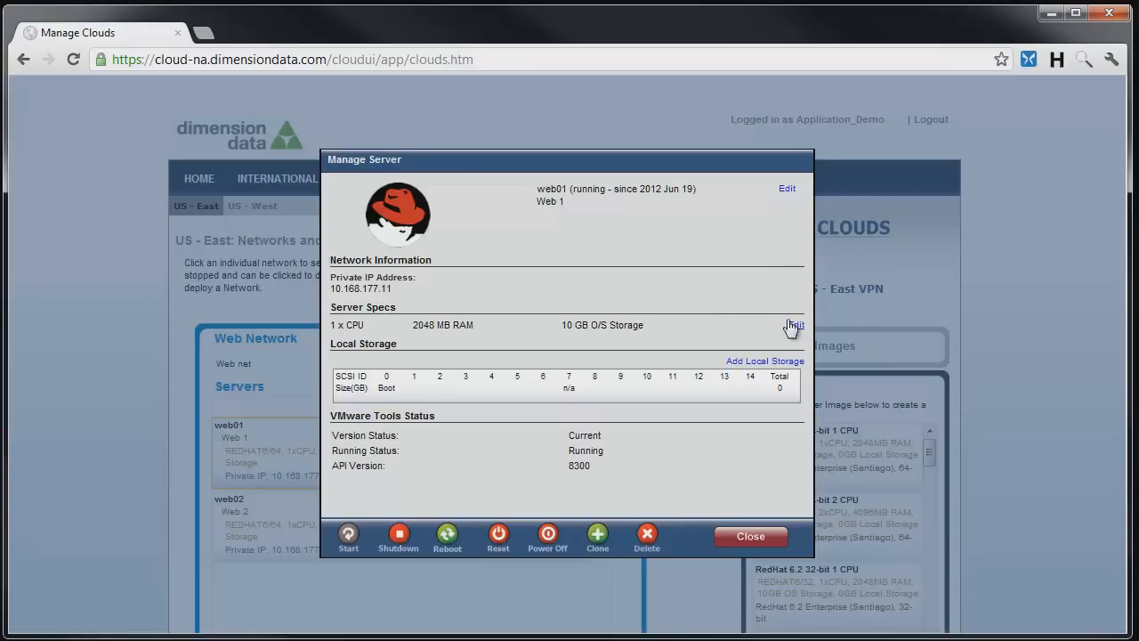
Switch web01's Server Specs into edit mode with CPU and RAM fields
click(793, 324)
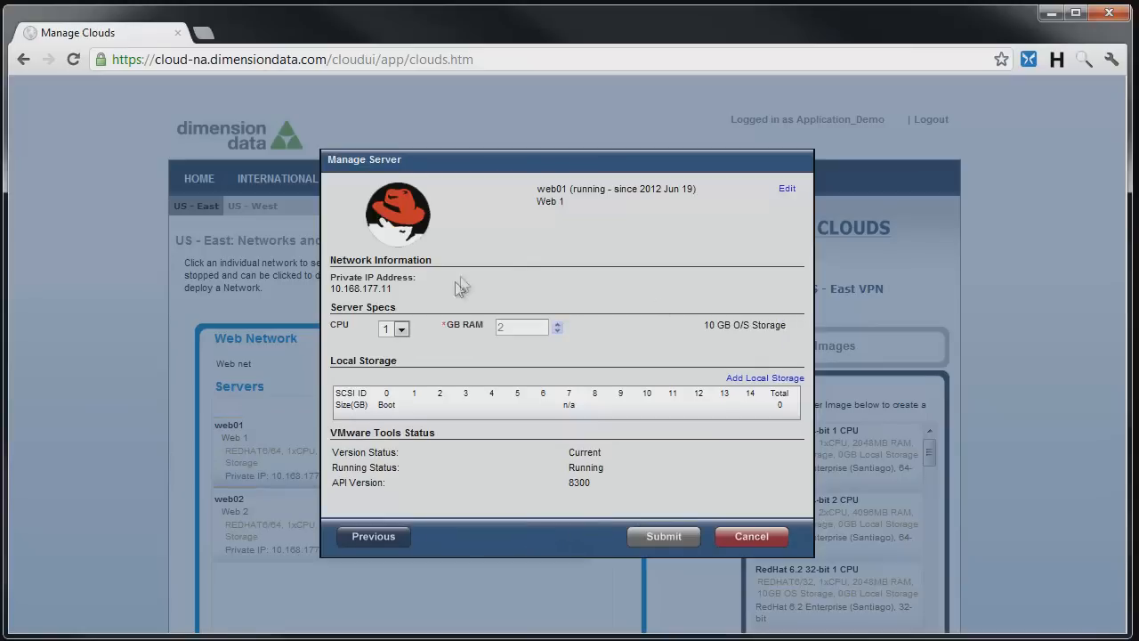
Set web01 to 8 GB RAM and 4 CPUs, not yet submitted
click(400, 327)
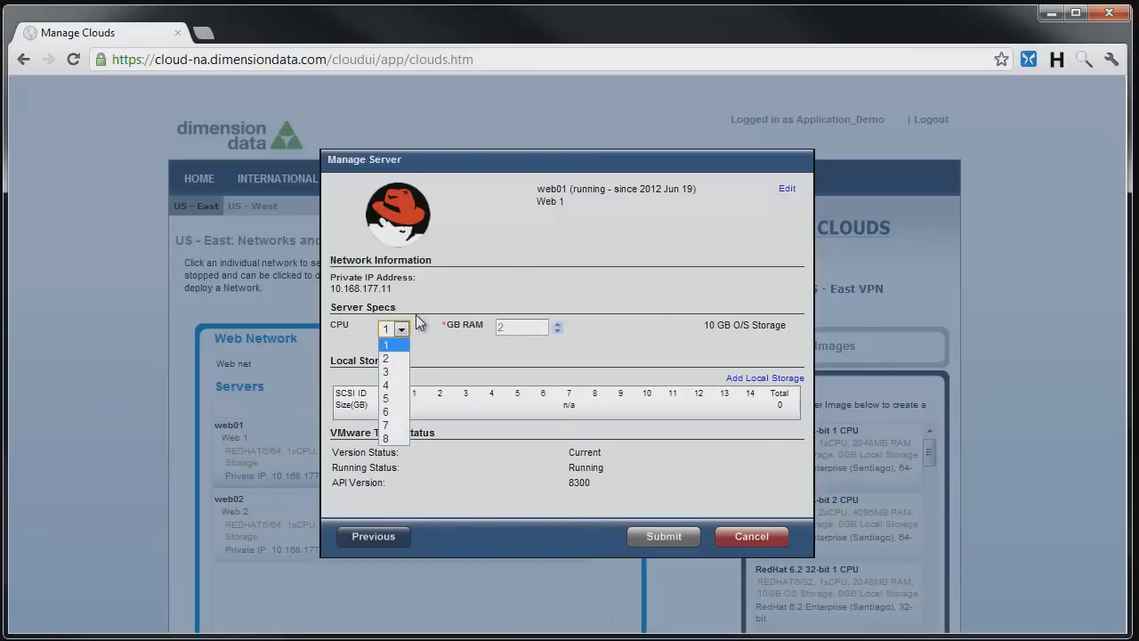
click(384, 346)
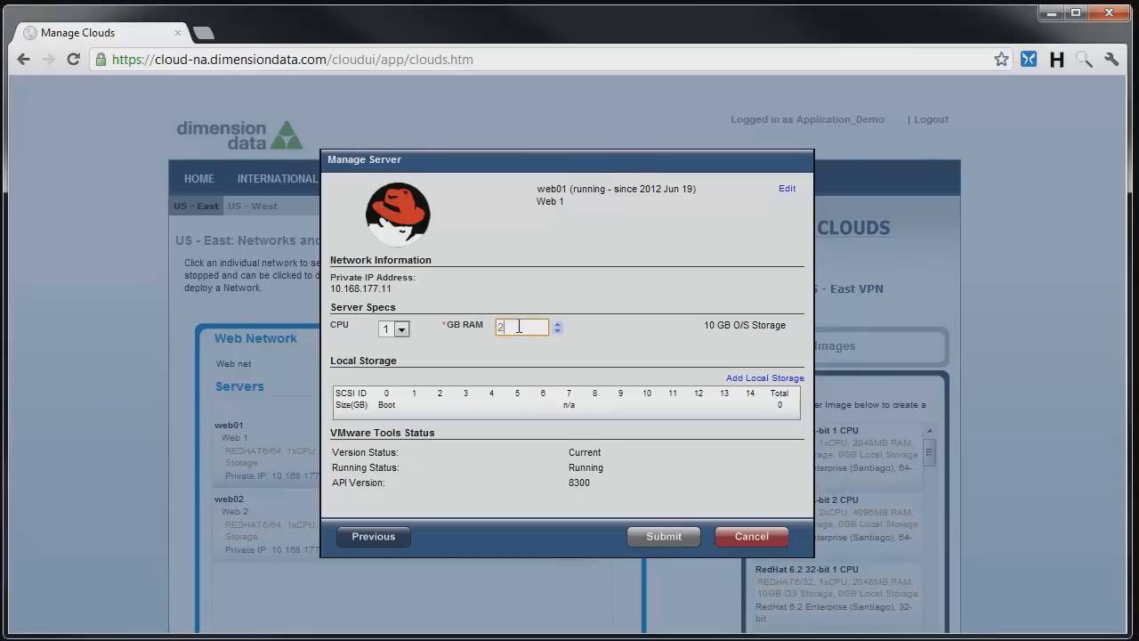
click(559, 324)
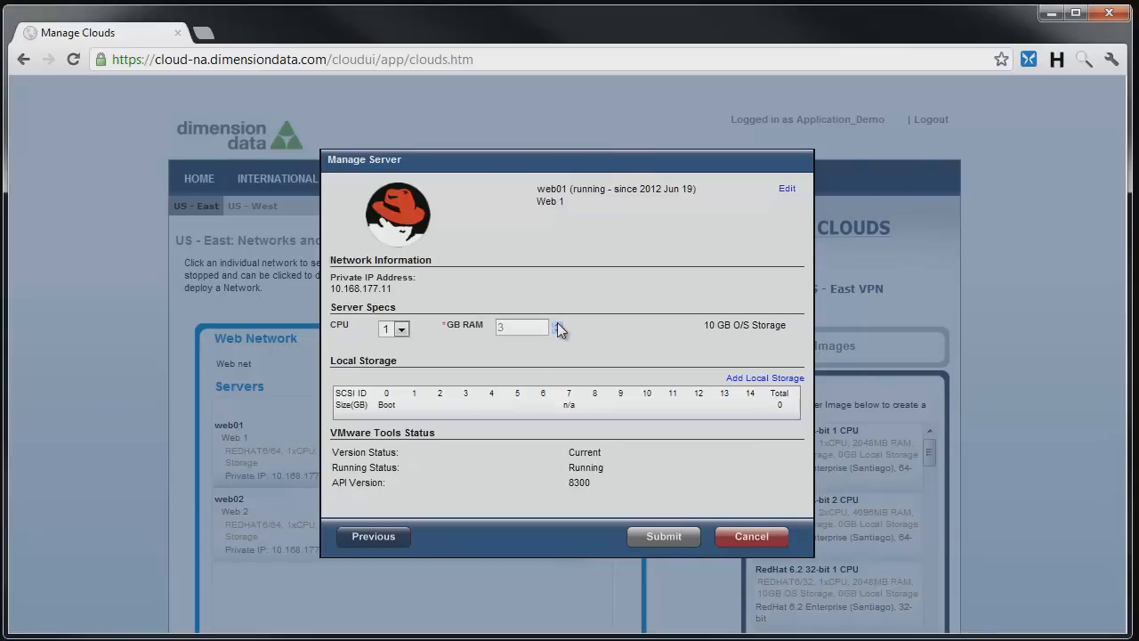
click(557, 328)
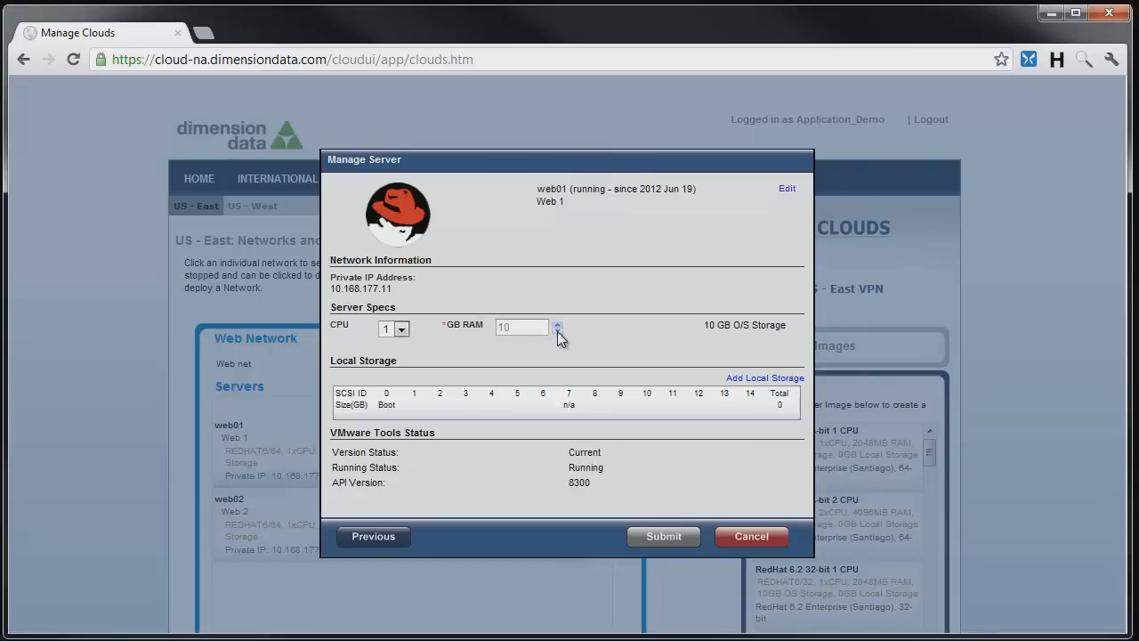
click(400, 329)
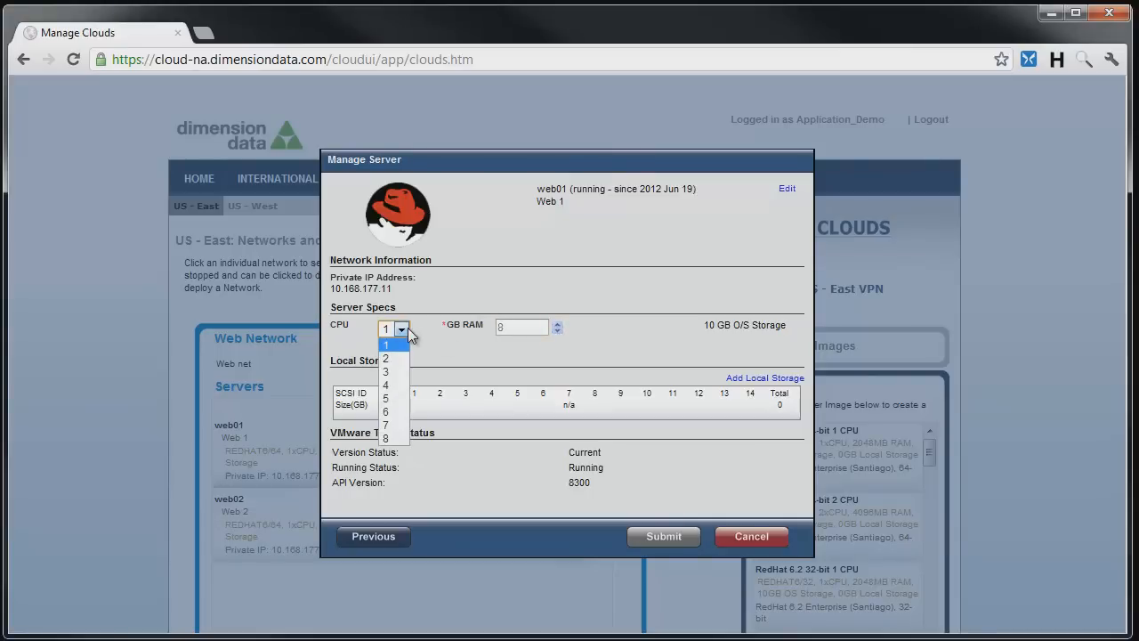
click(385, 385)
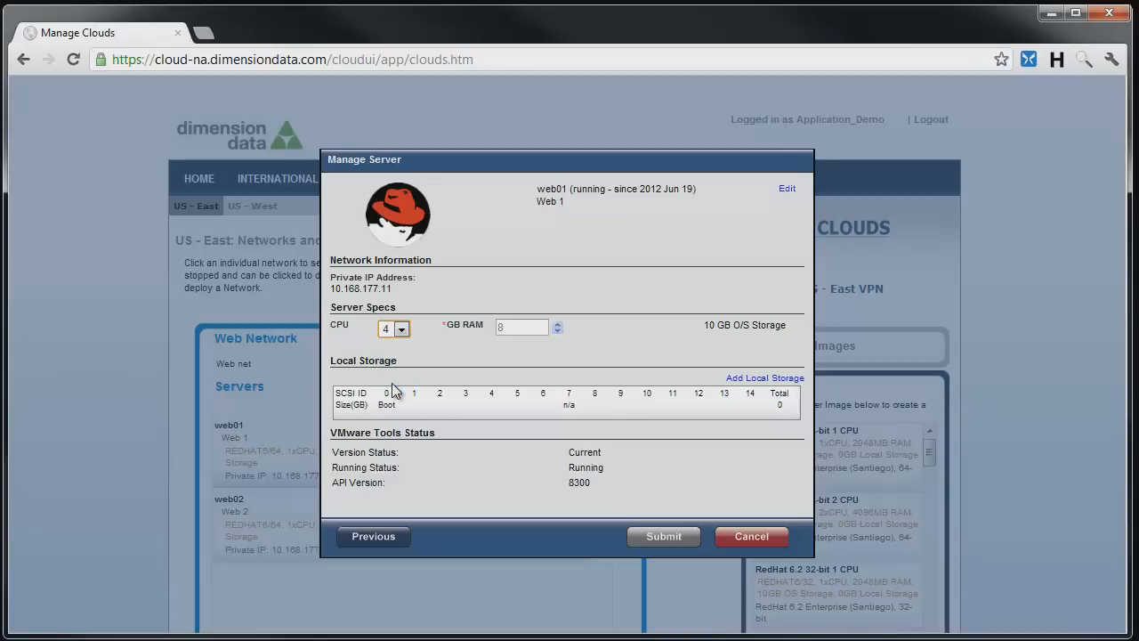
mouse_move(617, 392)
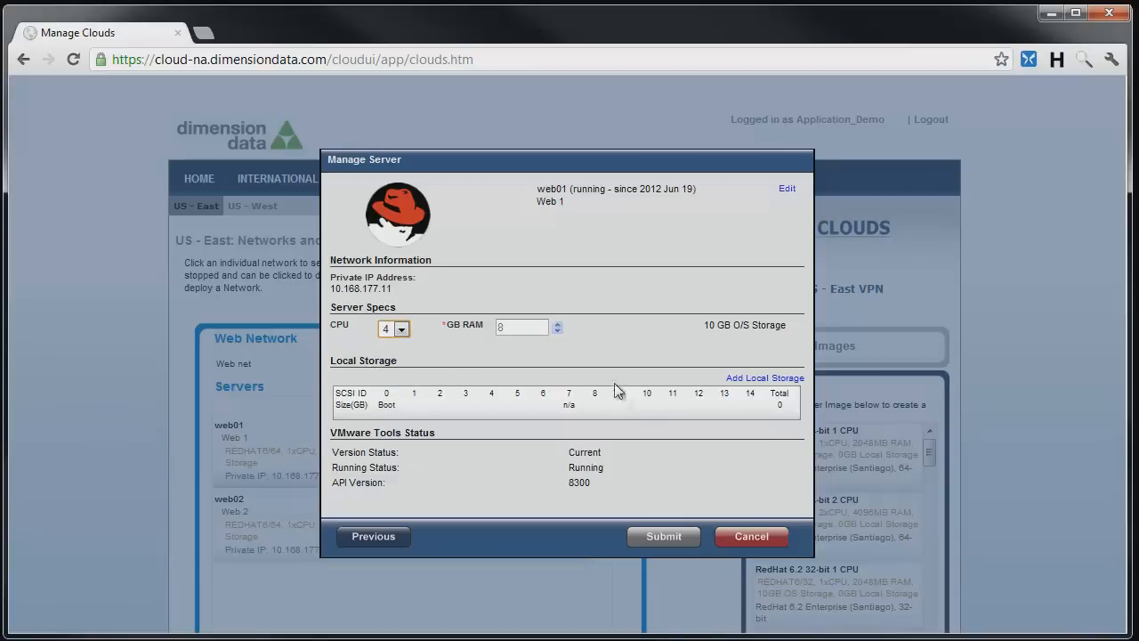
mouse_move(662, 536)
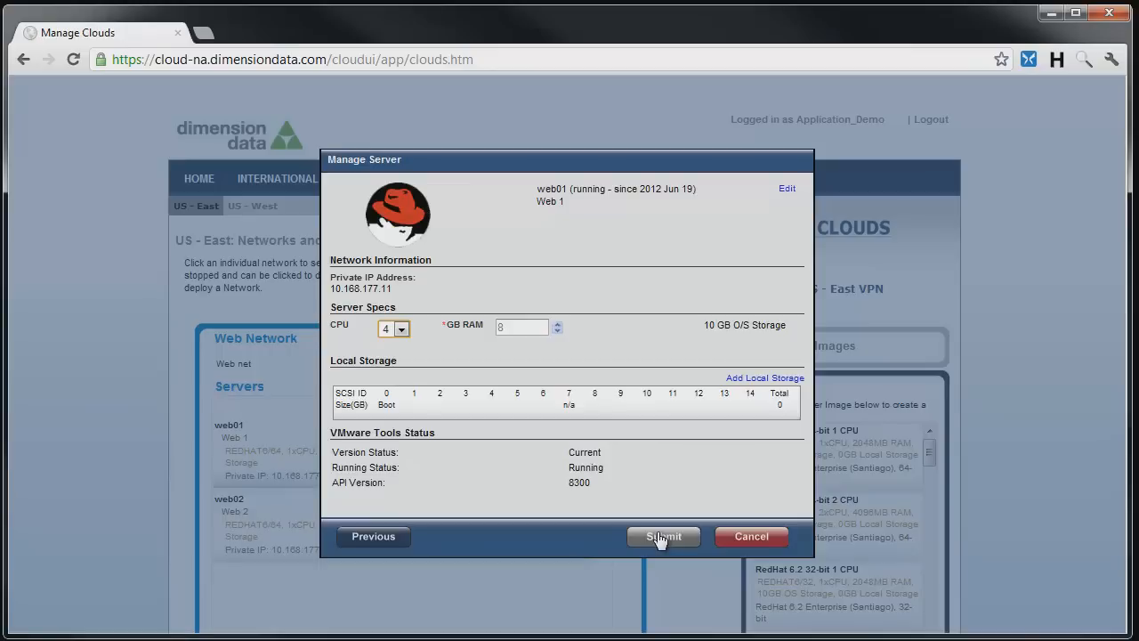
Submit and confirm the 4-CPU, 8 GB change so web01 restarts, then dismiss the update notice
click(662, 536)
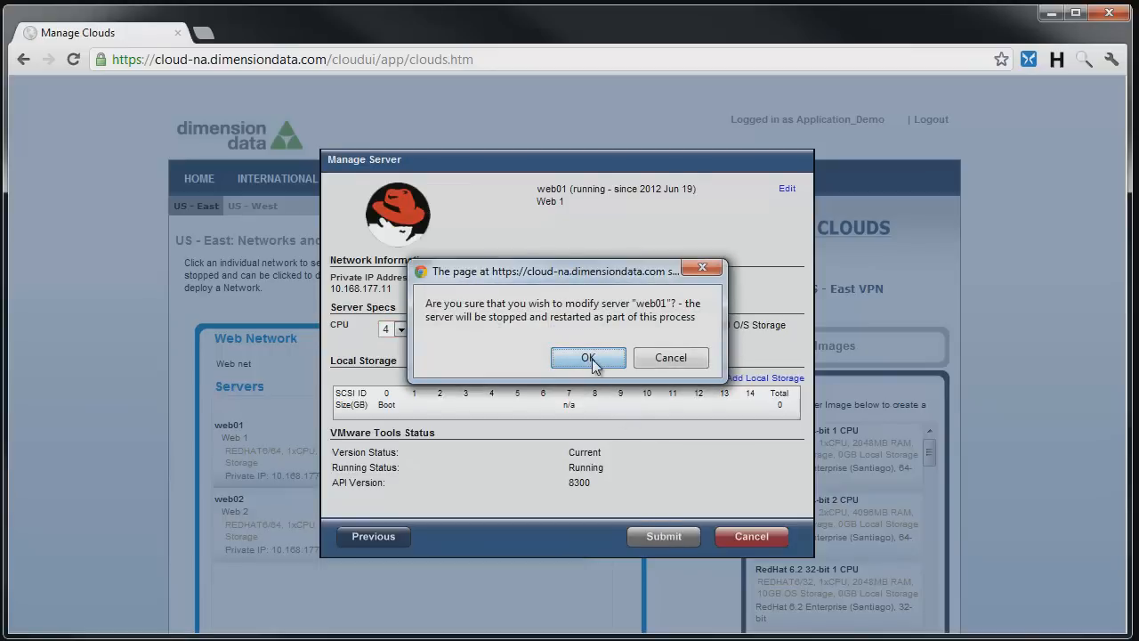
click(588, 356)
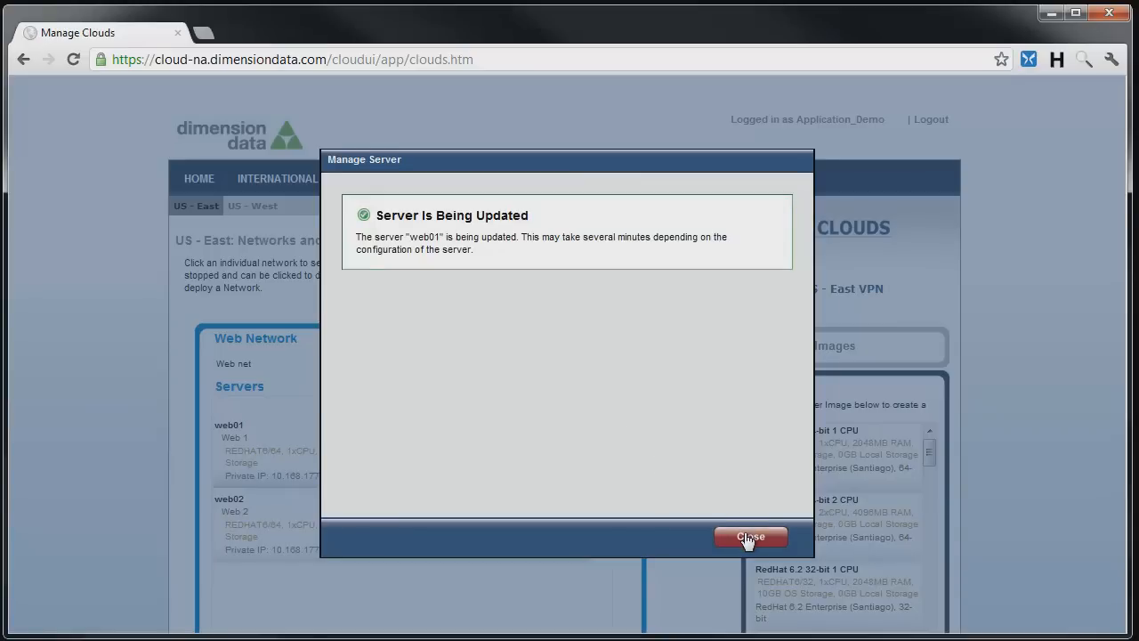
click(751, 537)
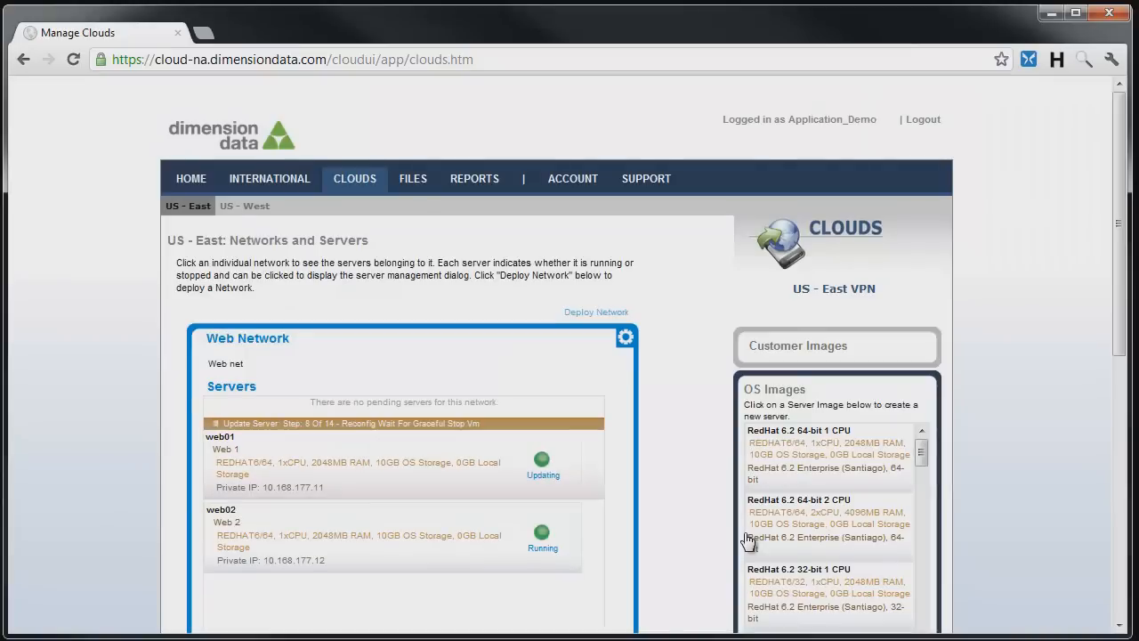
mouse_move(370, 438)
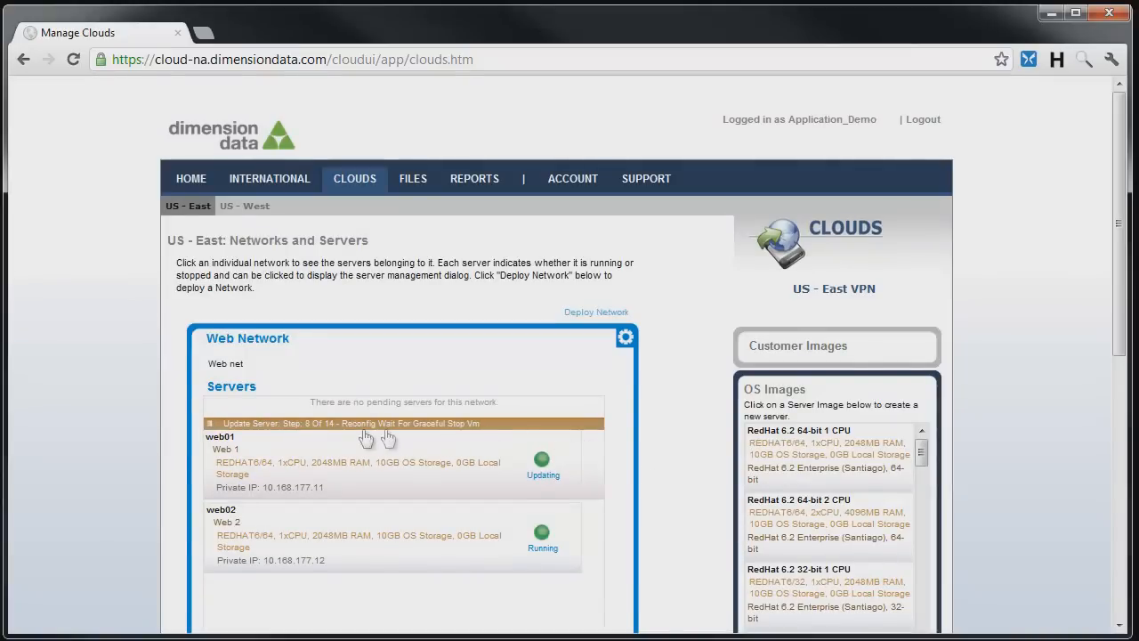
mouse_move(105, 424)
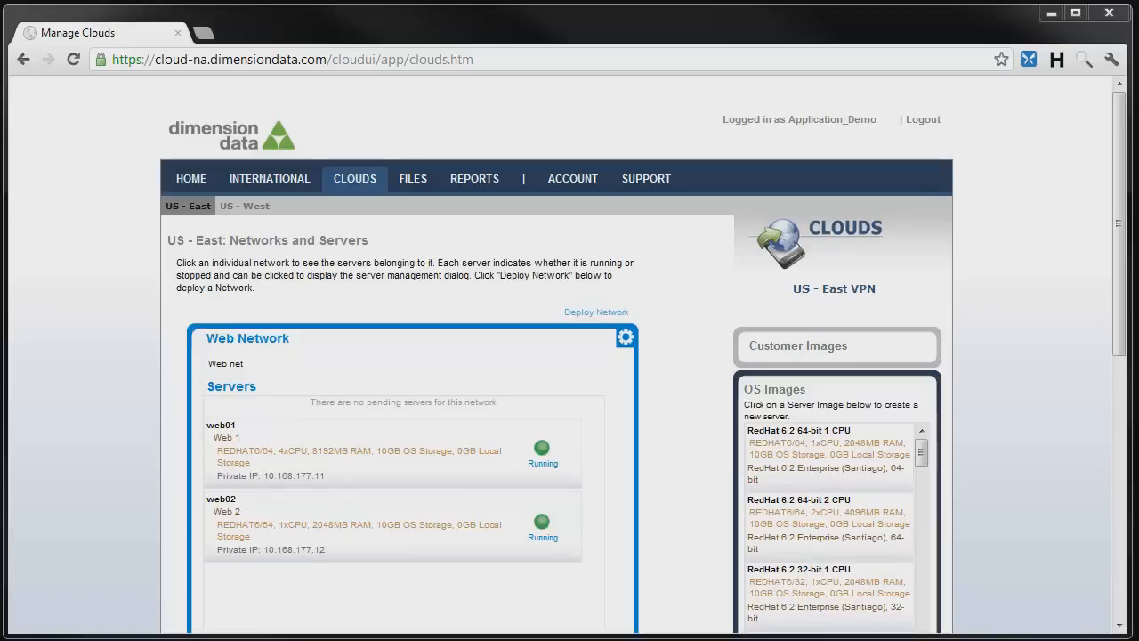
mouse_move(456, 470)
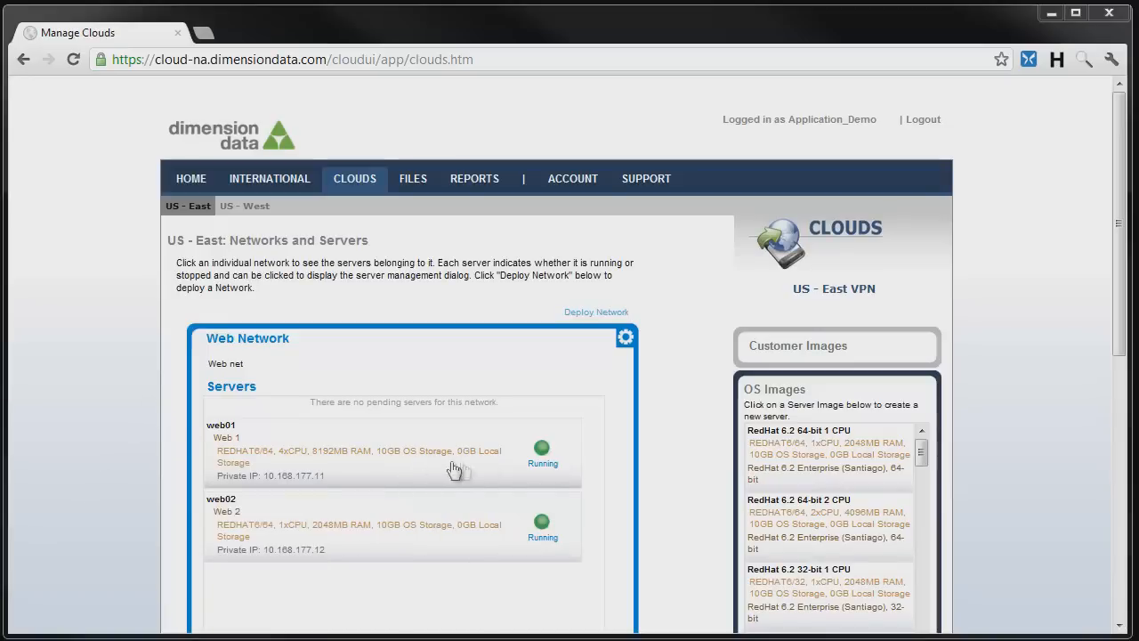
mouse_move(684, 477)
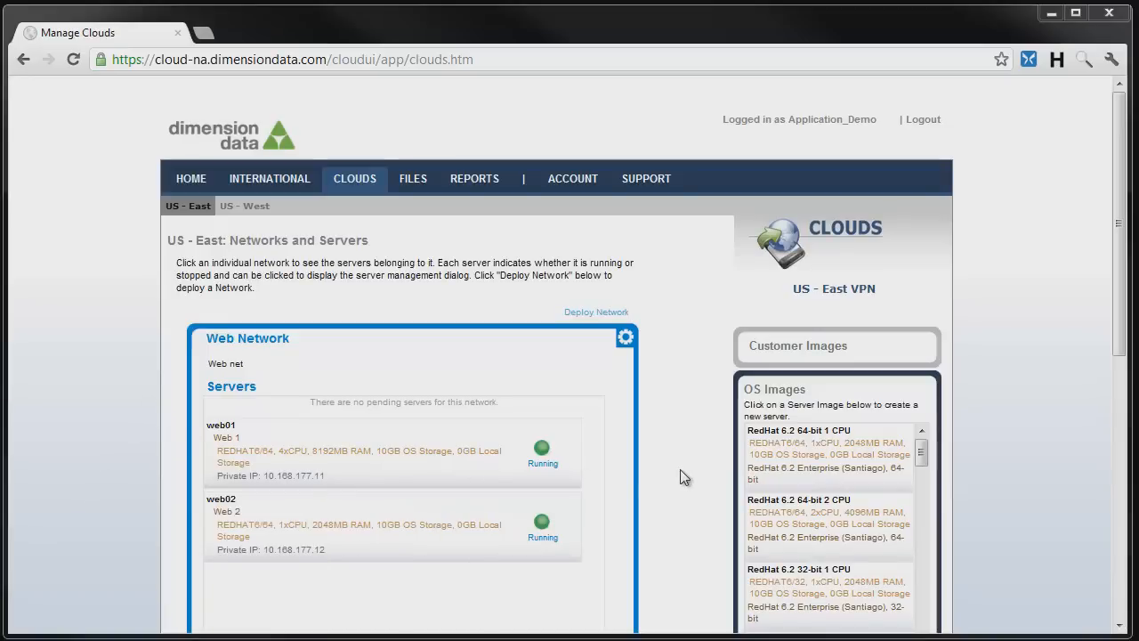
mouse_move(449, 463)
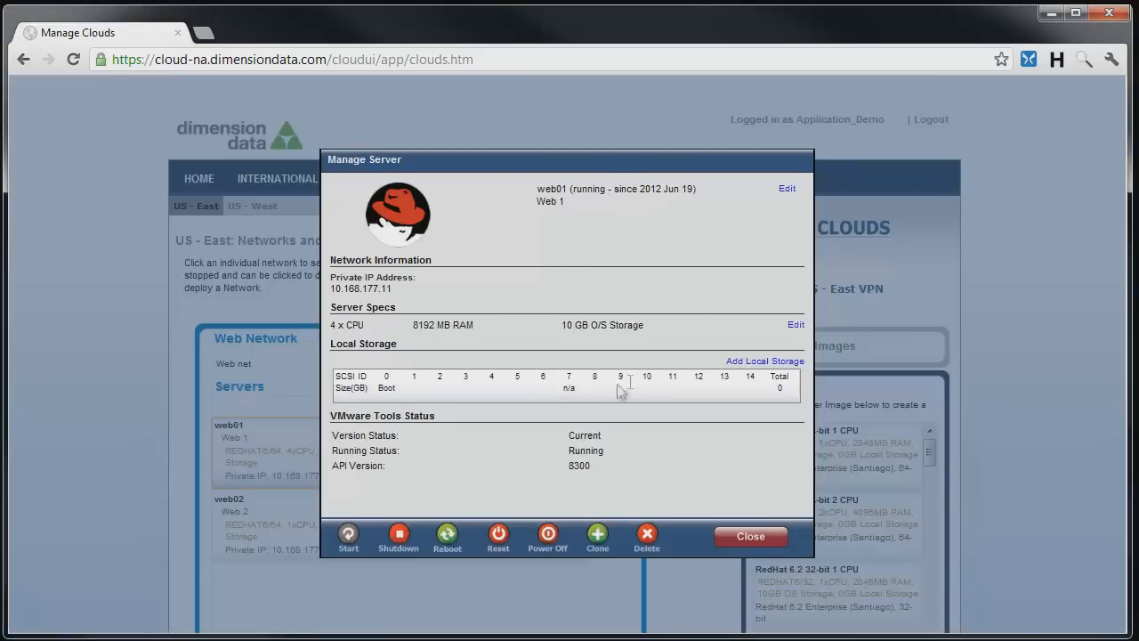
Set web01's additional local disk size to 30 GB with the spinner
click(765, 360)
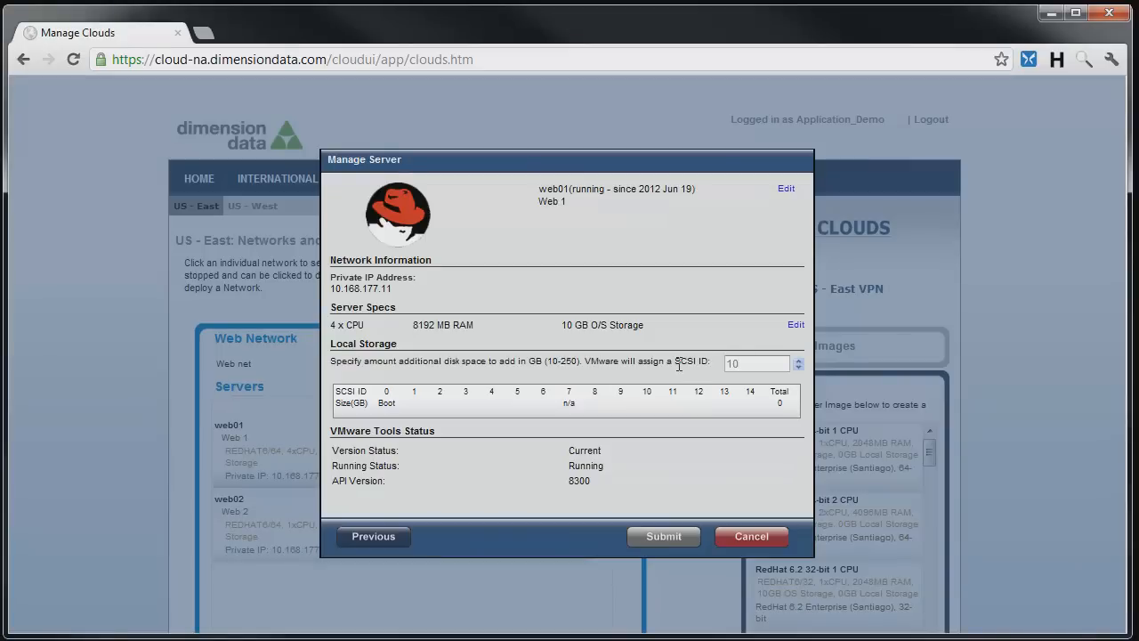
click(797, 359)
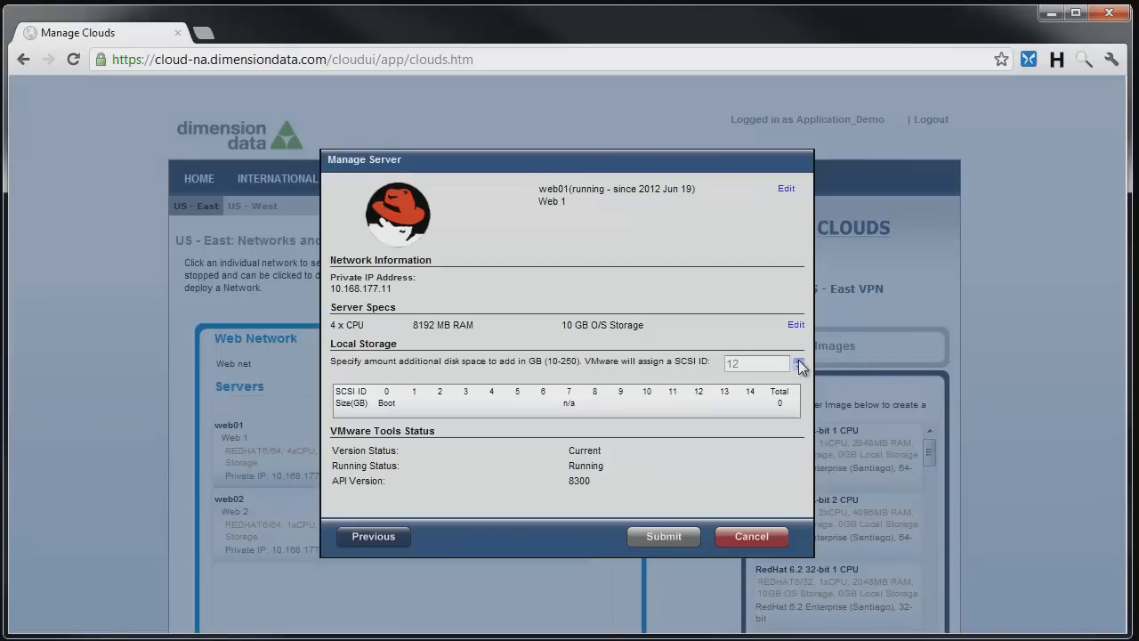
click(798, 360)
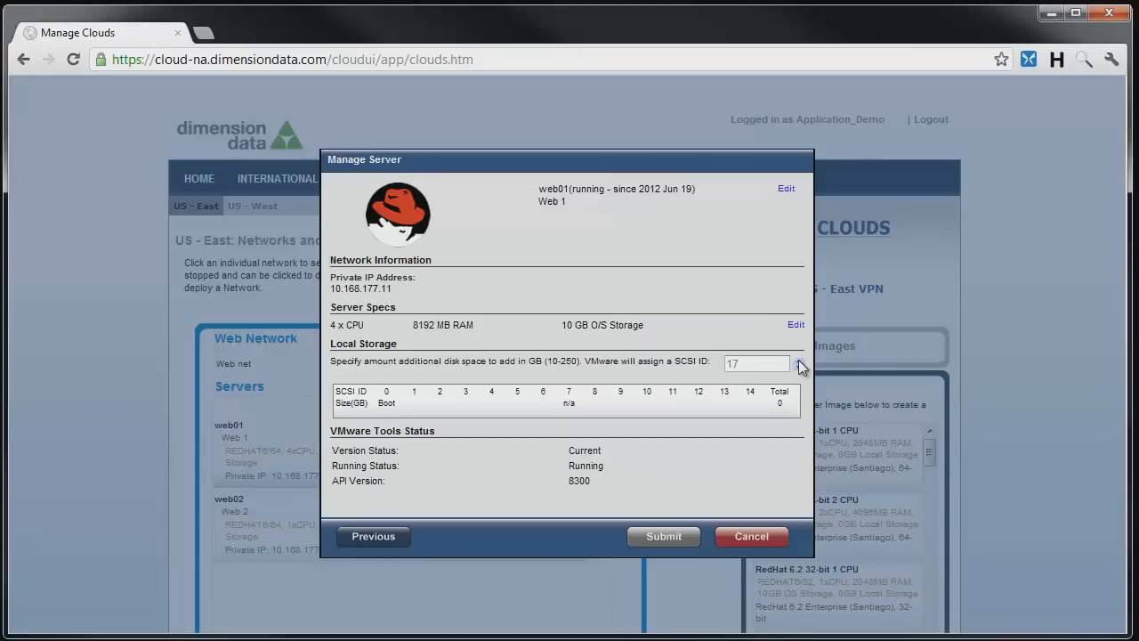
click(799, 363)
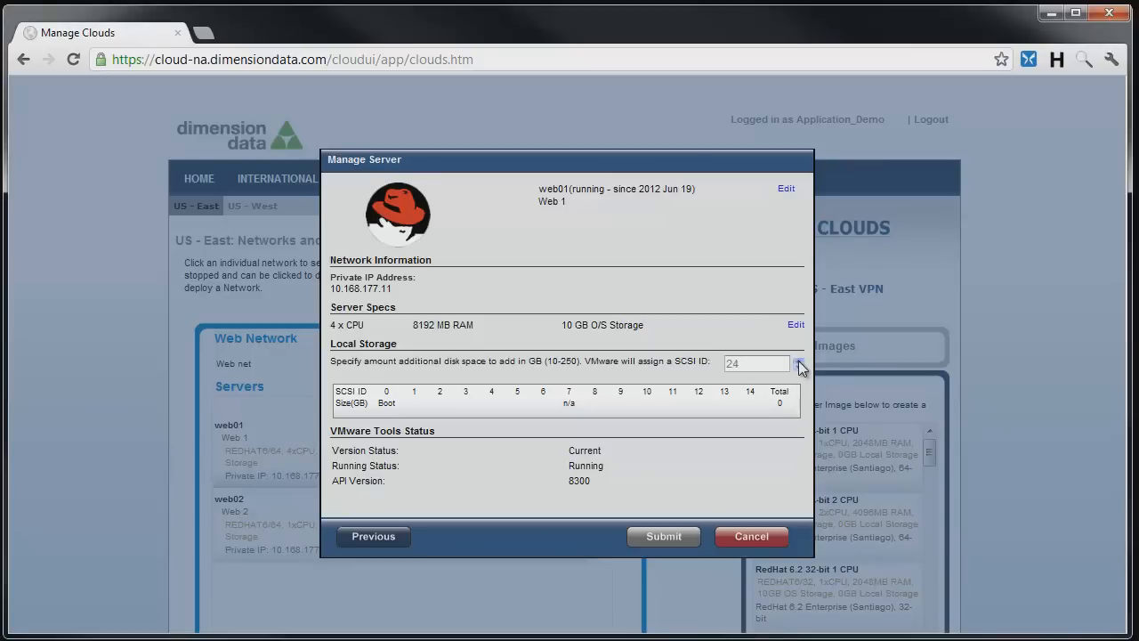
click(799, 359)
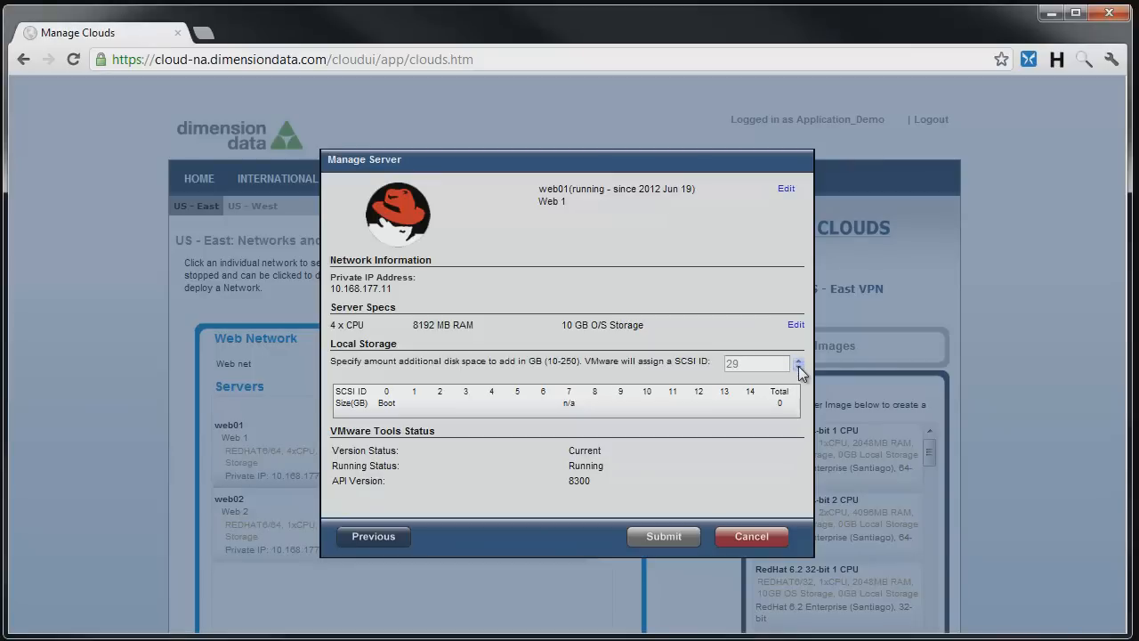
click(797, 365)
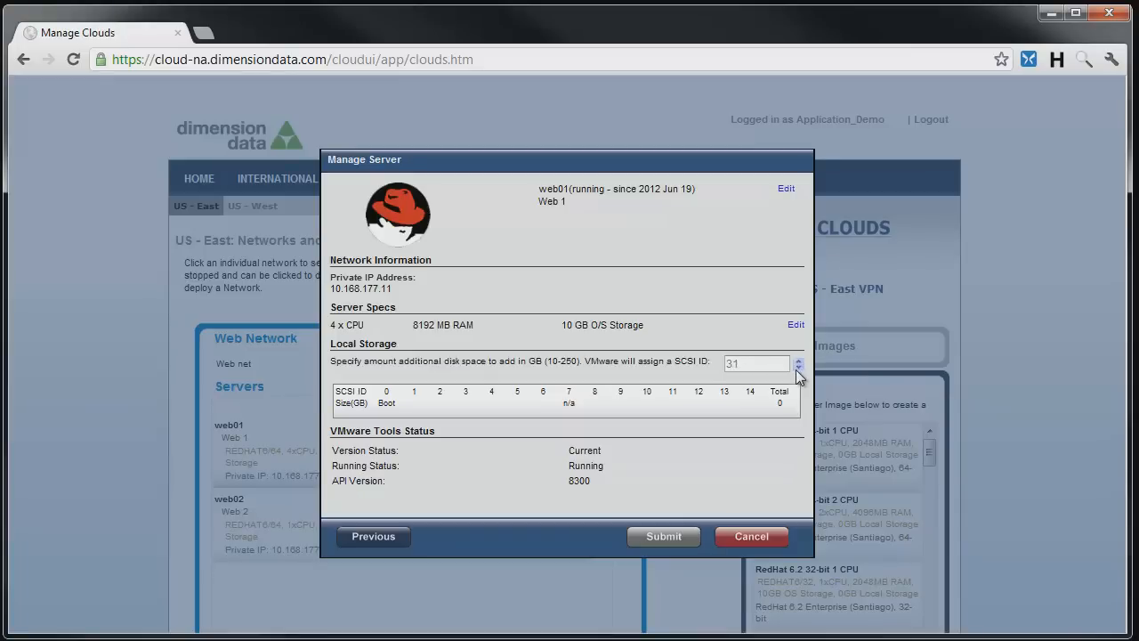
click(797, 367)
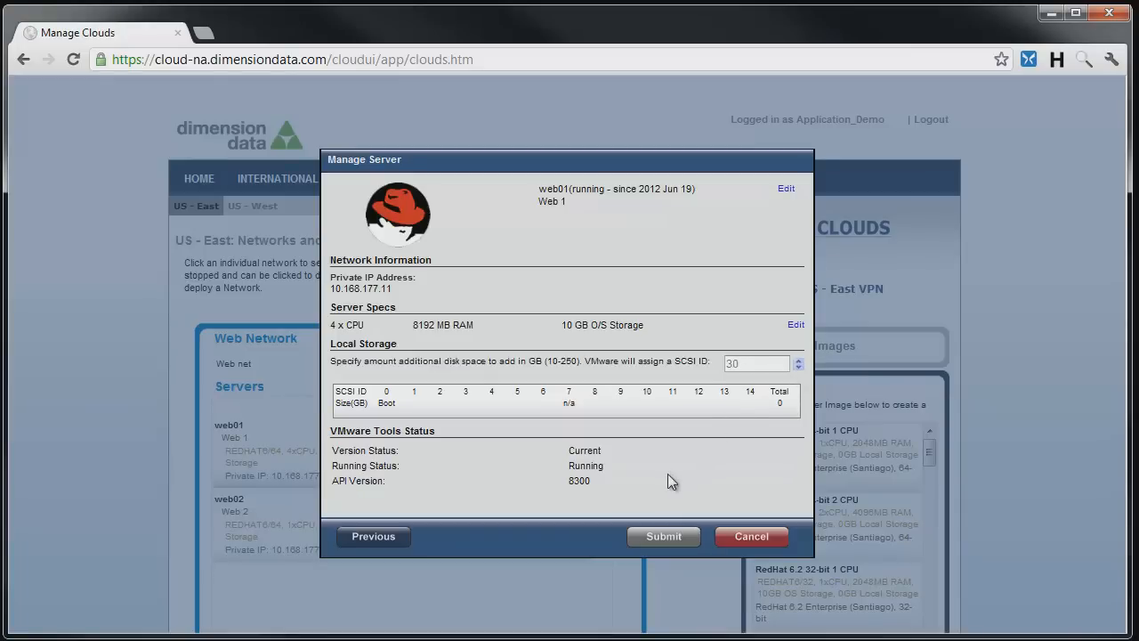
Submit and confirm the 30 GB storage addition, then dismiss the notice
click(662, 536)
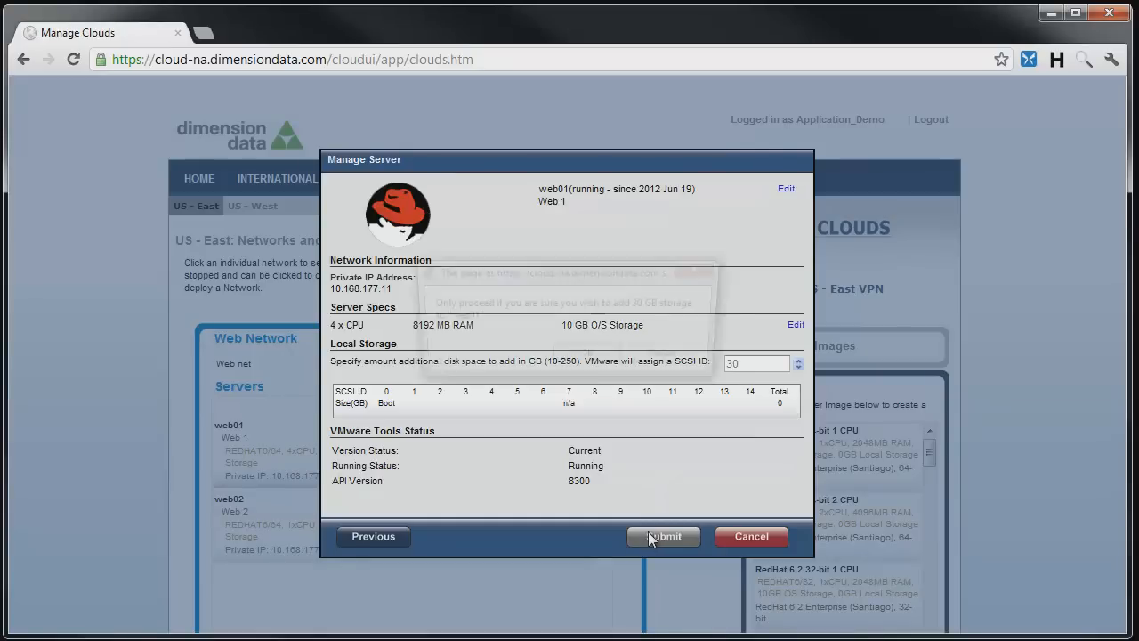
click(662, 535)
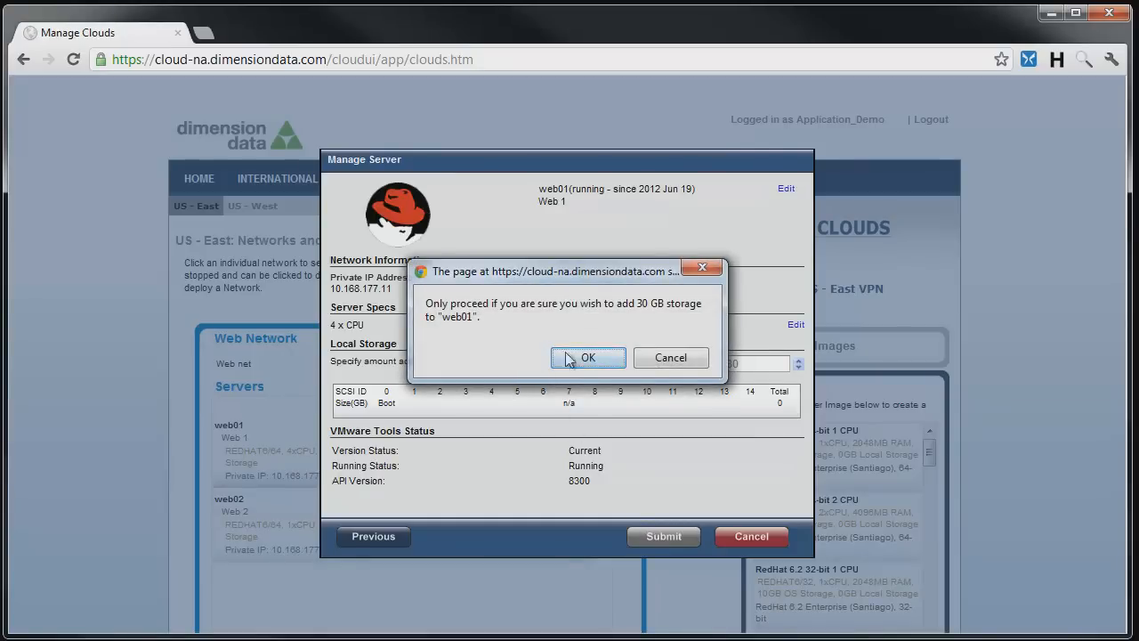
click(587, 356)
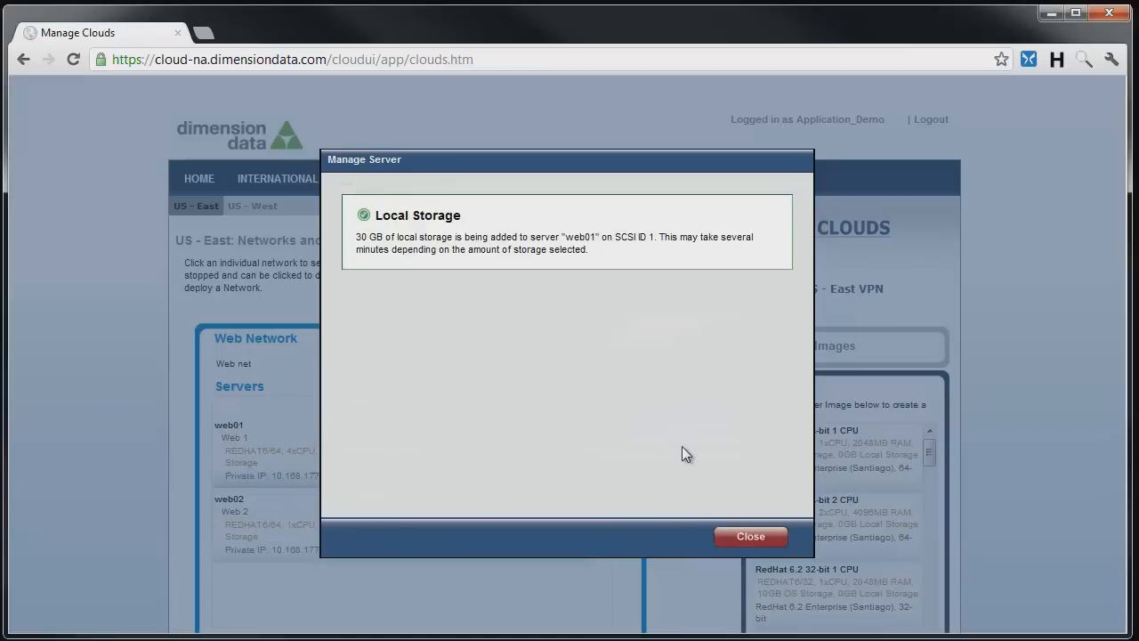
mouse_move(752, 537)
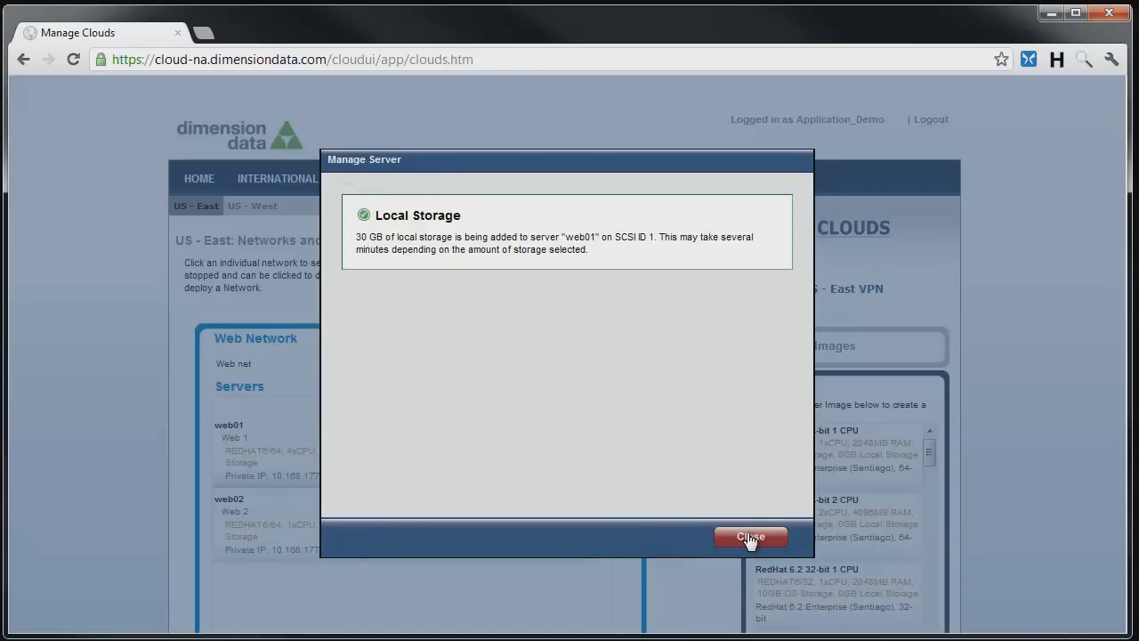
click(751, 538)
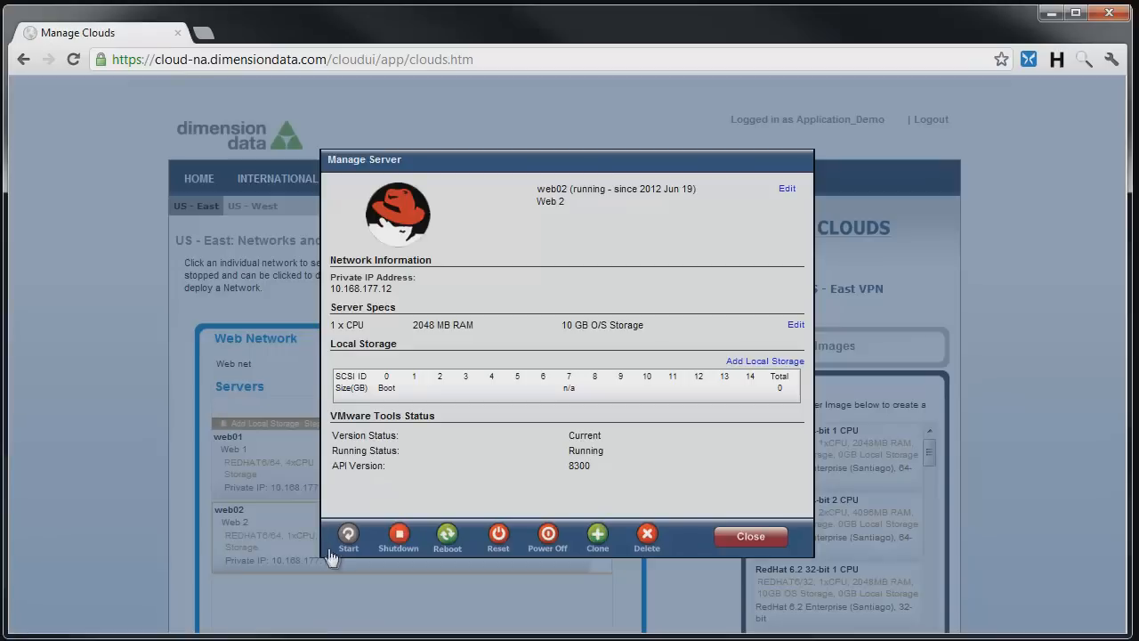
mouse_move(374, 548)
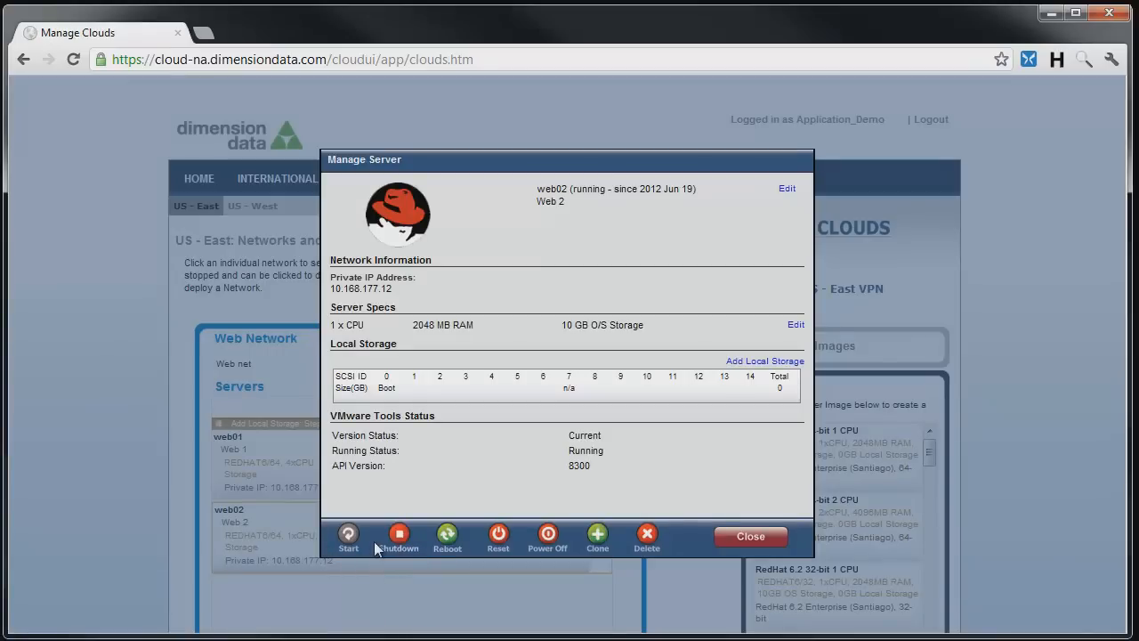
click(348, 536)
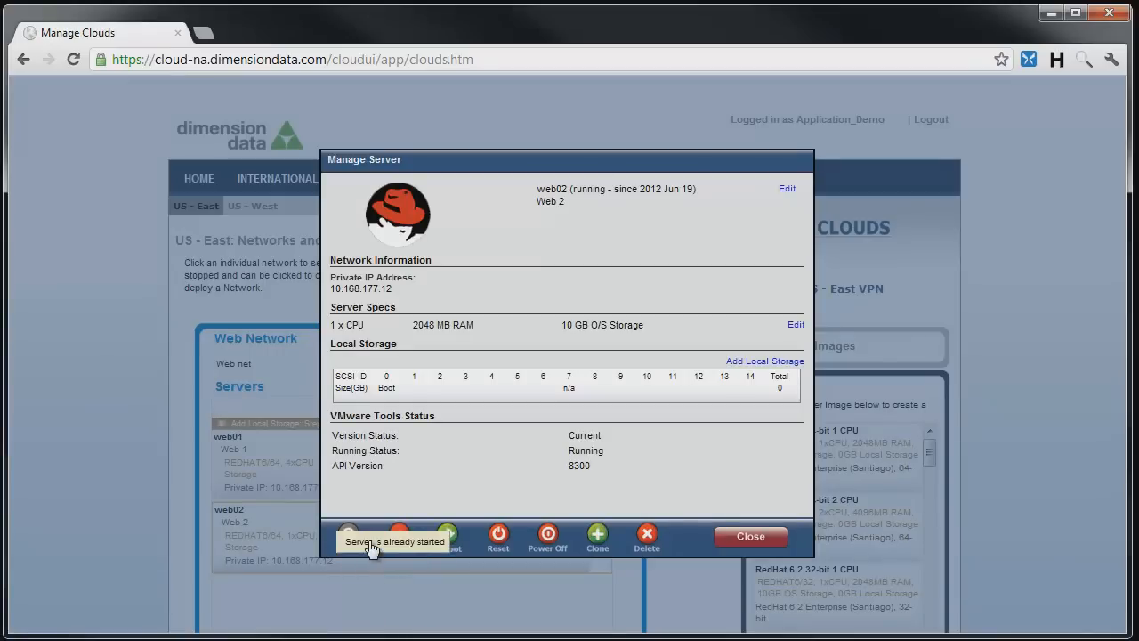
mouse_move(398, 548)
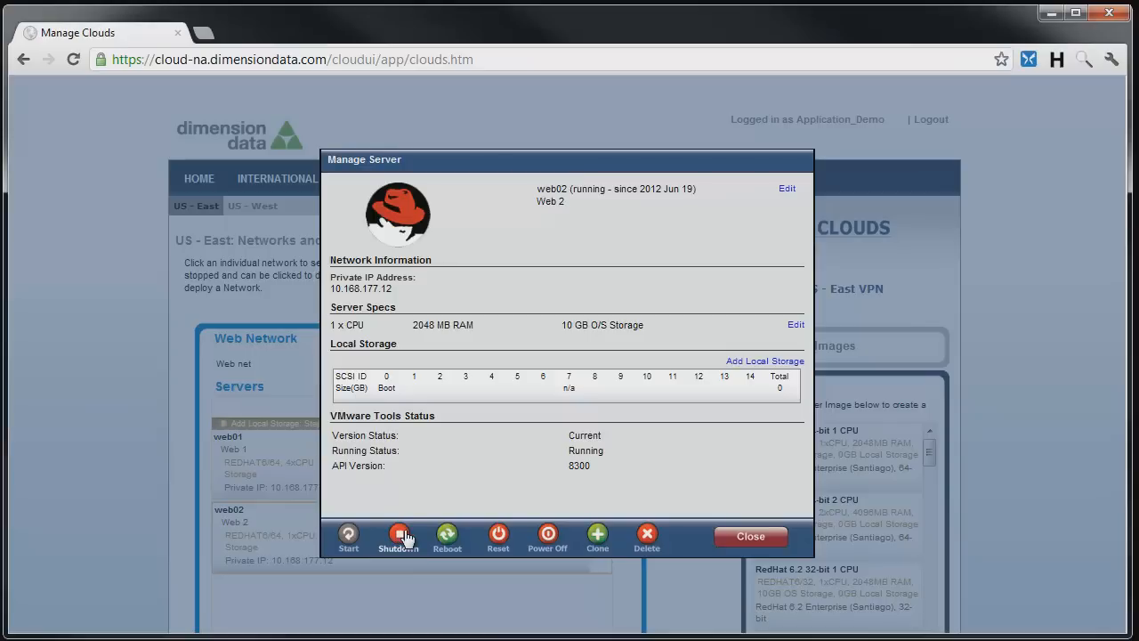
mouse_move(446, 537)
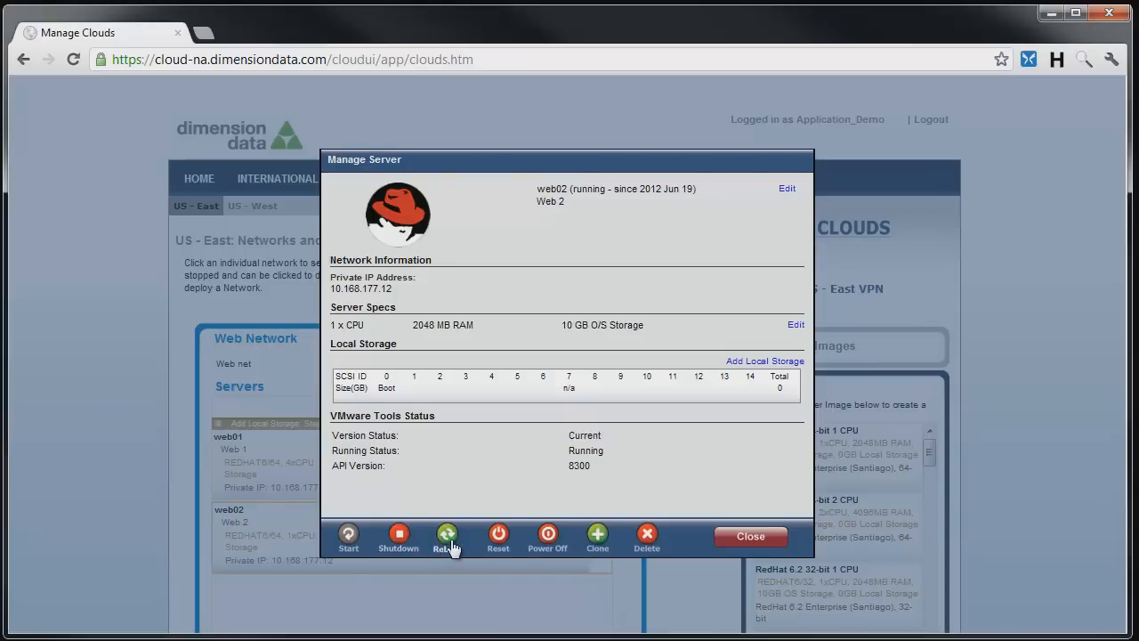
mouse_move(548, 538)
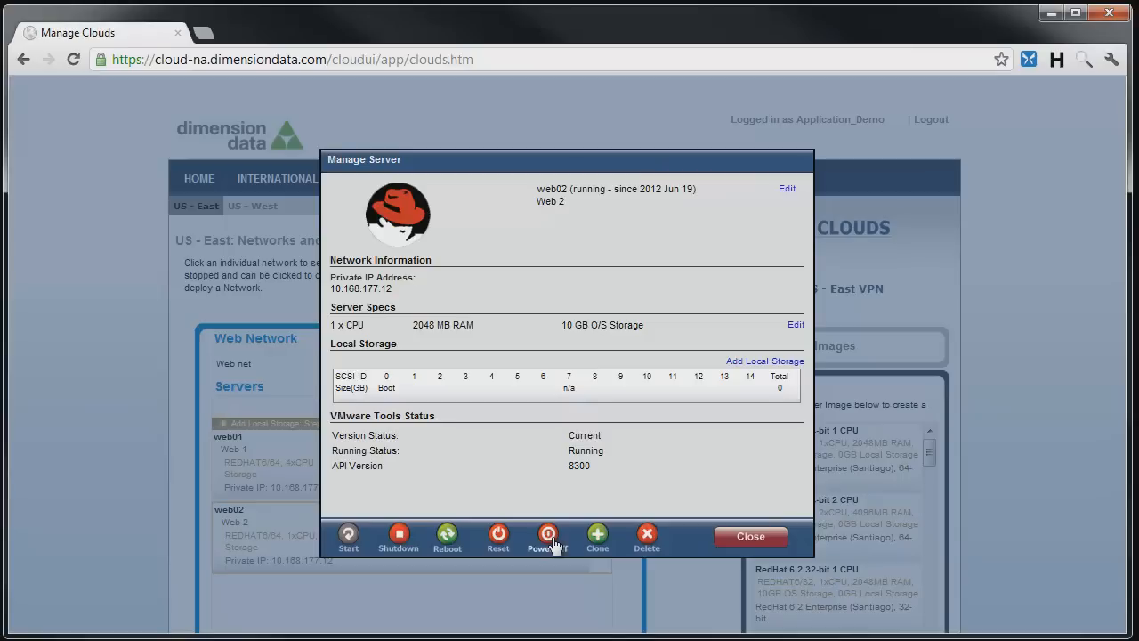
mouse_move(585, 548)
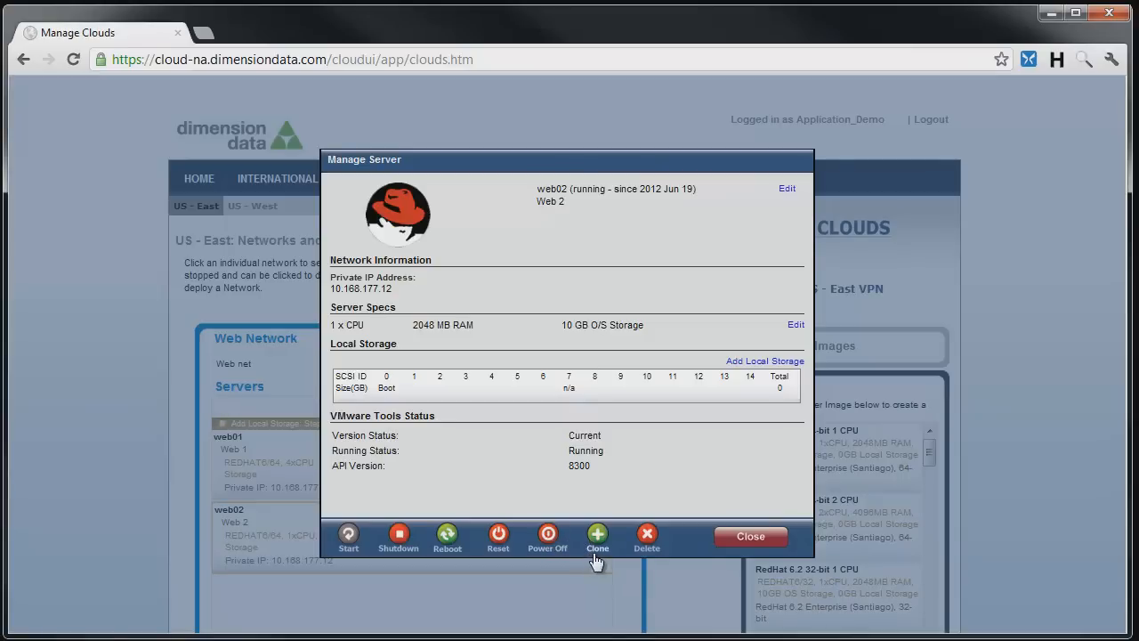
mouse_move(647, 543)
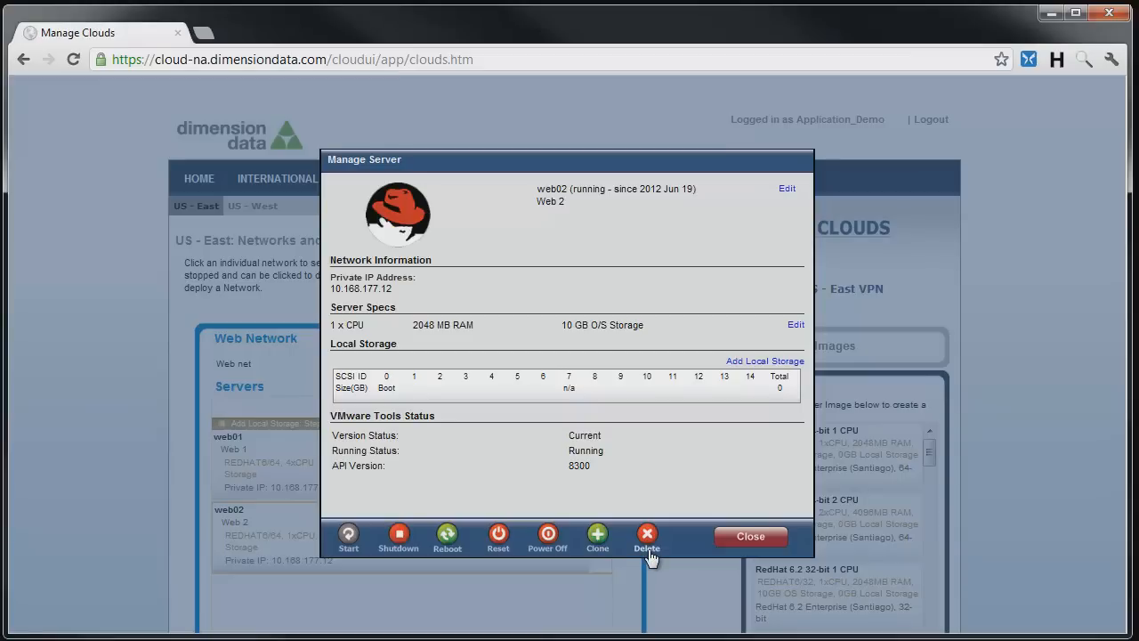
mouse_move(703, 549)
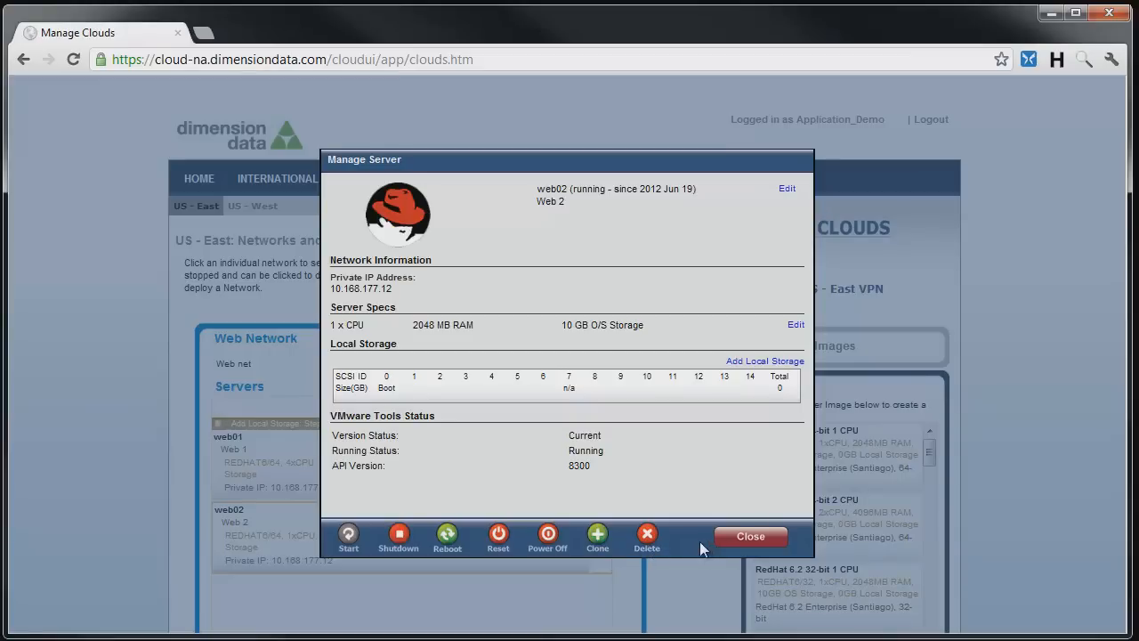
mouse_move(698, 547)
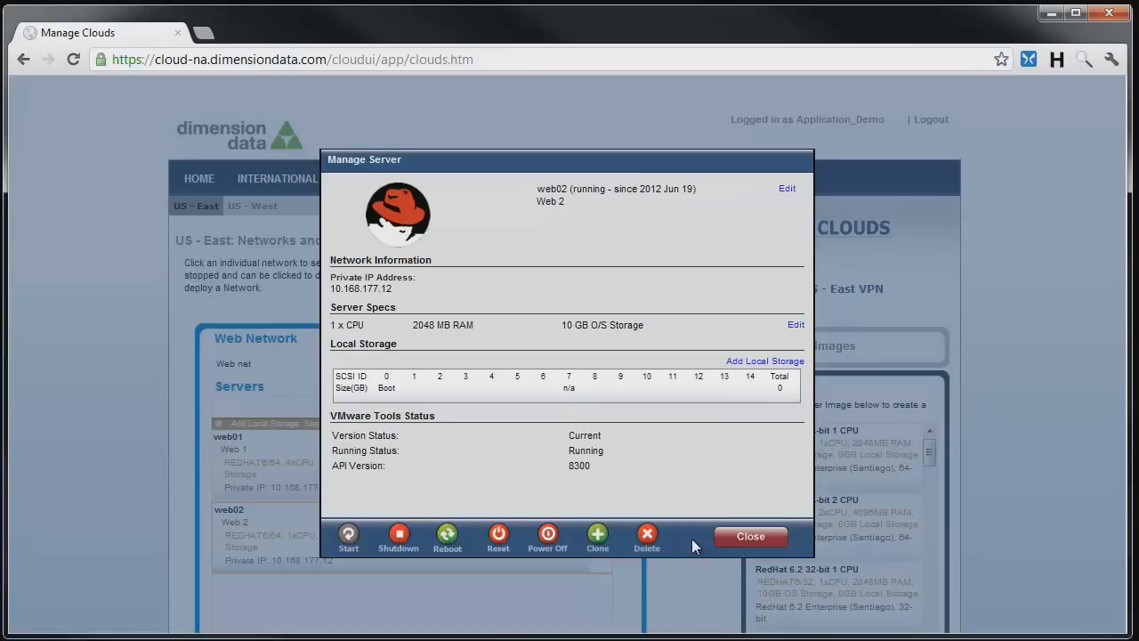
mouse_move(646, 537)
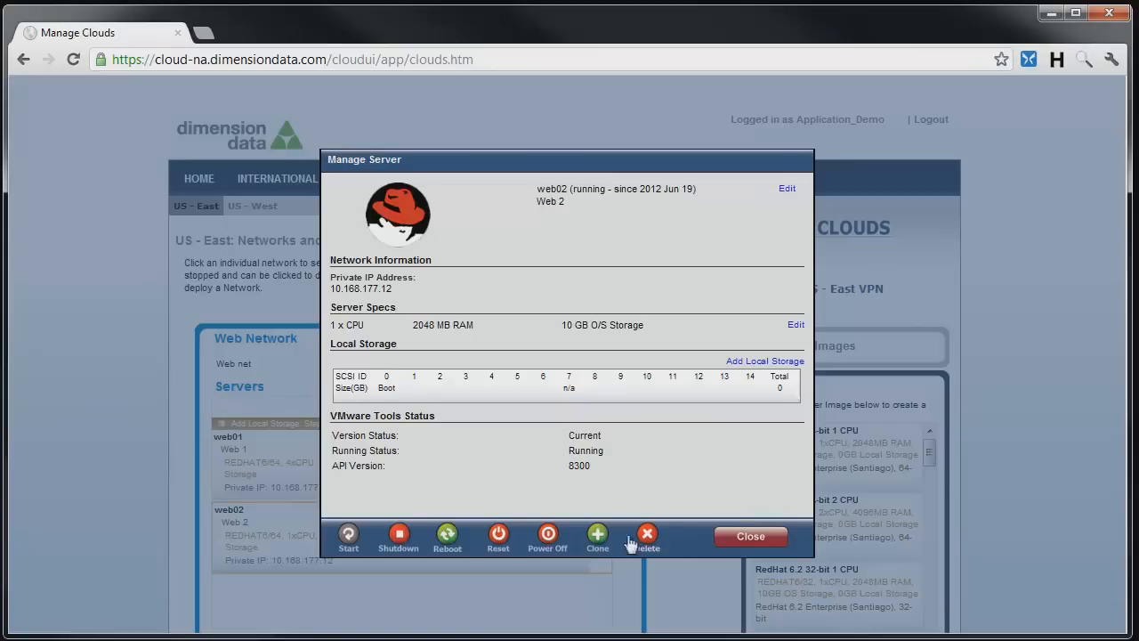
Clone web02 into a customer image named 'web02 Clone' with description 'Web 2 Image' and submit it
click(598, 536)
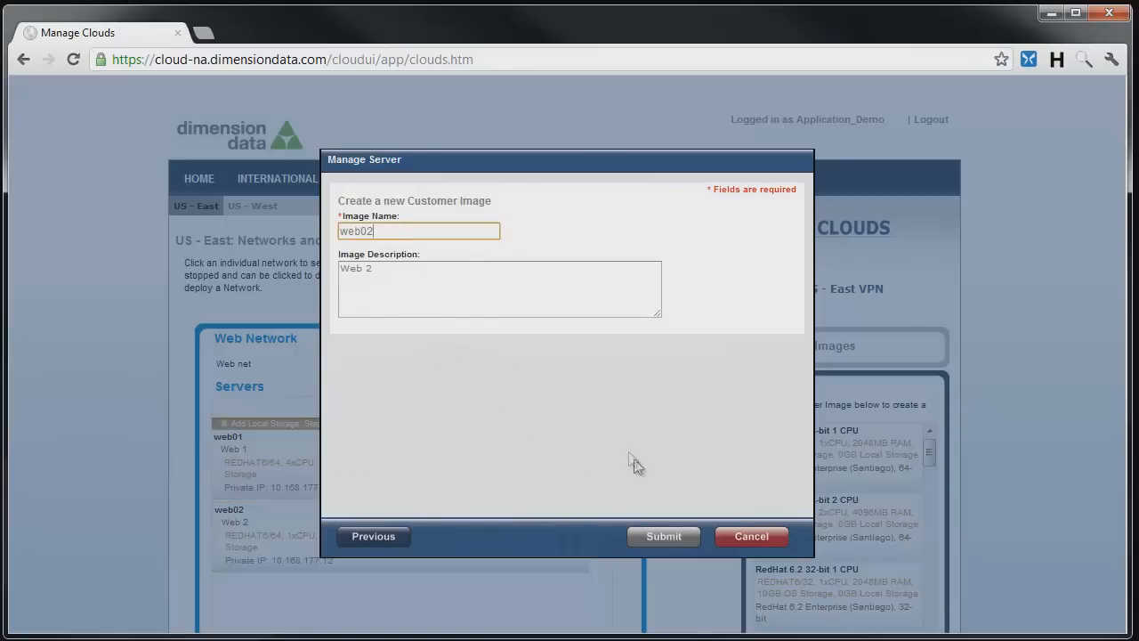
mouse_move(662, 535)
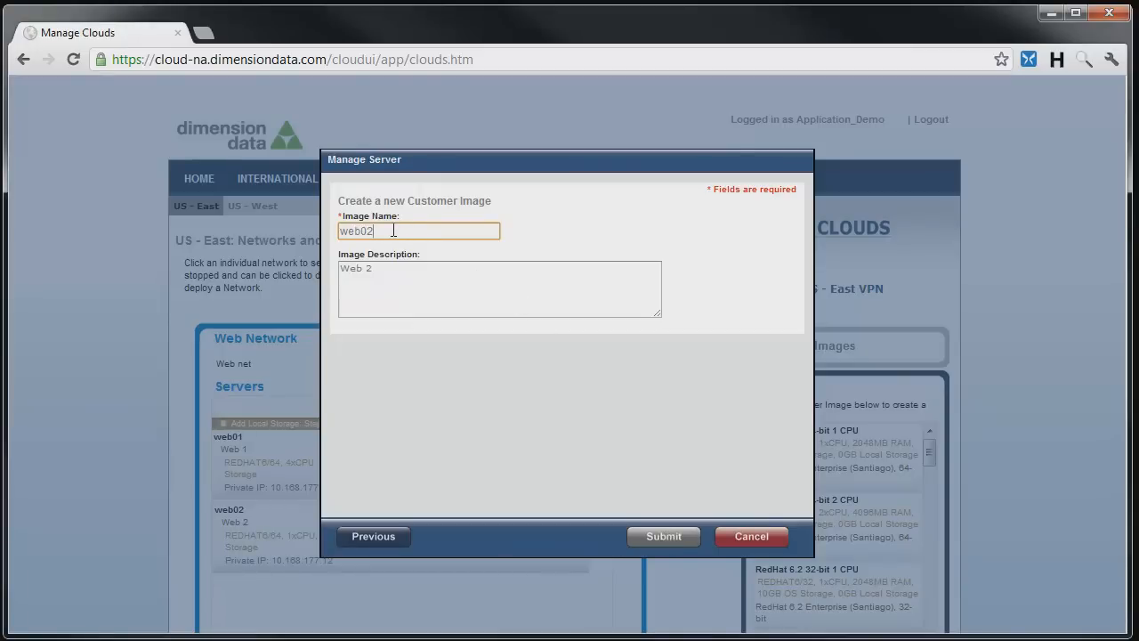
text(Clone)
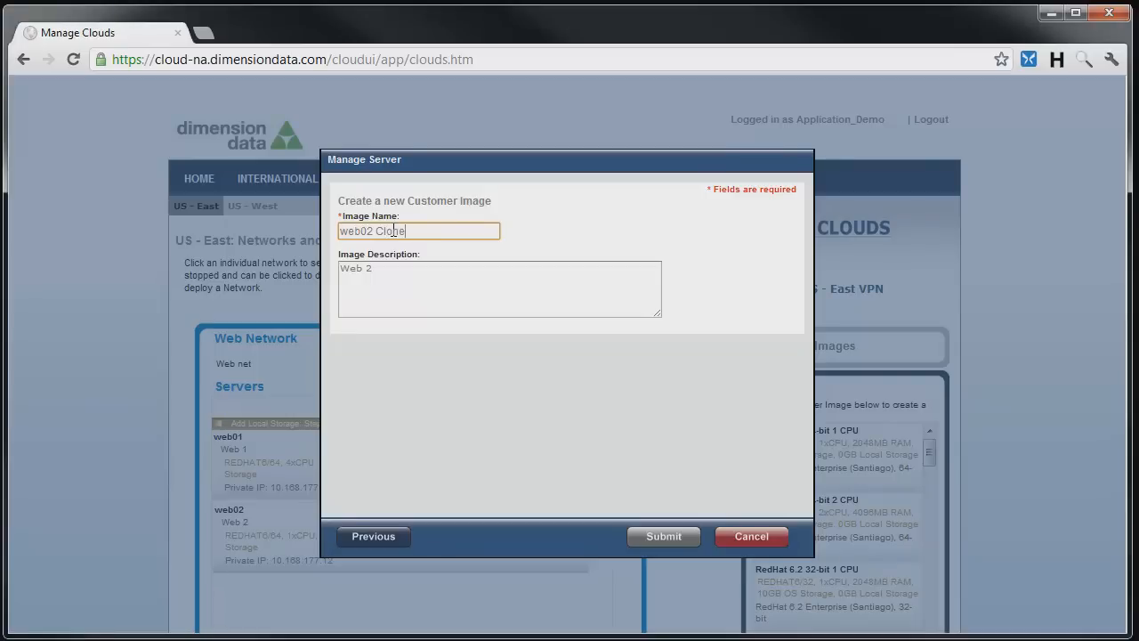
click(500, 288)
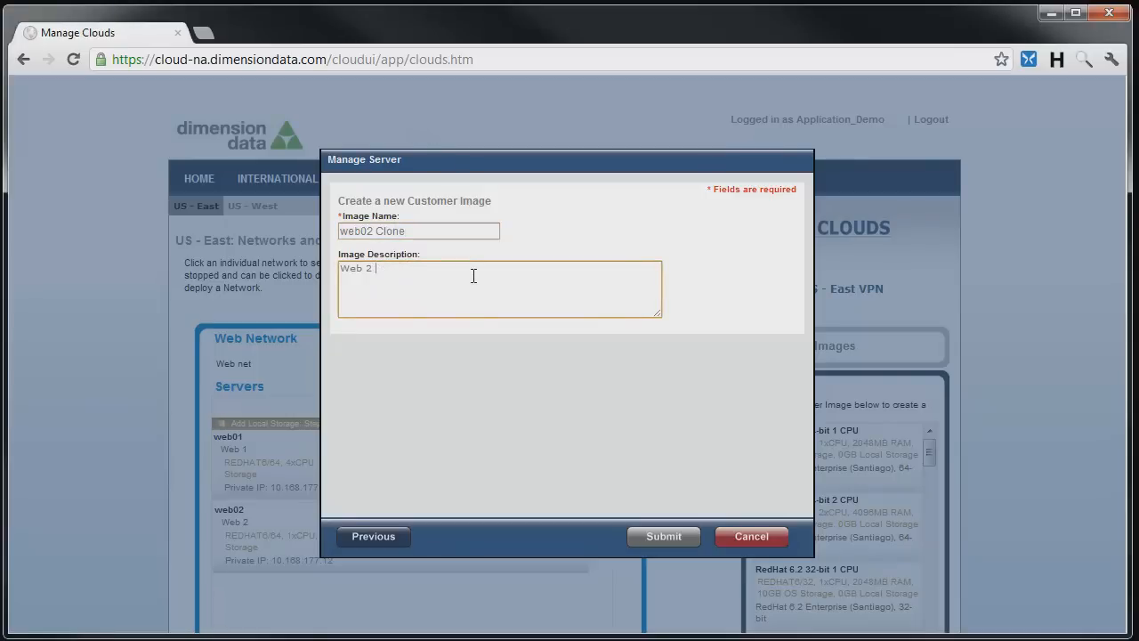
text(Image)
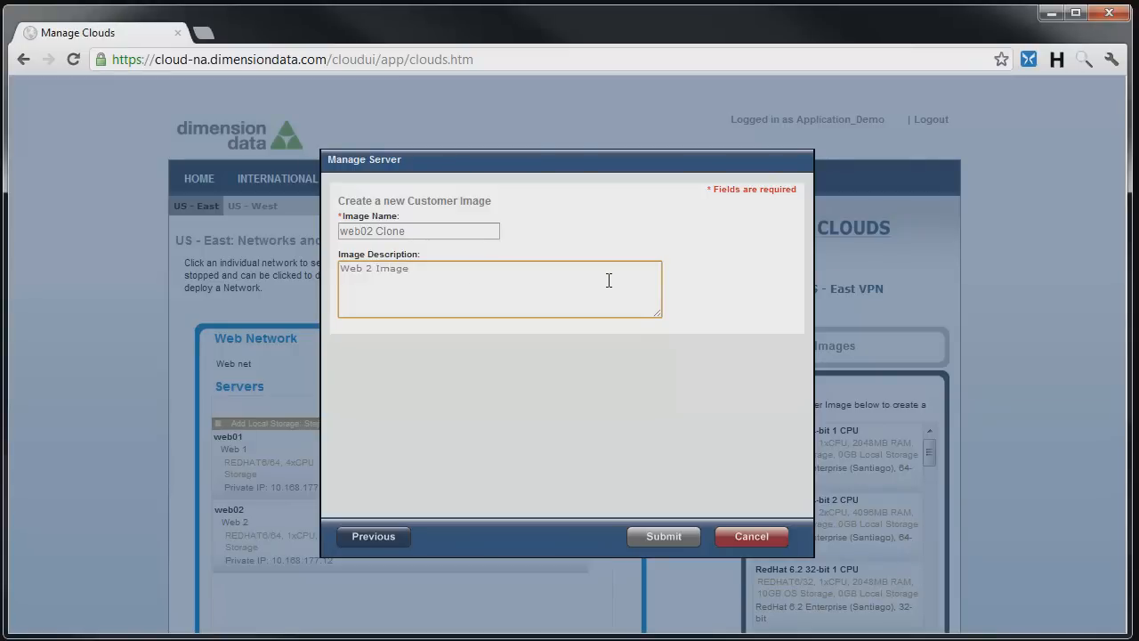
click(662, 535)
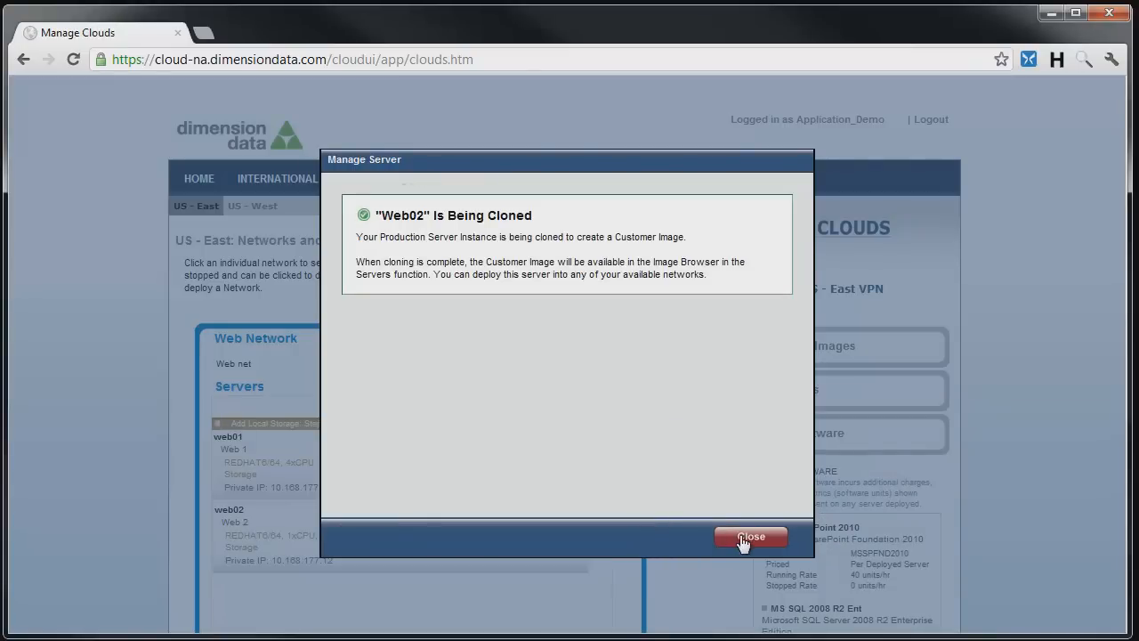
click(751, 536)
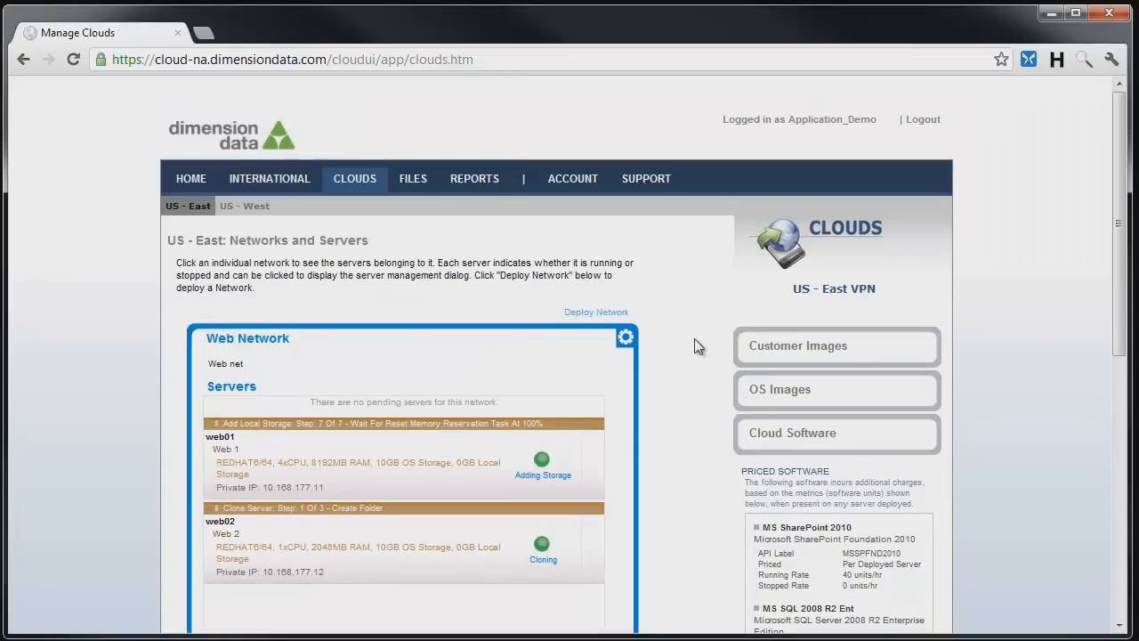